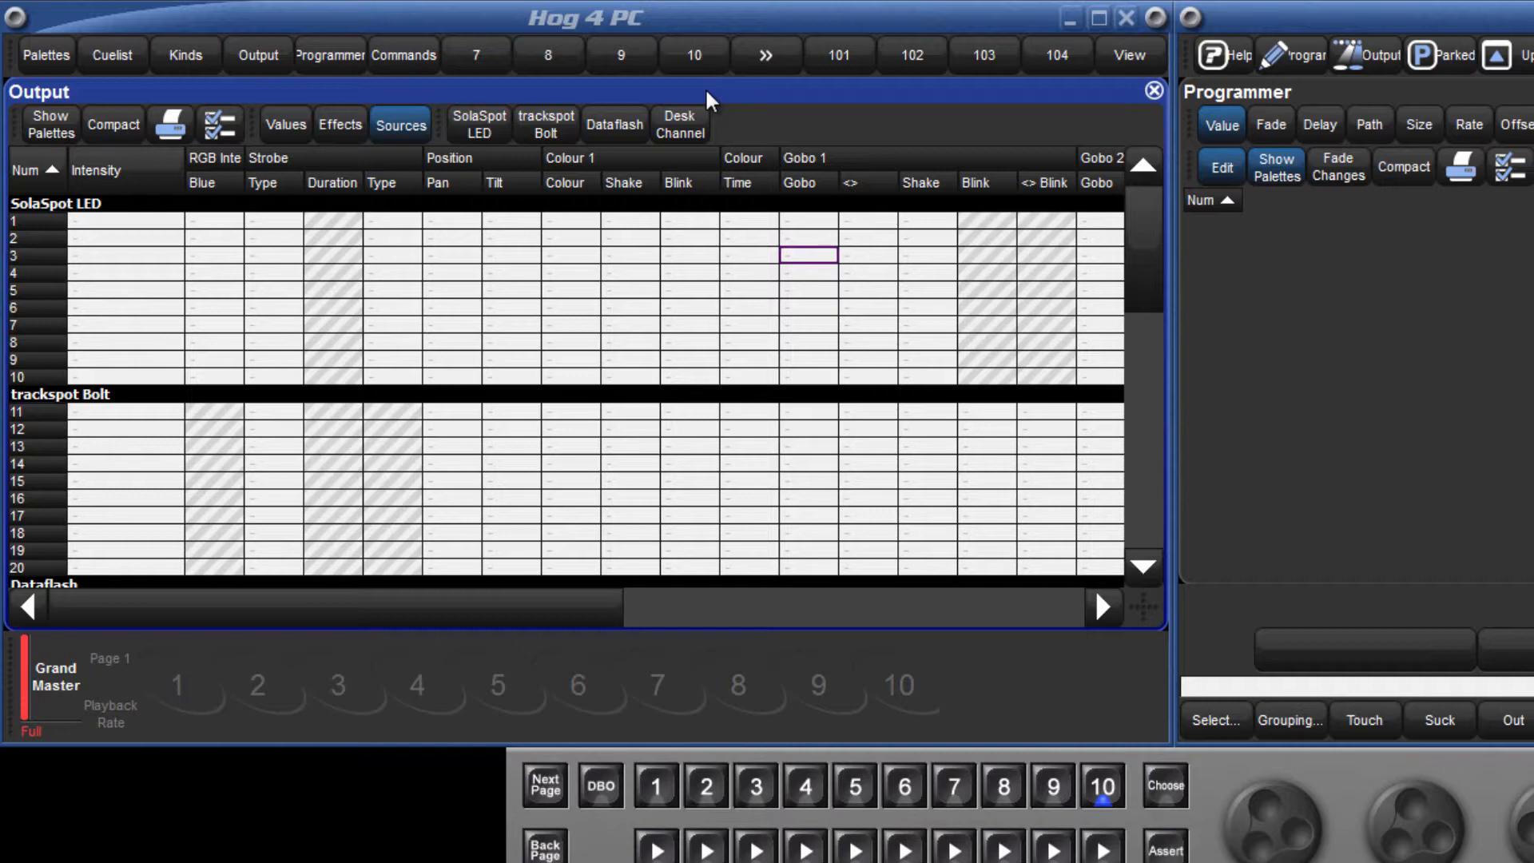
pyautogui.moveTo(563, 112)
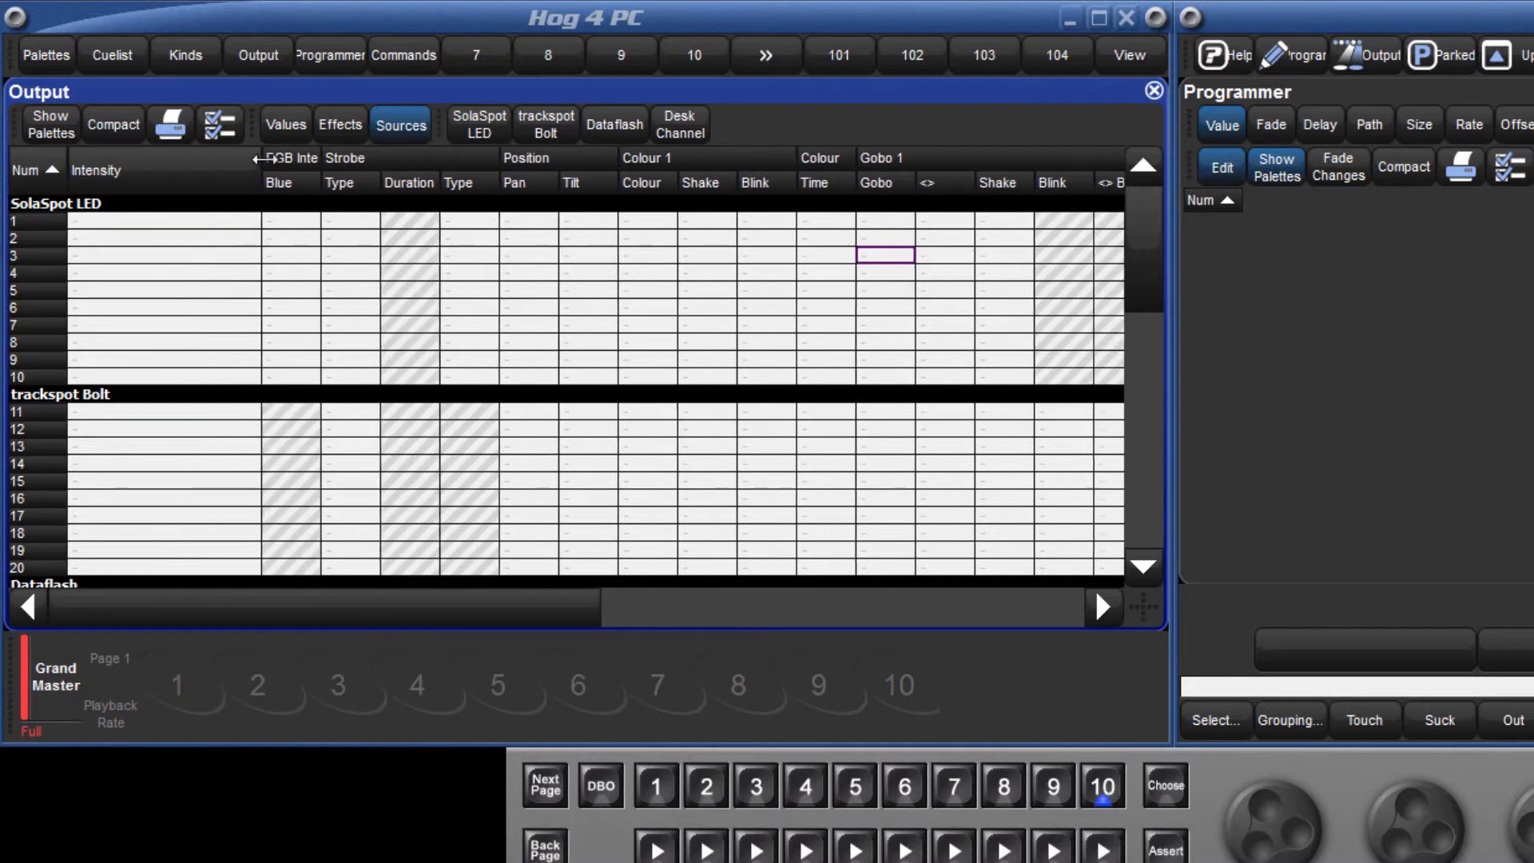
# Narrow the Intensity column in the Output grid listing the SolaSpot LED and trackspot Bolt fixtures.
pyautogui.hscroll(3)
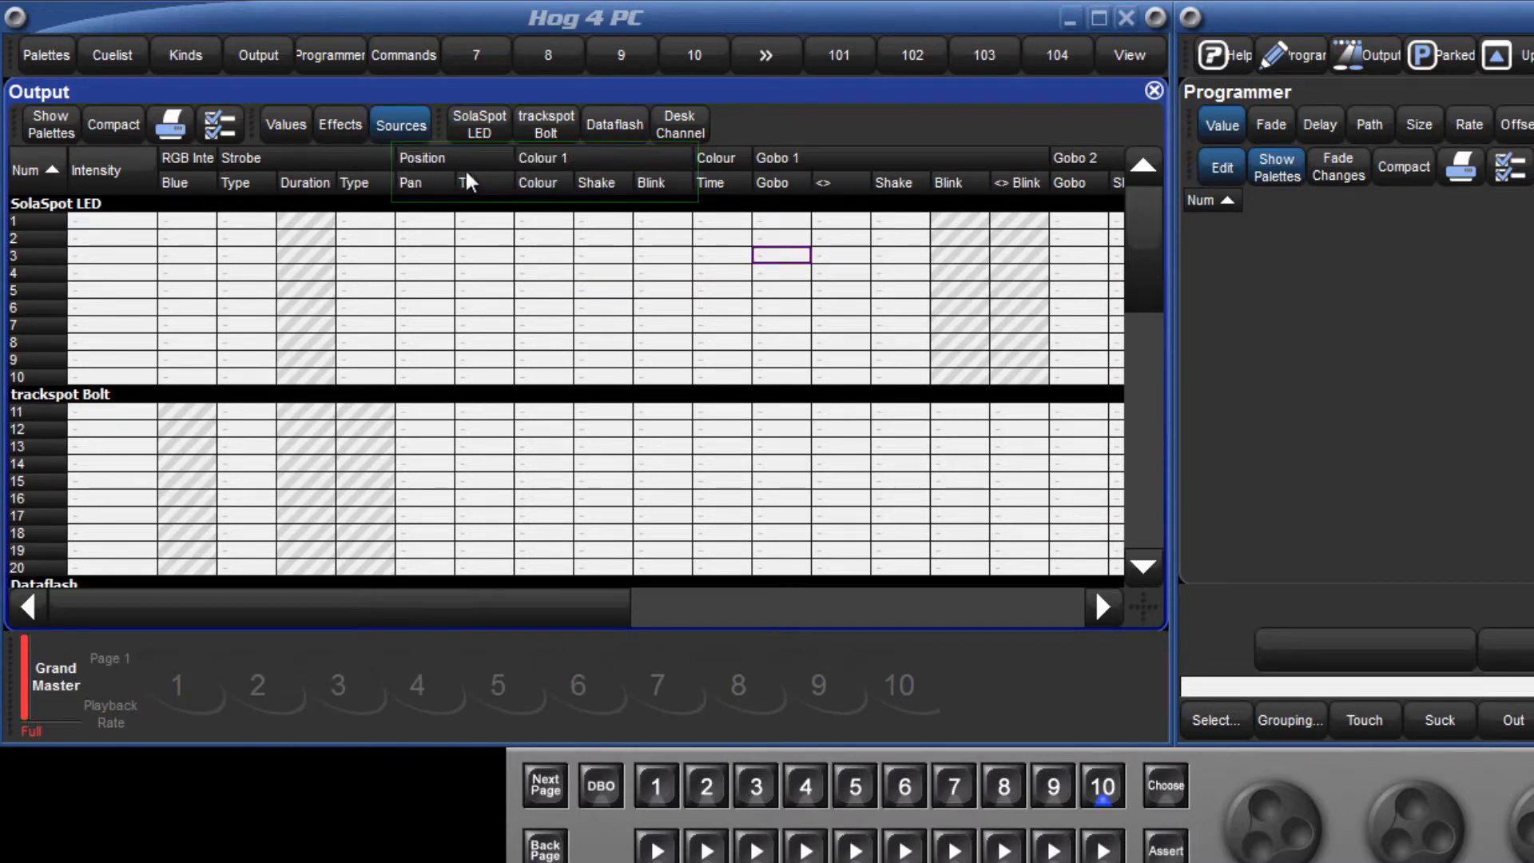
pyautogui.rightClick(468, 182)
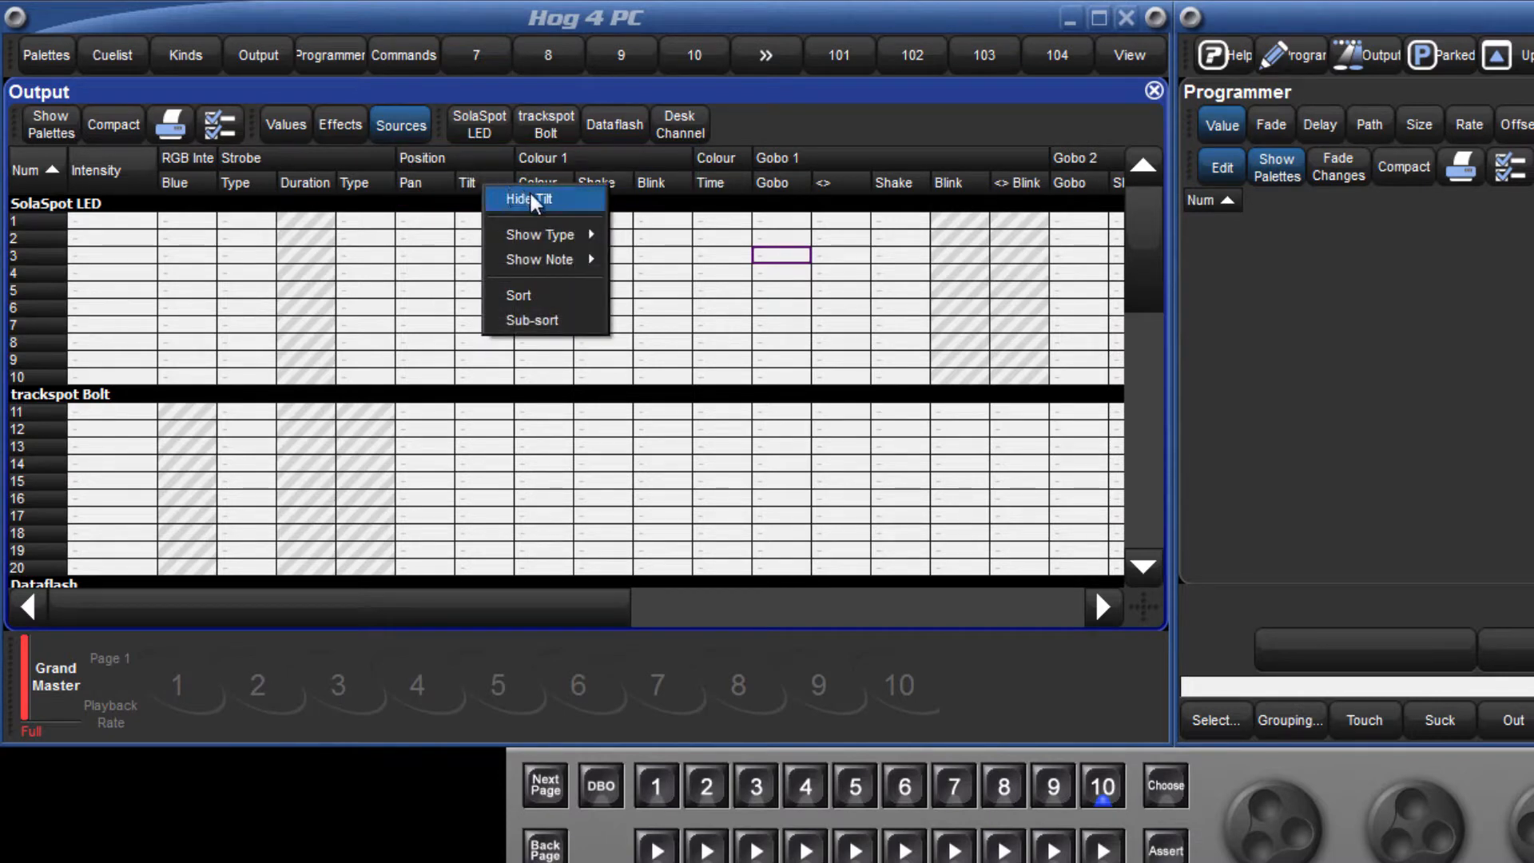
pyautogui.click(529, 198)
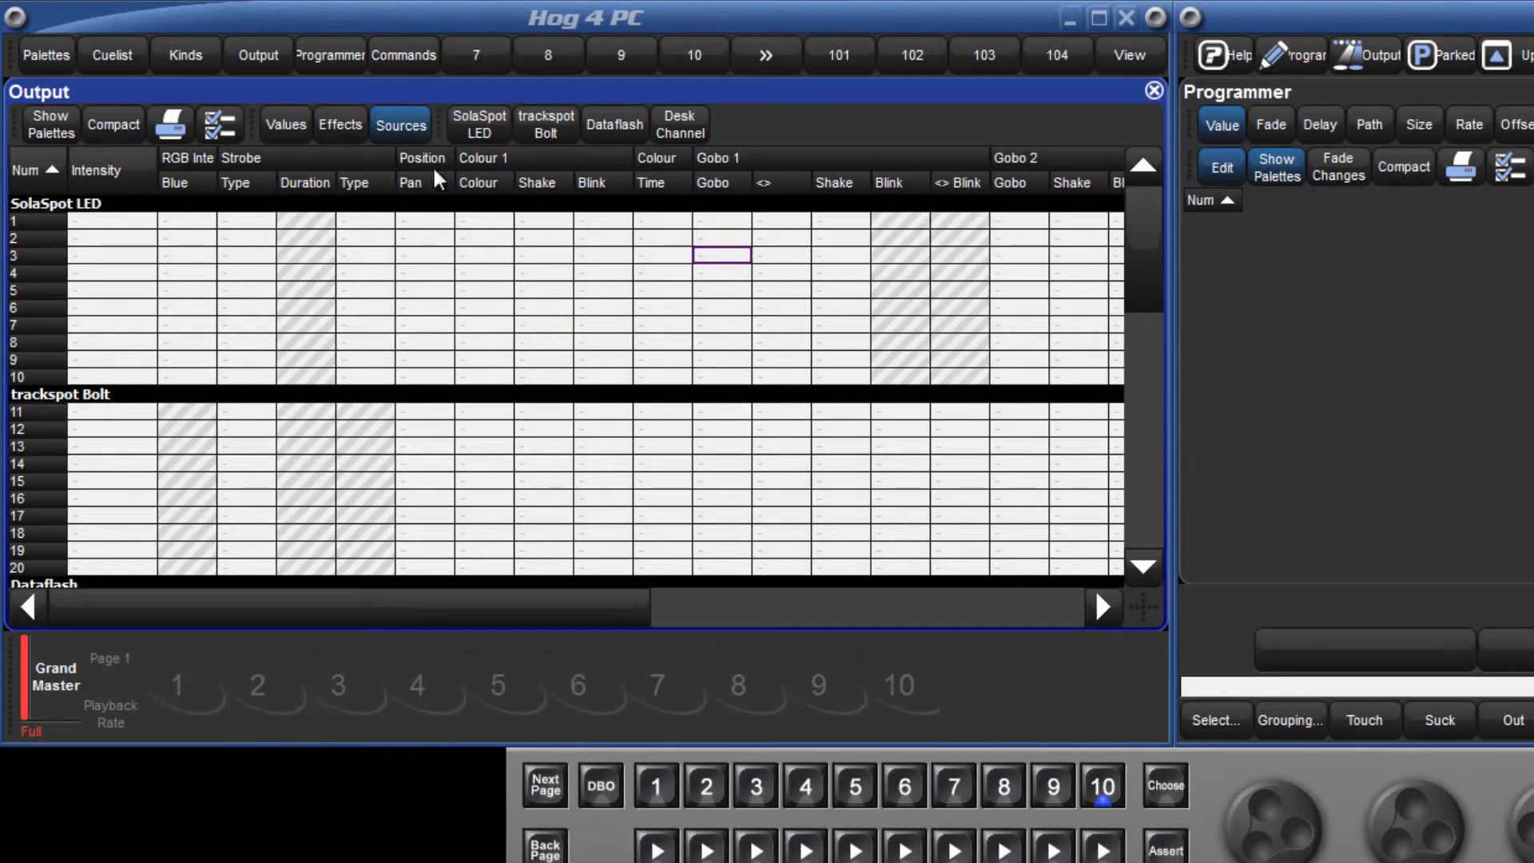
pyautogui.rightClick(420, 158)
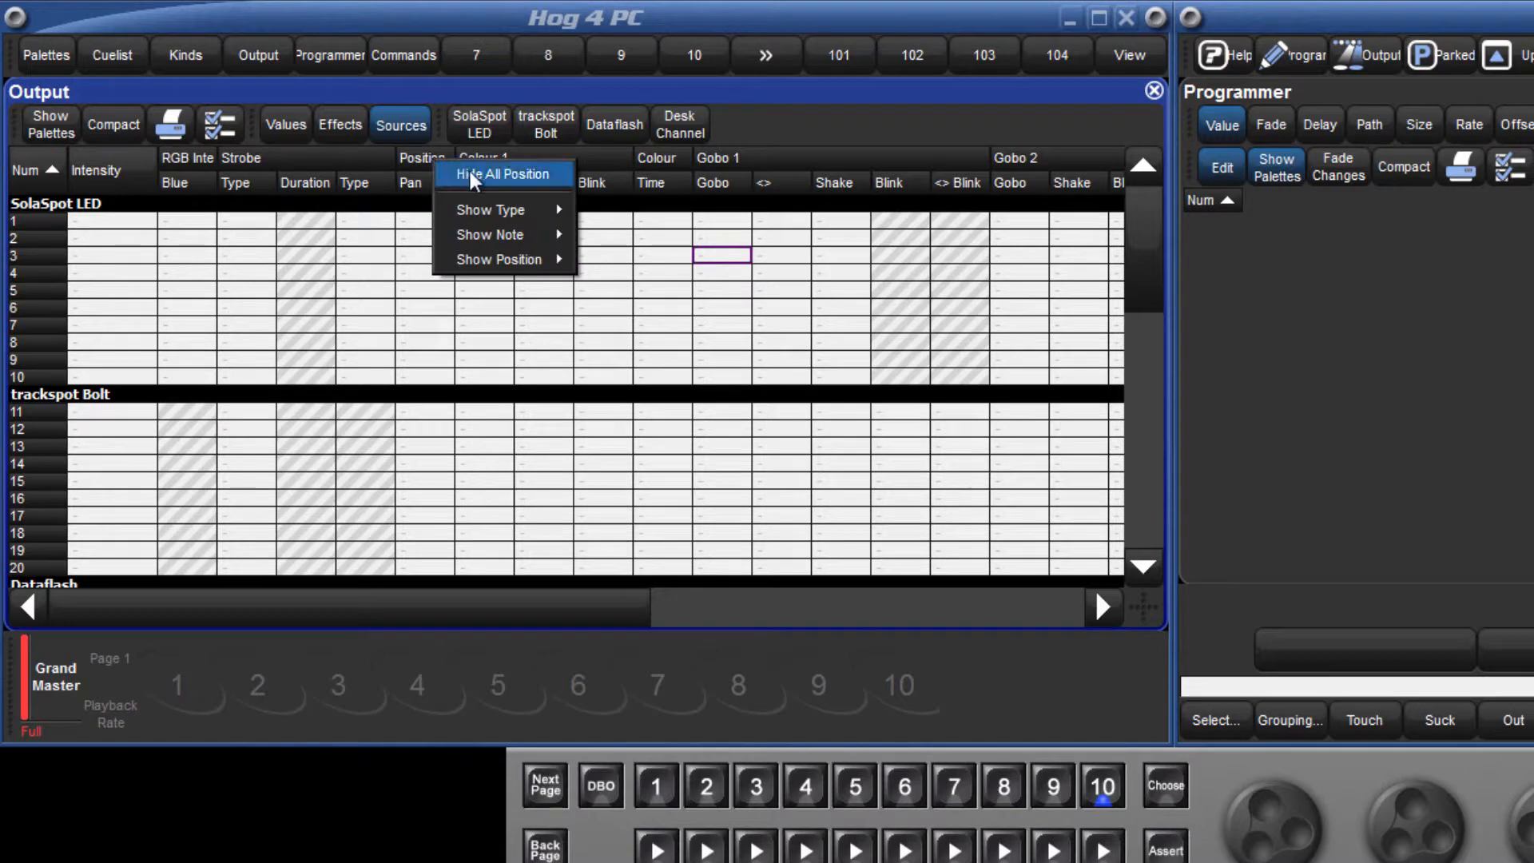
pyautogui.moveTo(499, 259)
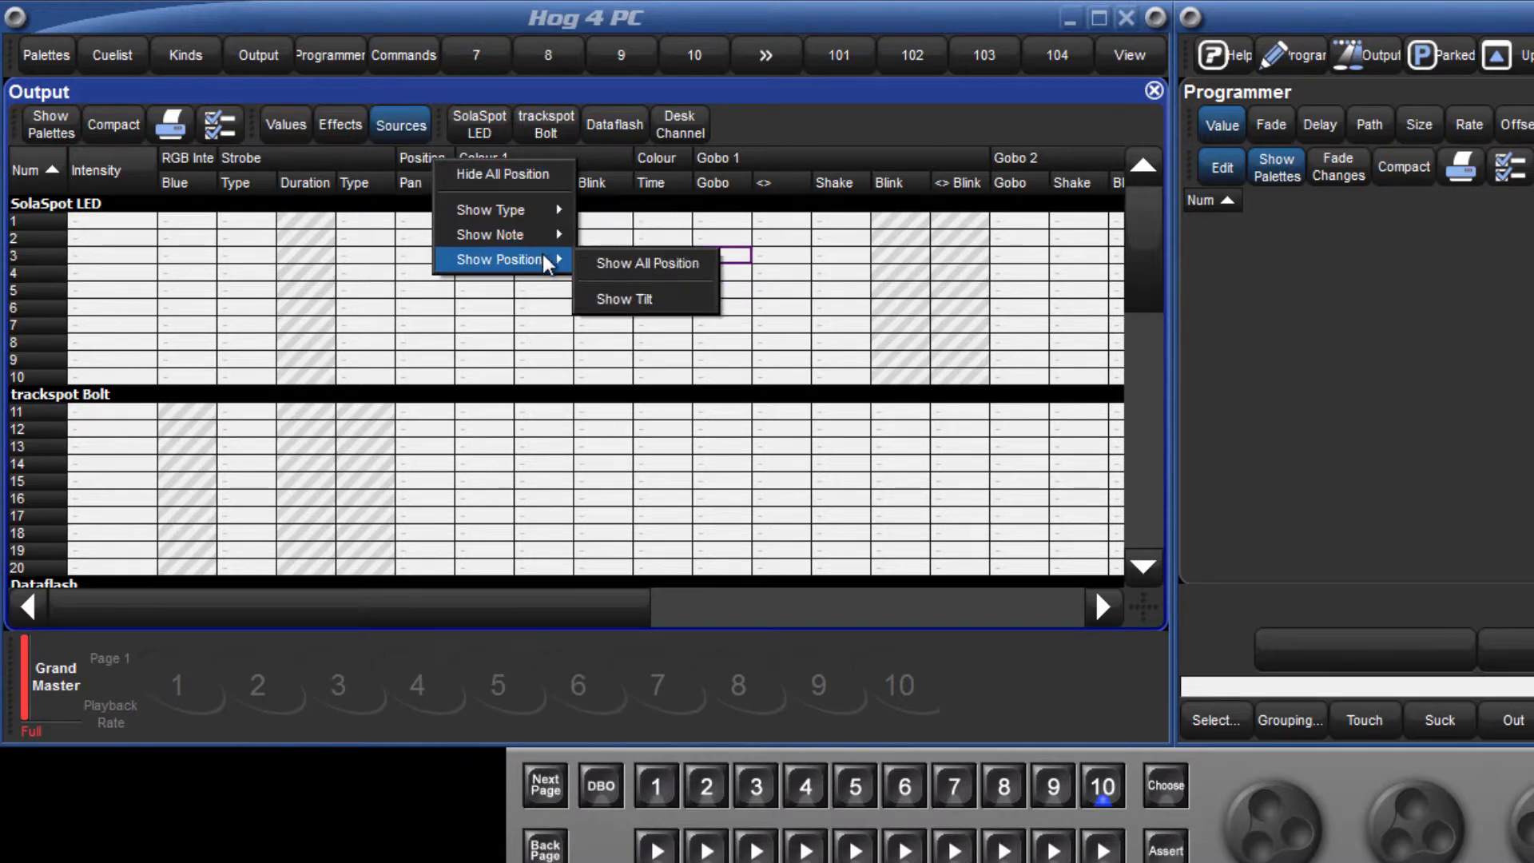
pyautogui.click(643, 263)
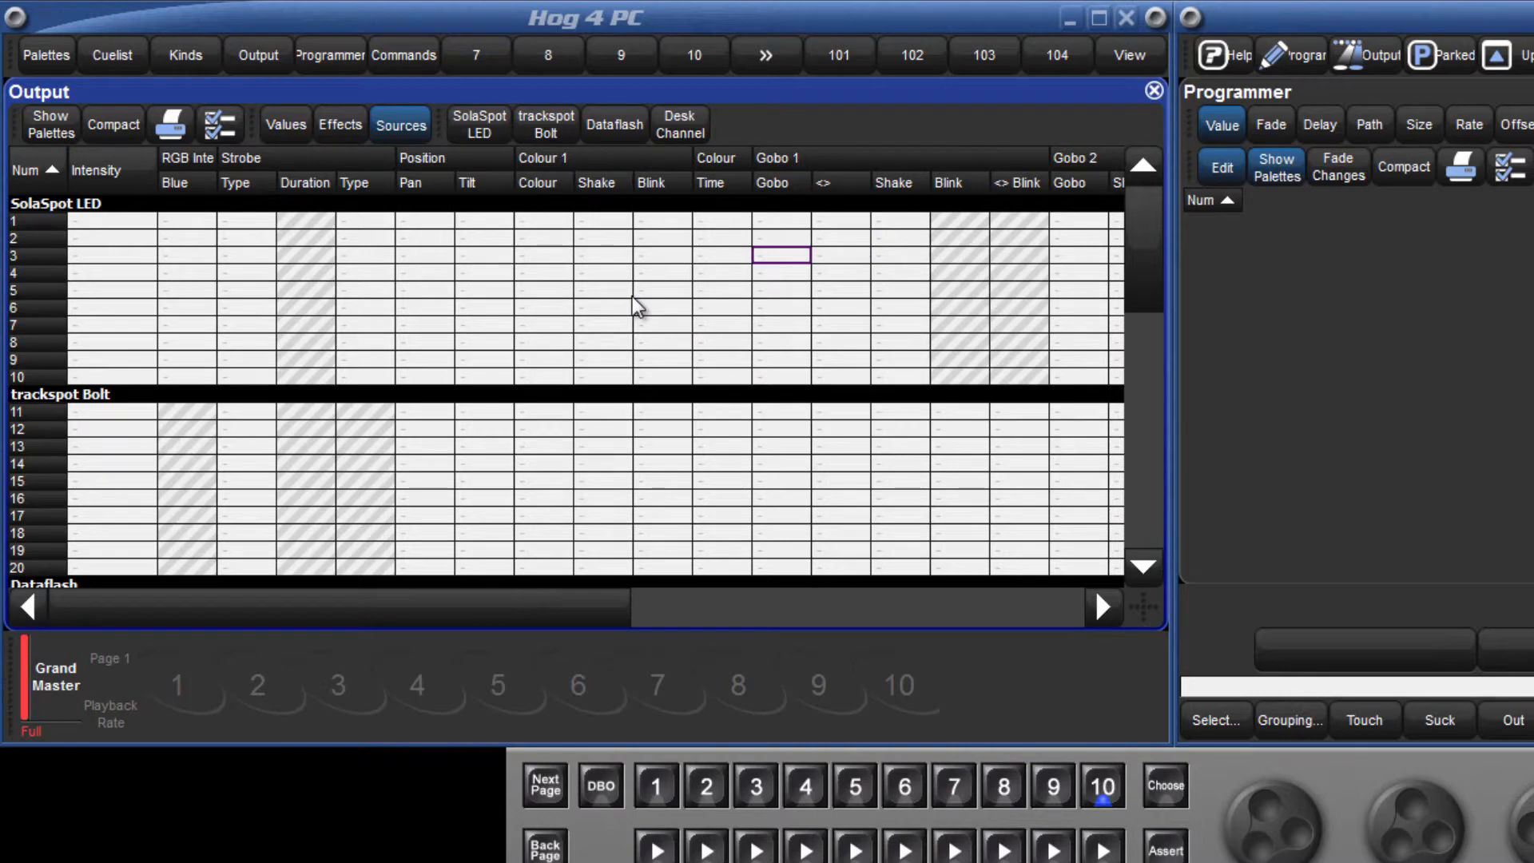
pyautogui.moveTo(849, 339)
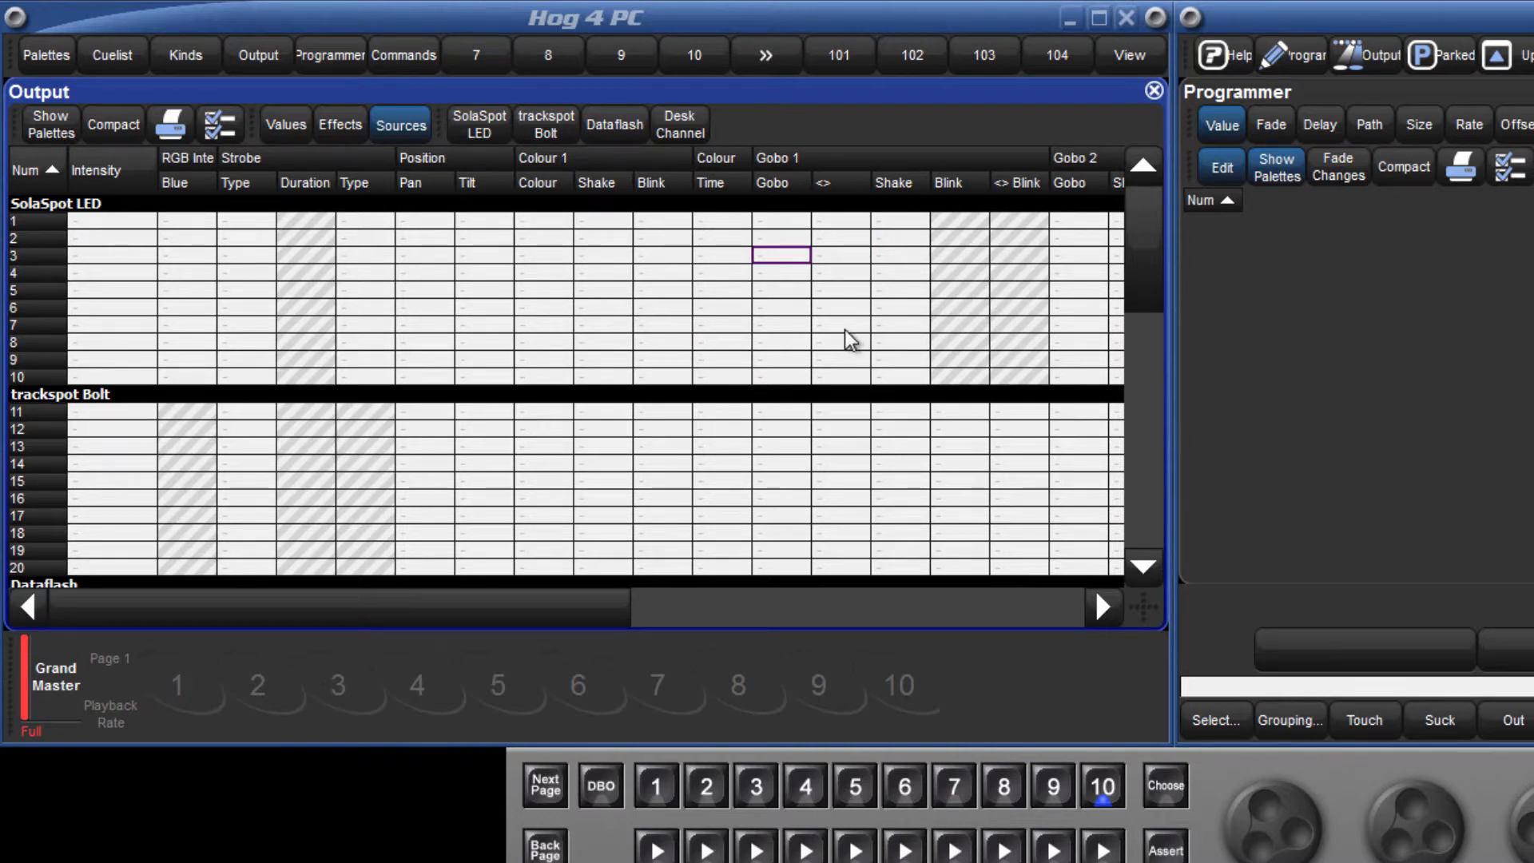
pyautogui.moveTo(574, 316)
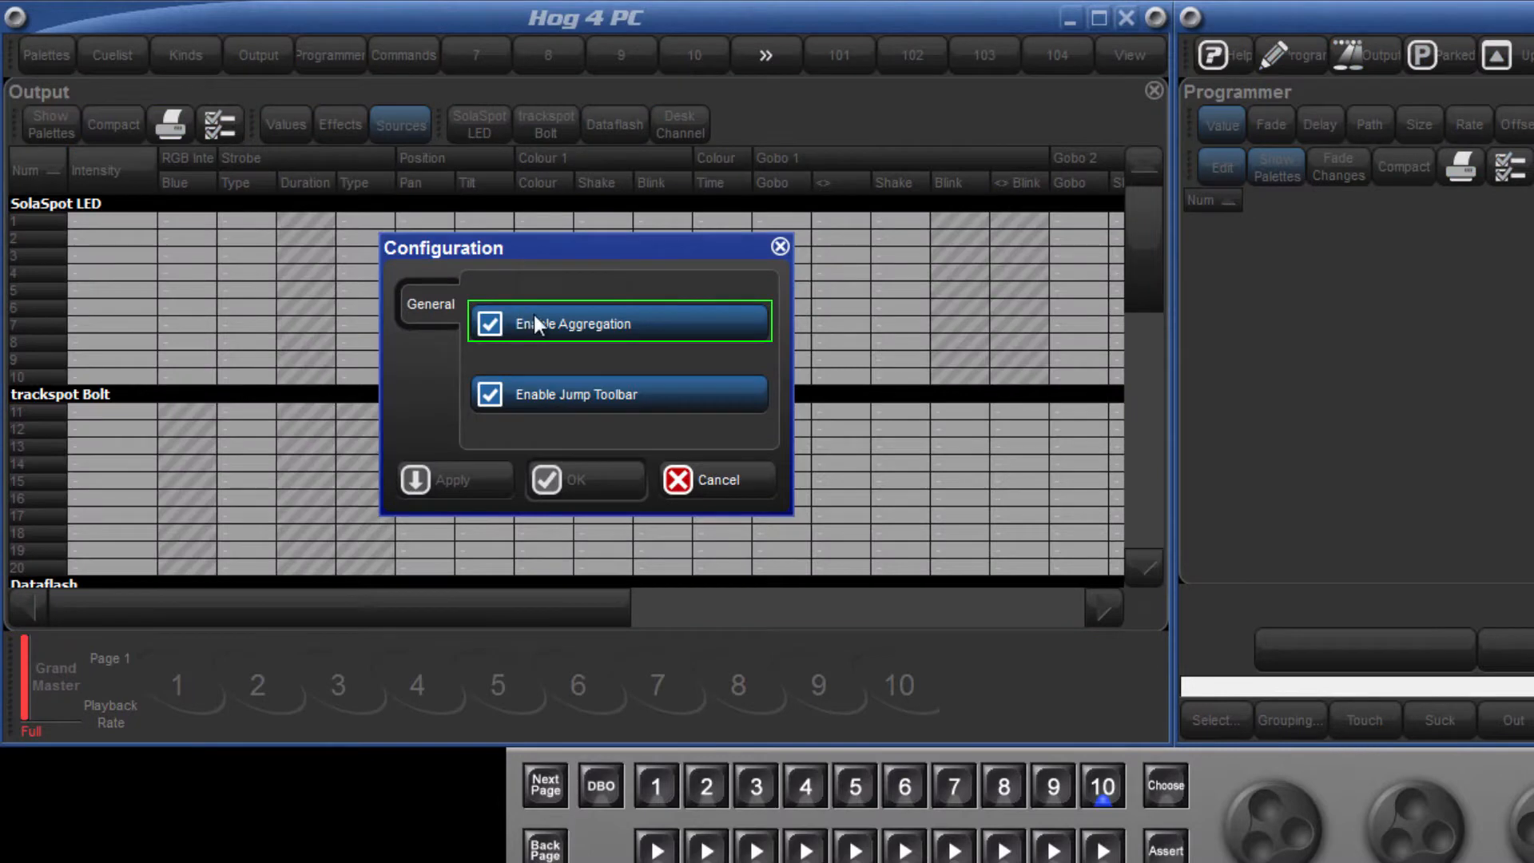
# Disable Enable Aggregation in the Output window configuration, apply it, then re-enable fixture grouping.
pyautogui.click(489, 323)
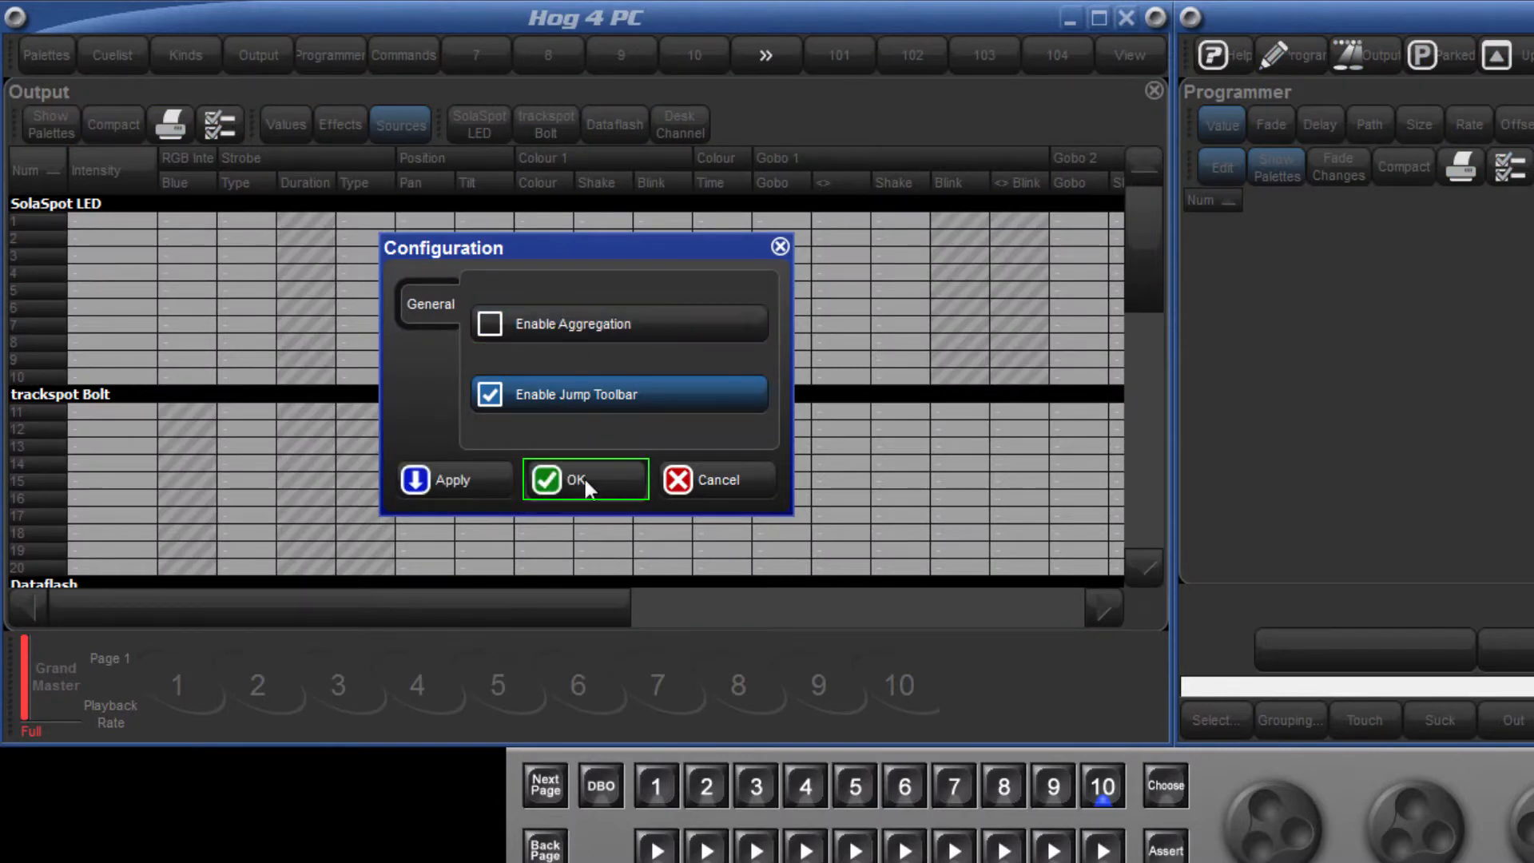
pyautogui.click(585, 479)
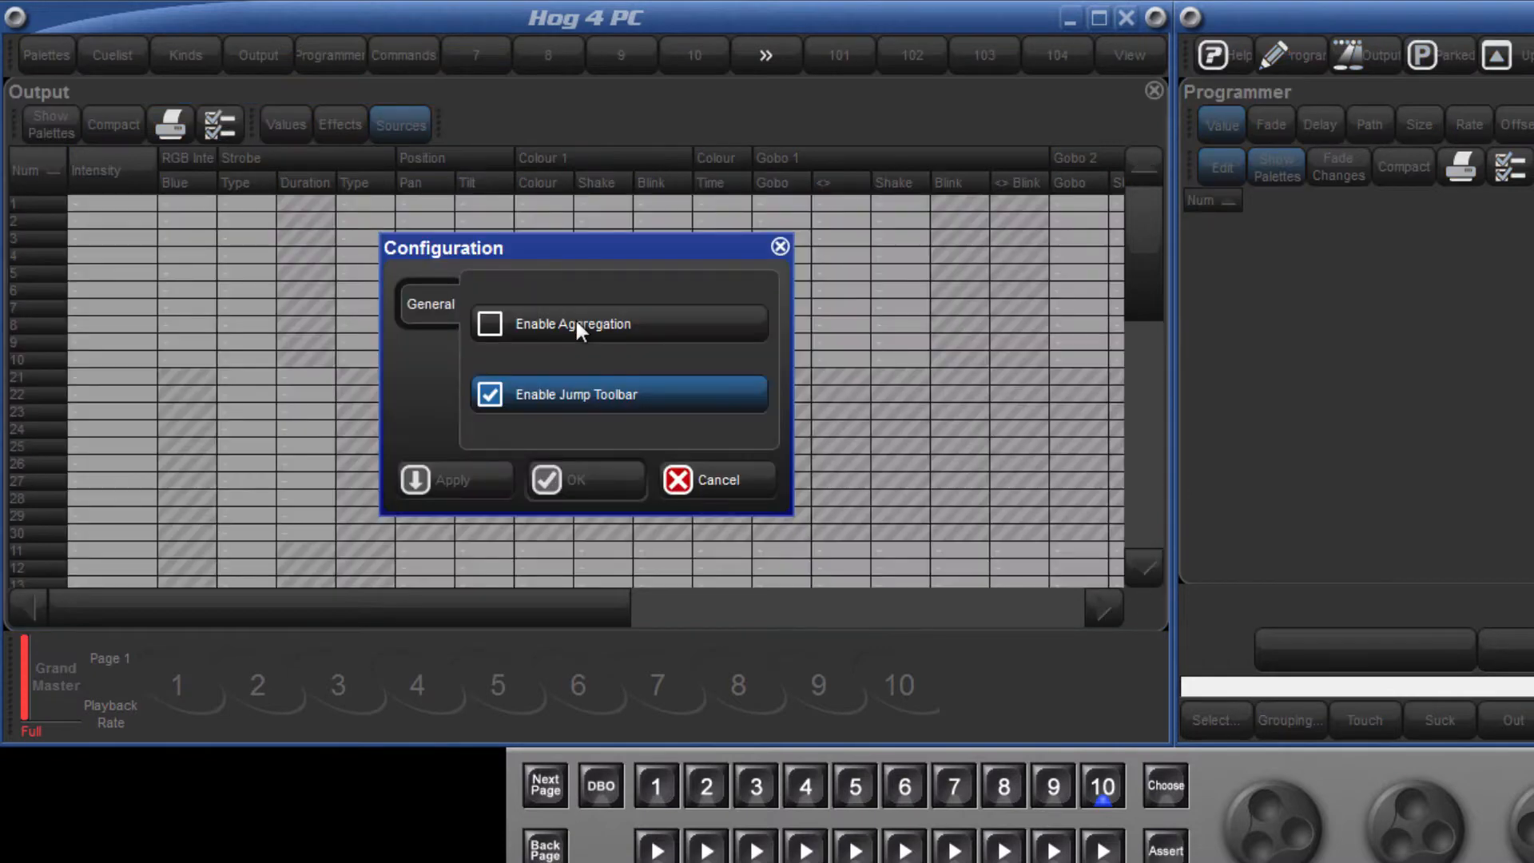
pyautogui.click(584, 479)
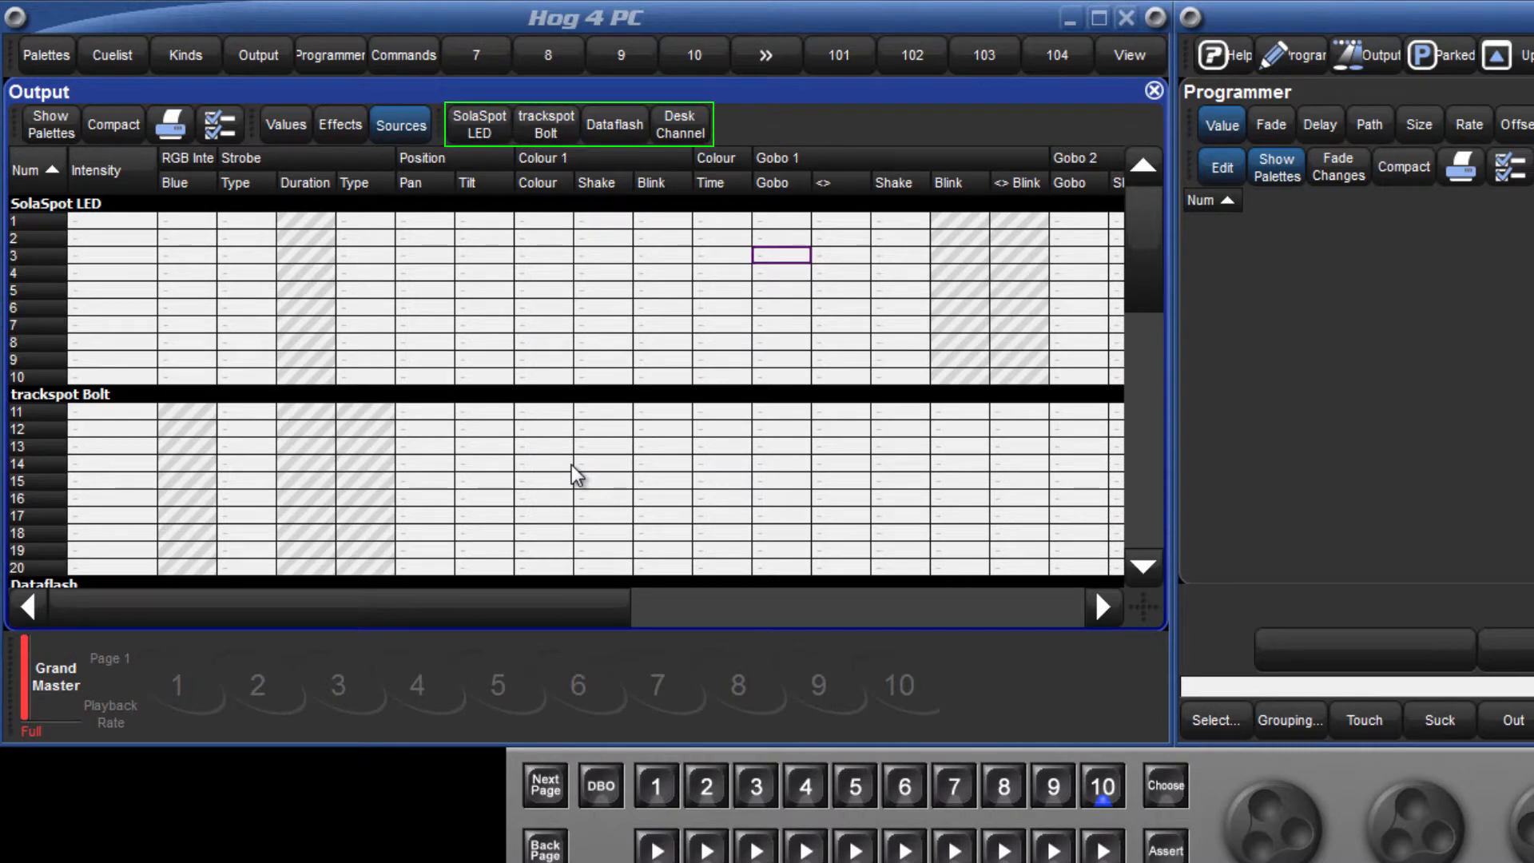
pyautogui.moveTo(577, 272)
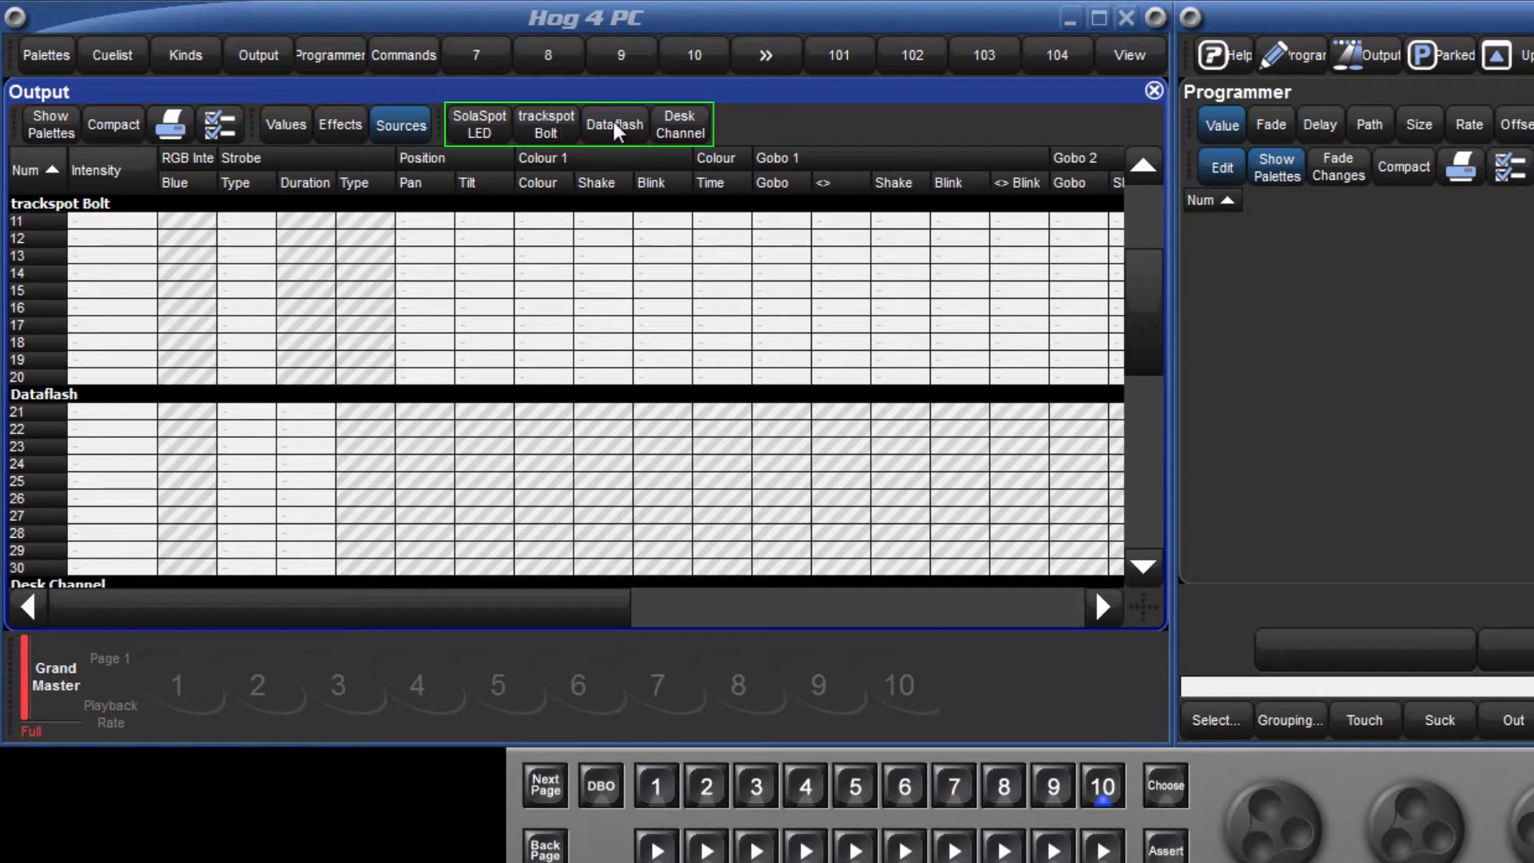
pyautogui.click(679, 125)
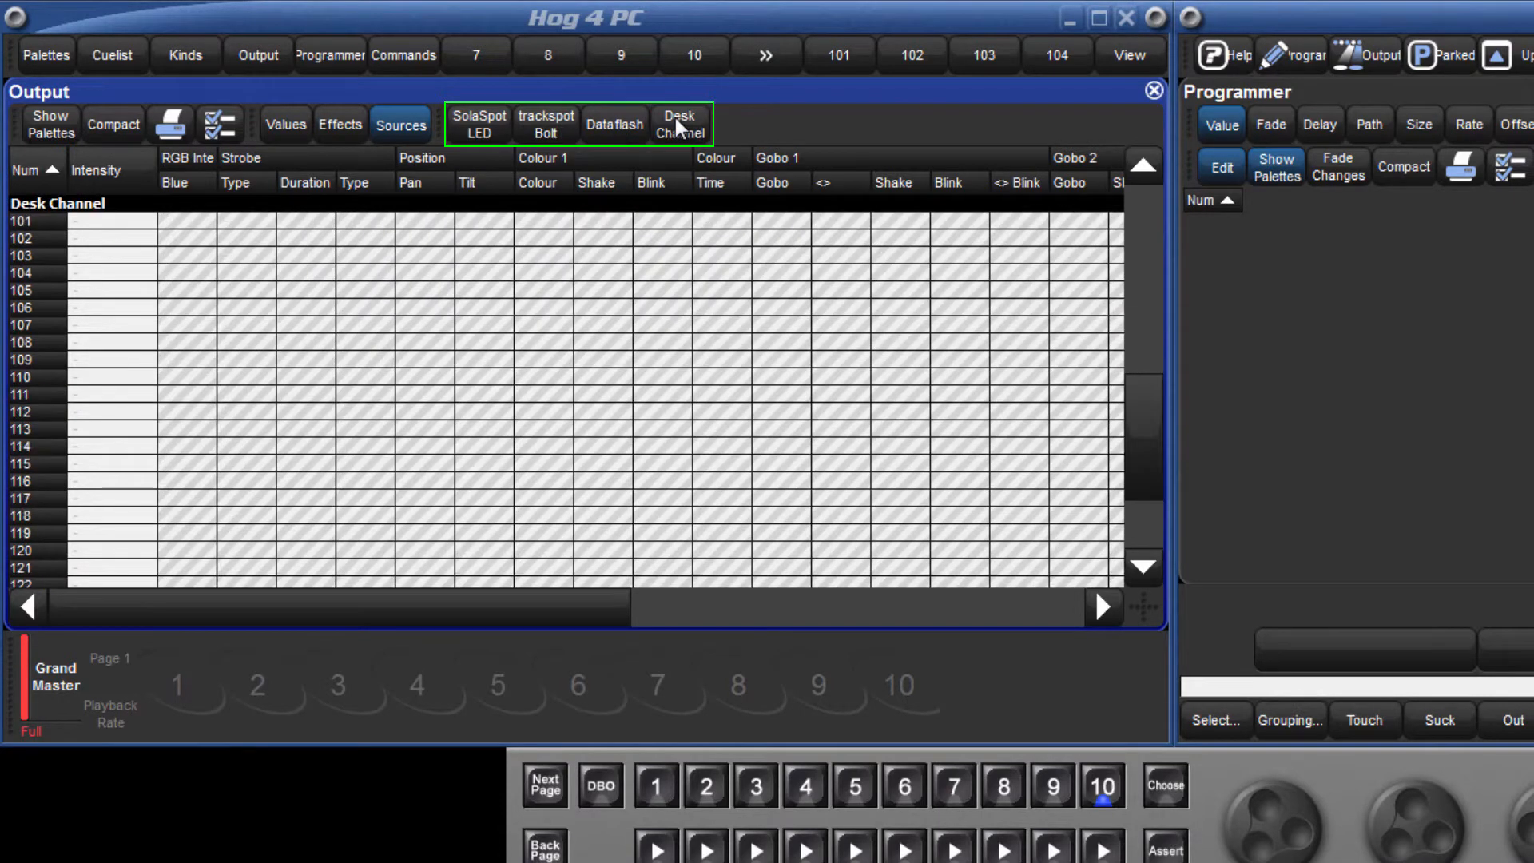
pyautogui.click(478, 125)
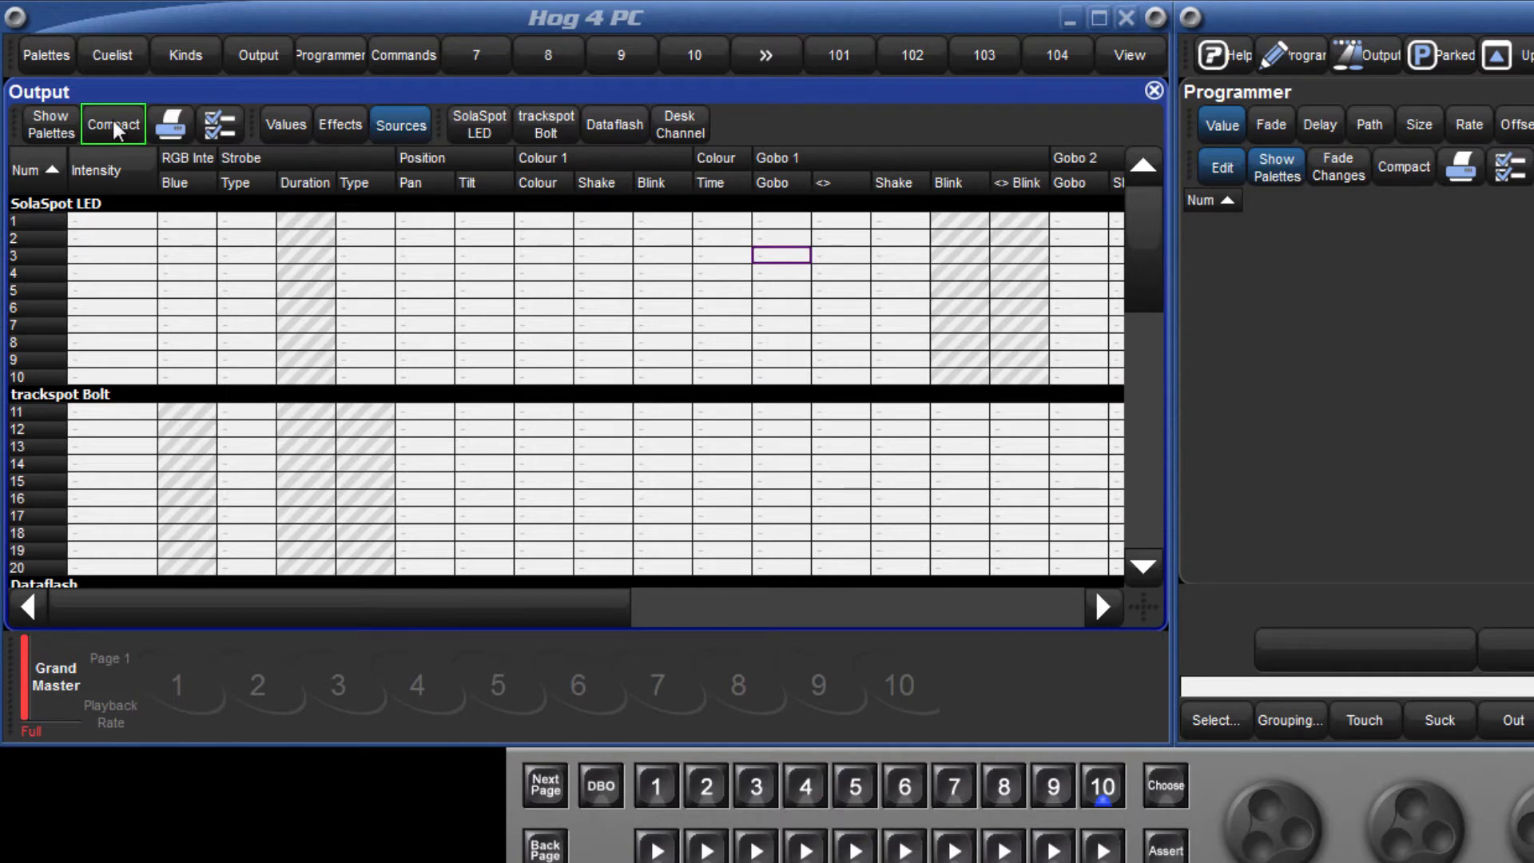
pyautogui.click(113, 125)
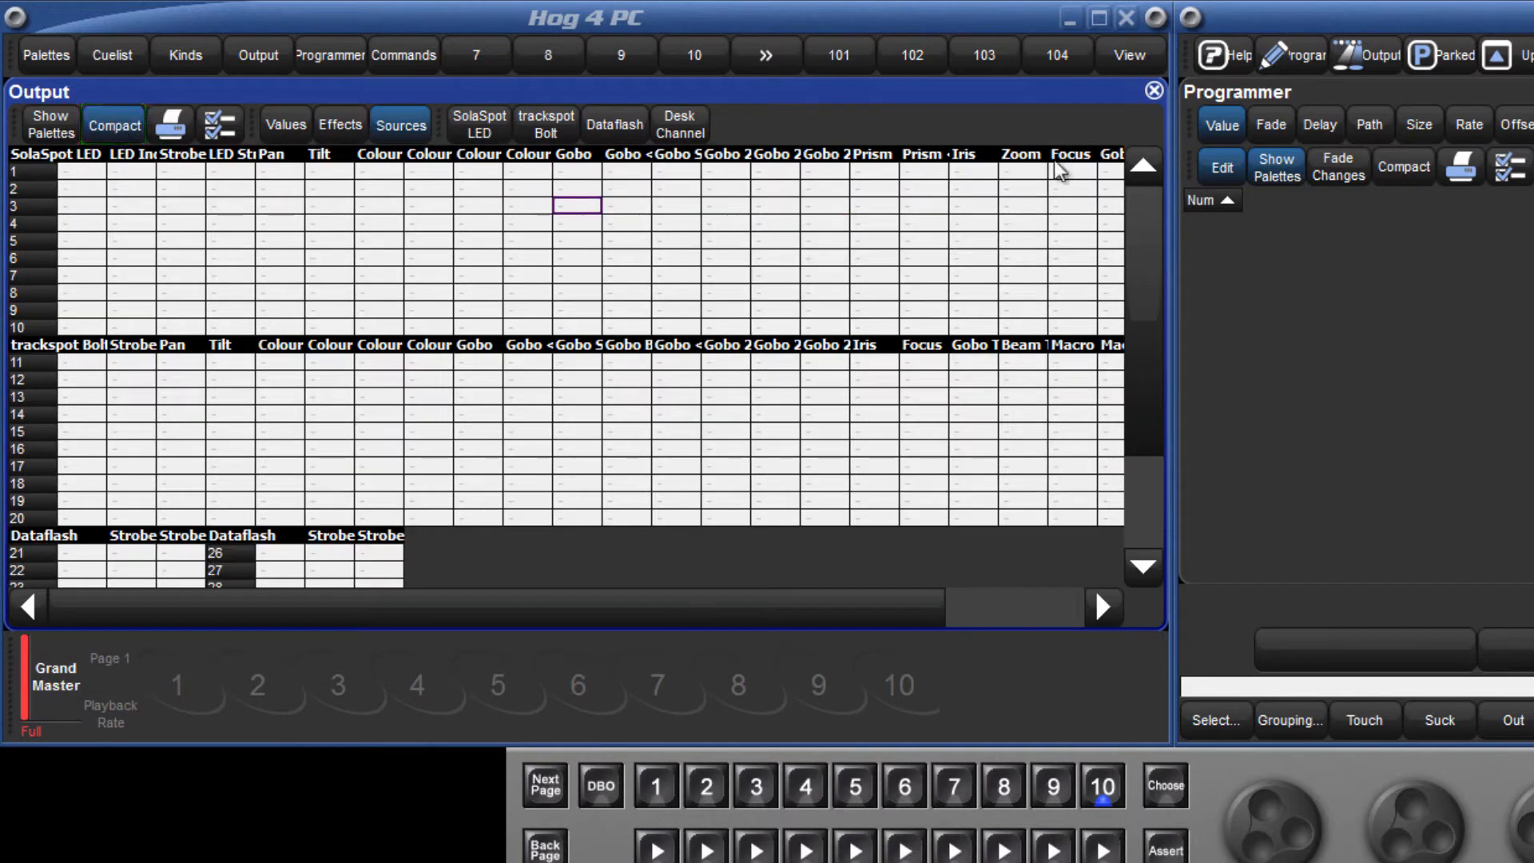
pyautogui.moveTo(1149, 217)
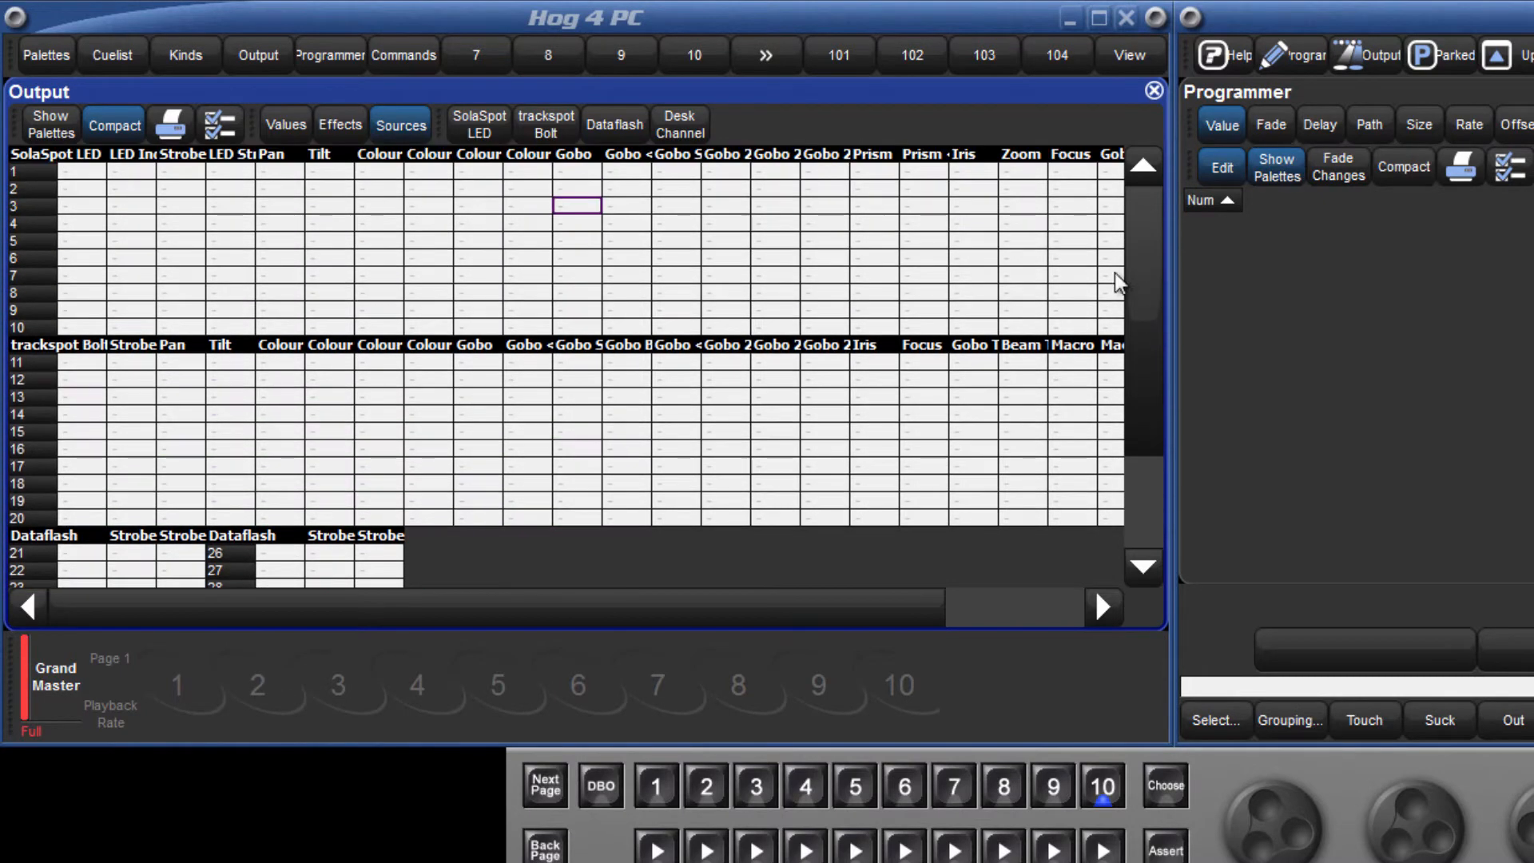
pyautogui.click(114, 124)
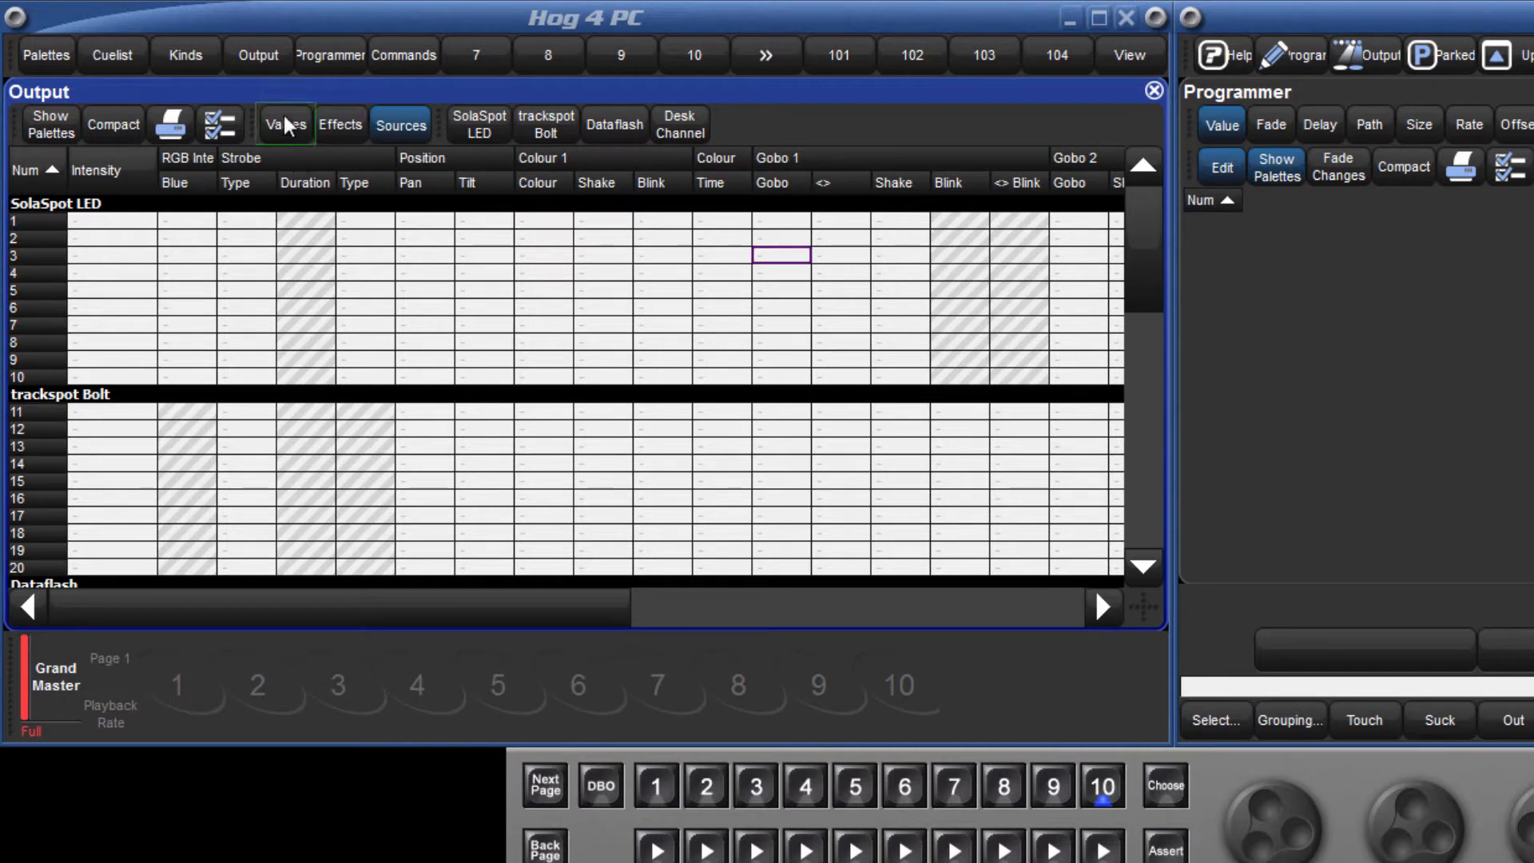
pyautogui.click(284, 125)
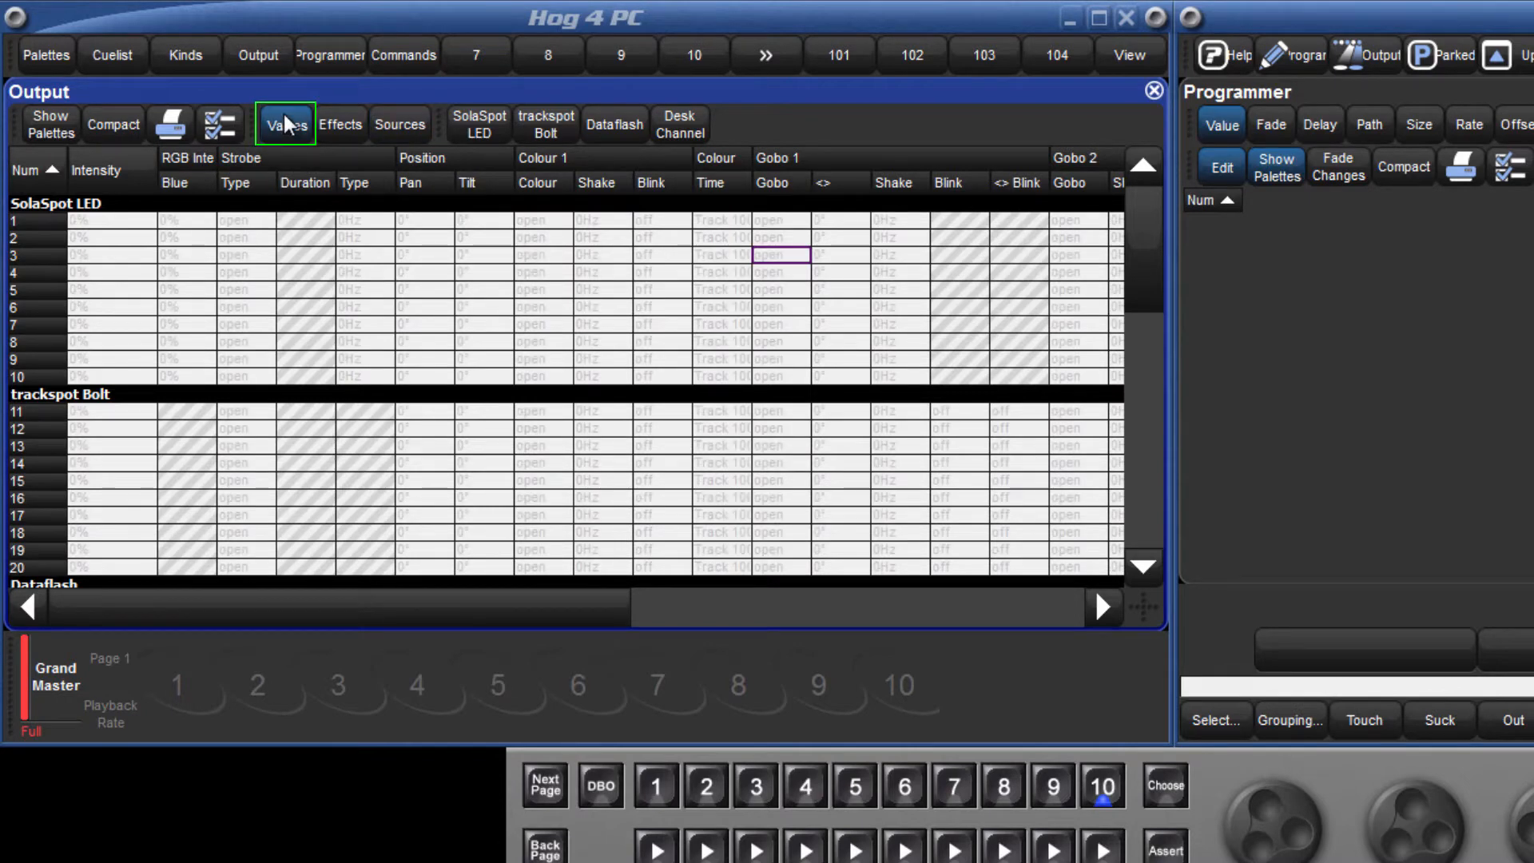
pyautogui.click(342, 124)
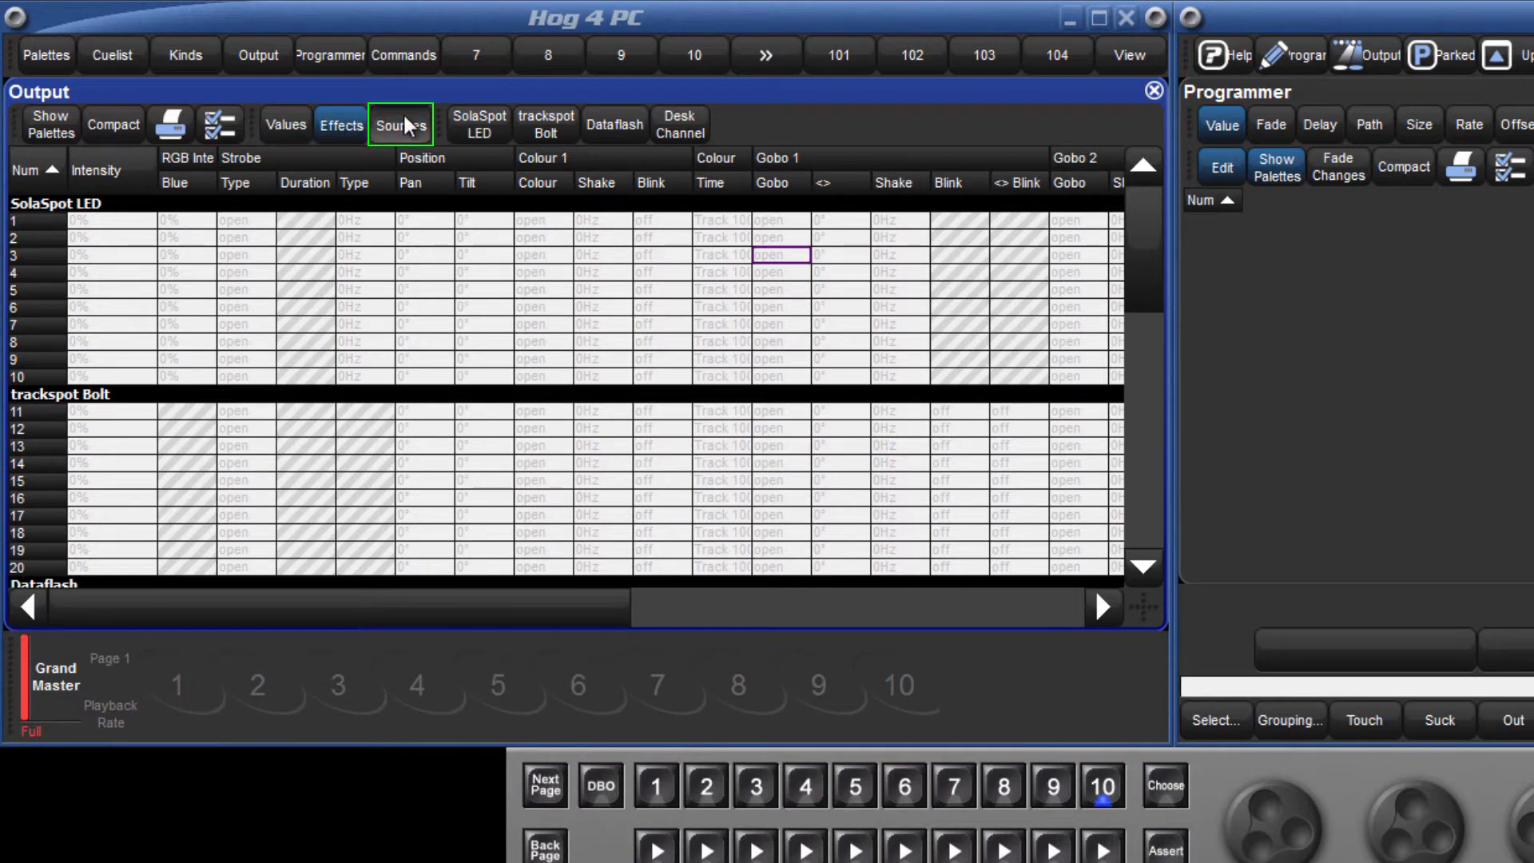
pyautogui.click(397, 125)
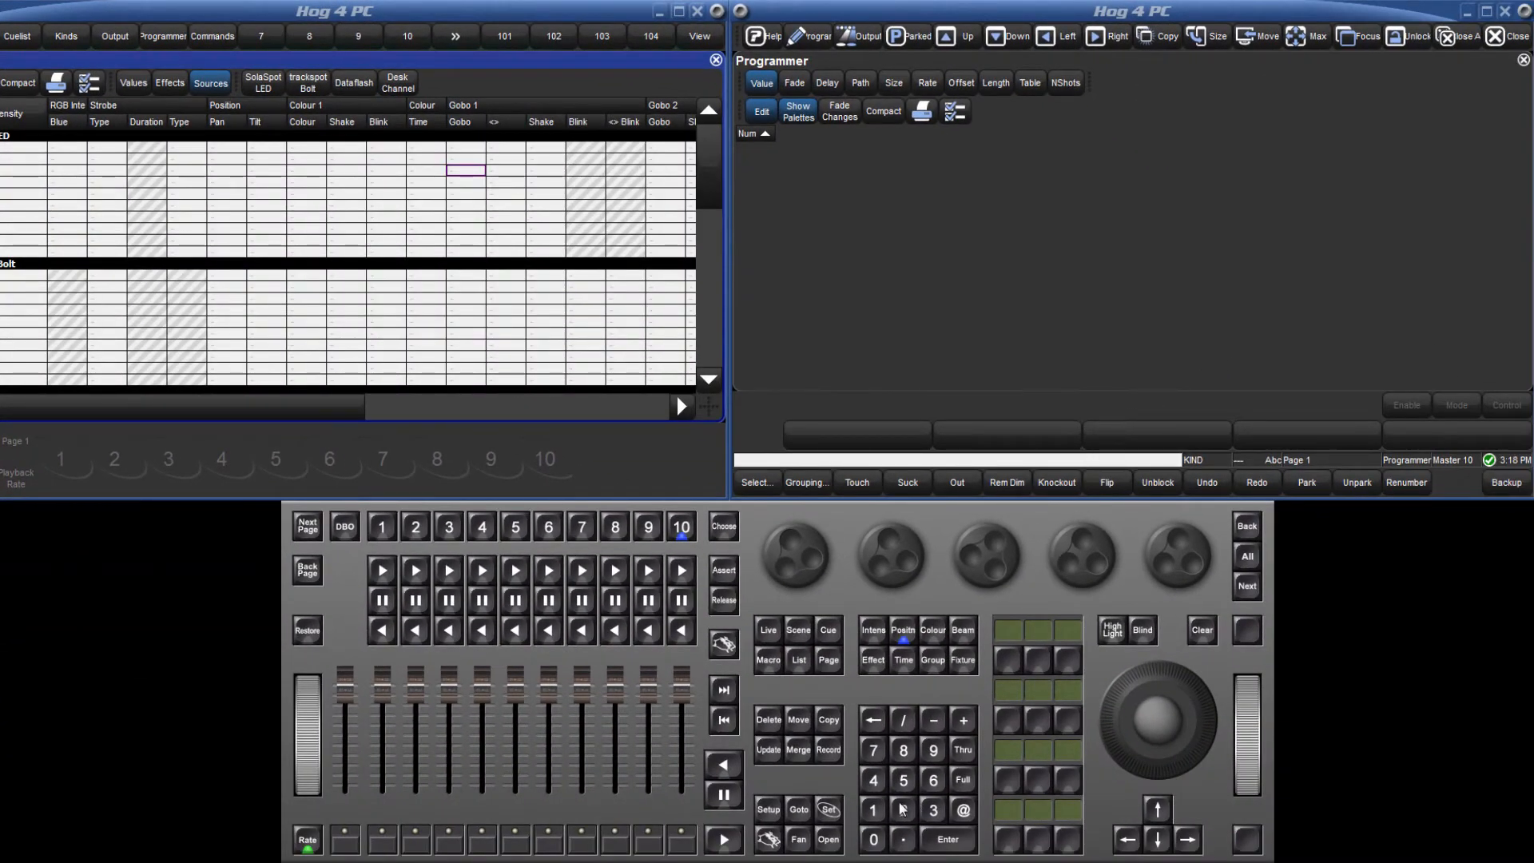
# Select SolaSpot LEDs 1 Thru 5 at full and colour them blue from the Colour palette.
pyautogui.click(873, 808)
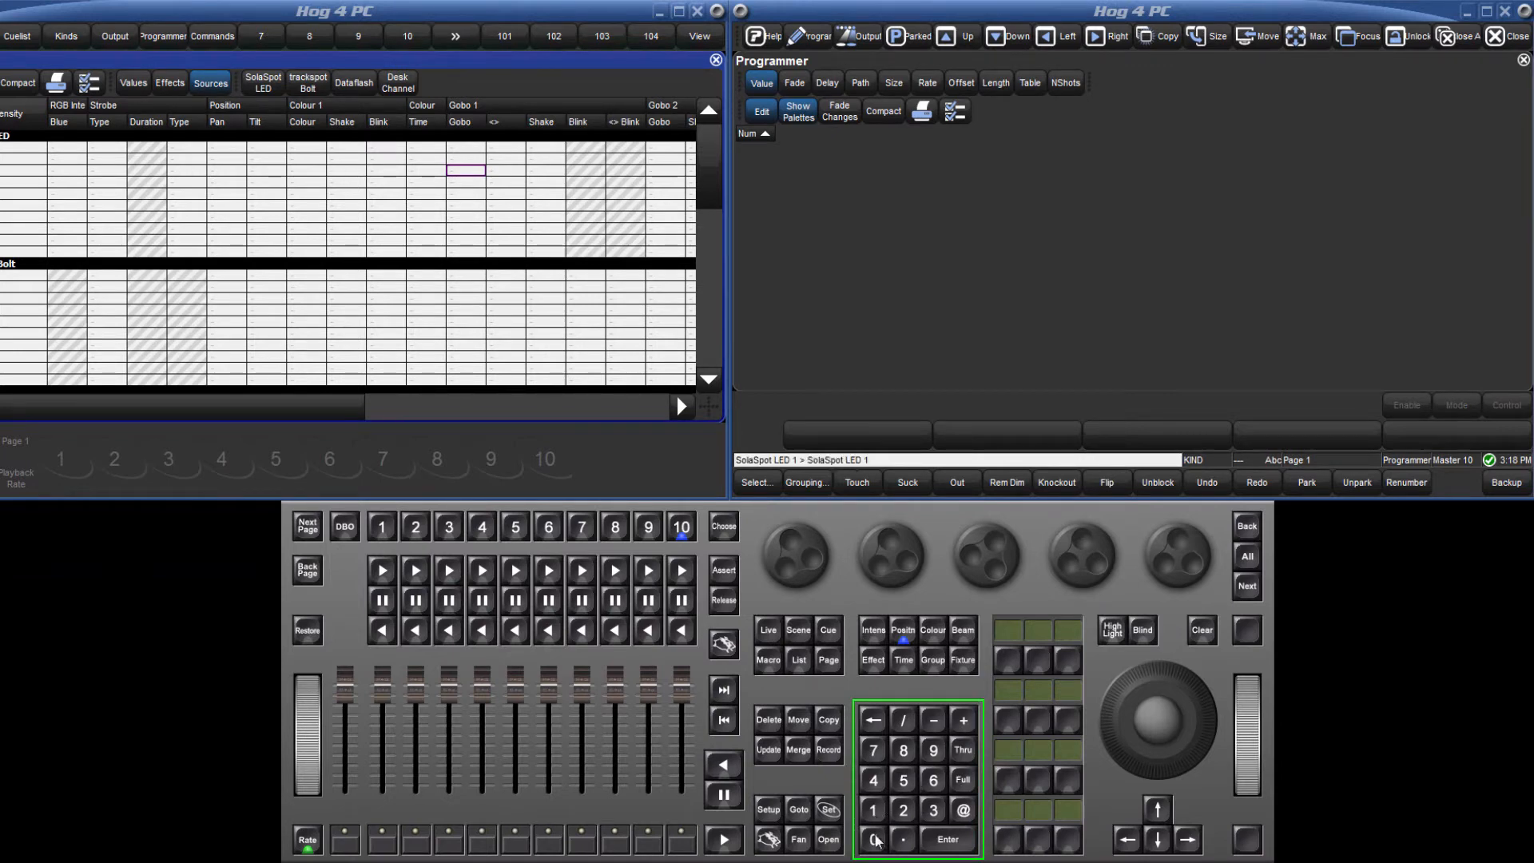
pyautogui.click(960, 779)
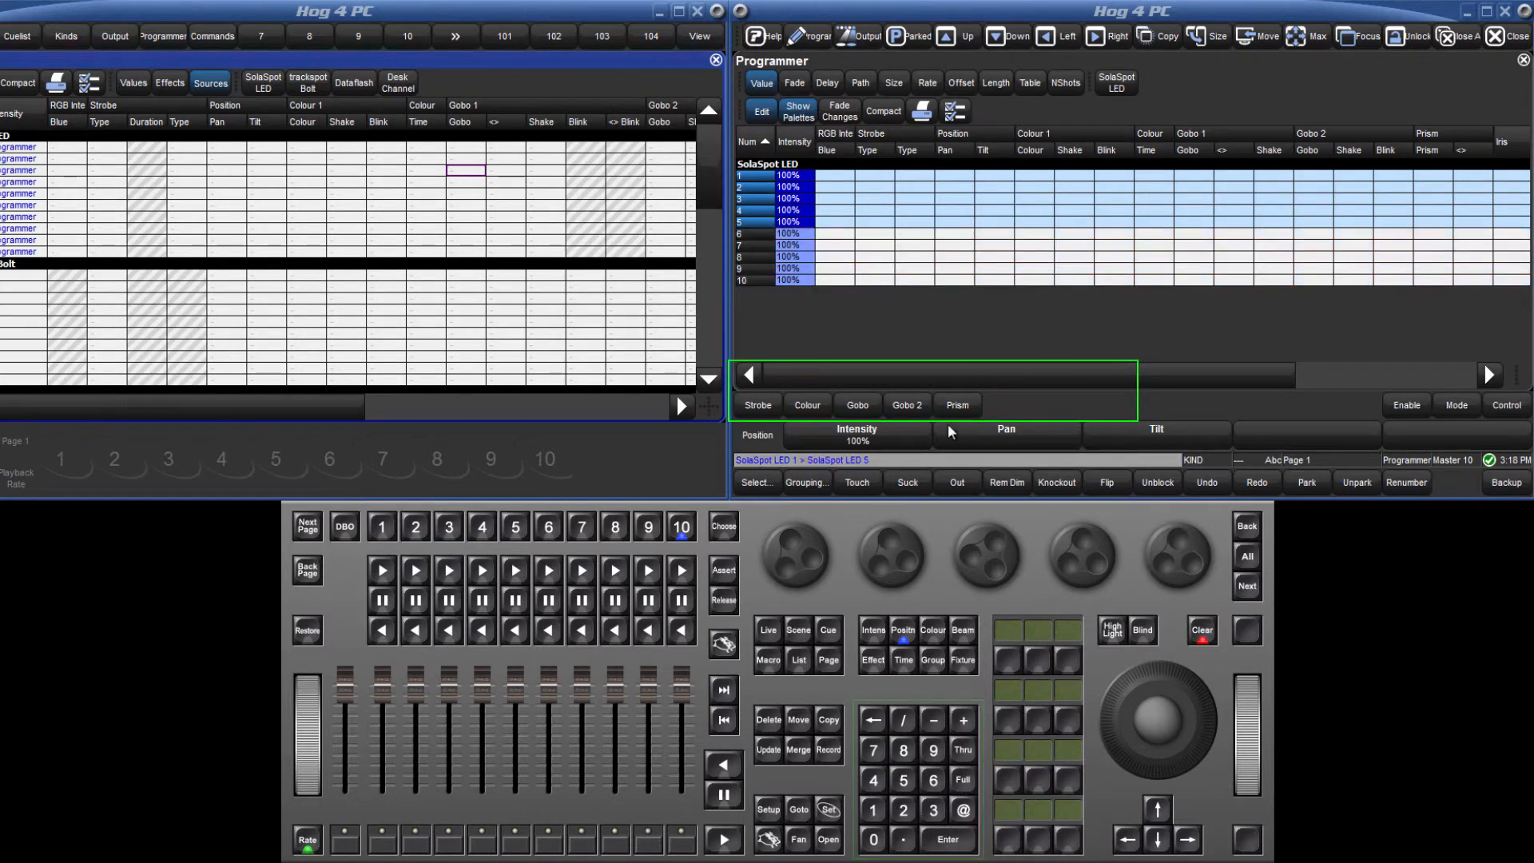
pyautogui.click(856, 377)
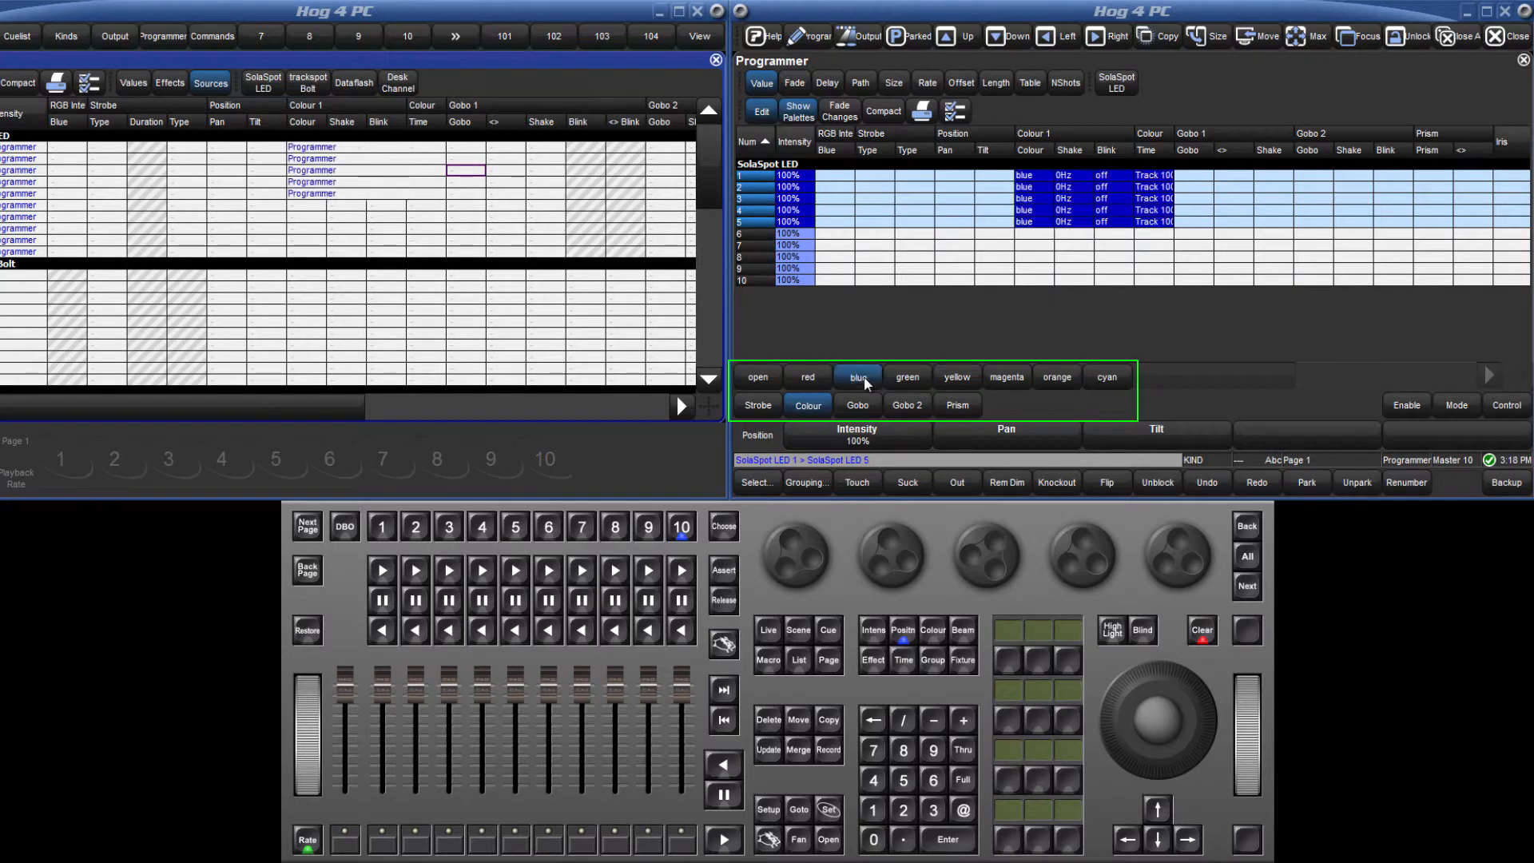
pyautogui.click(756, 481)
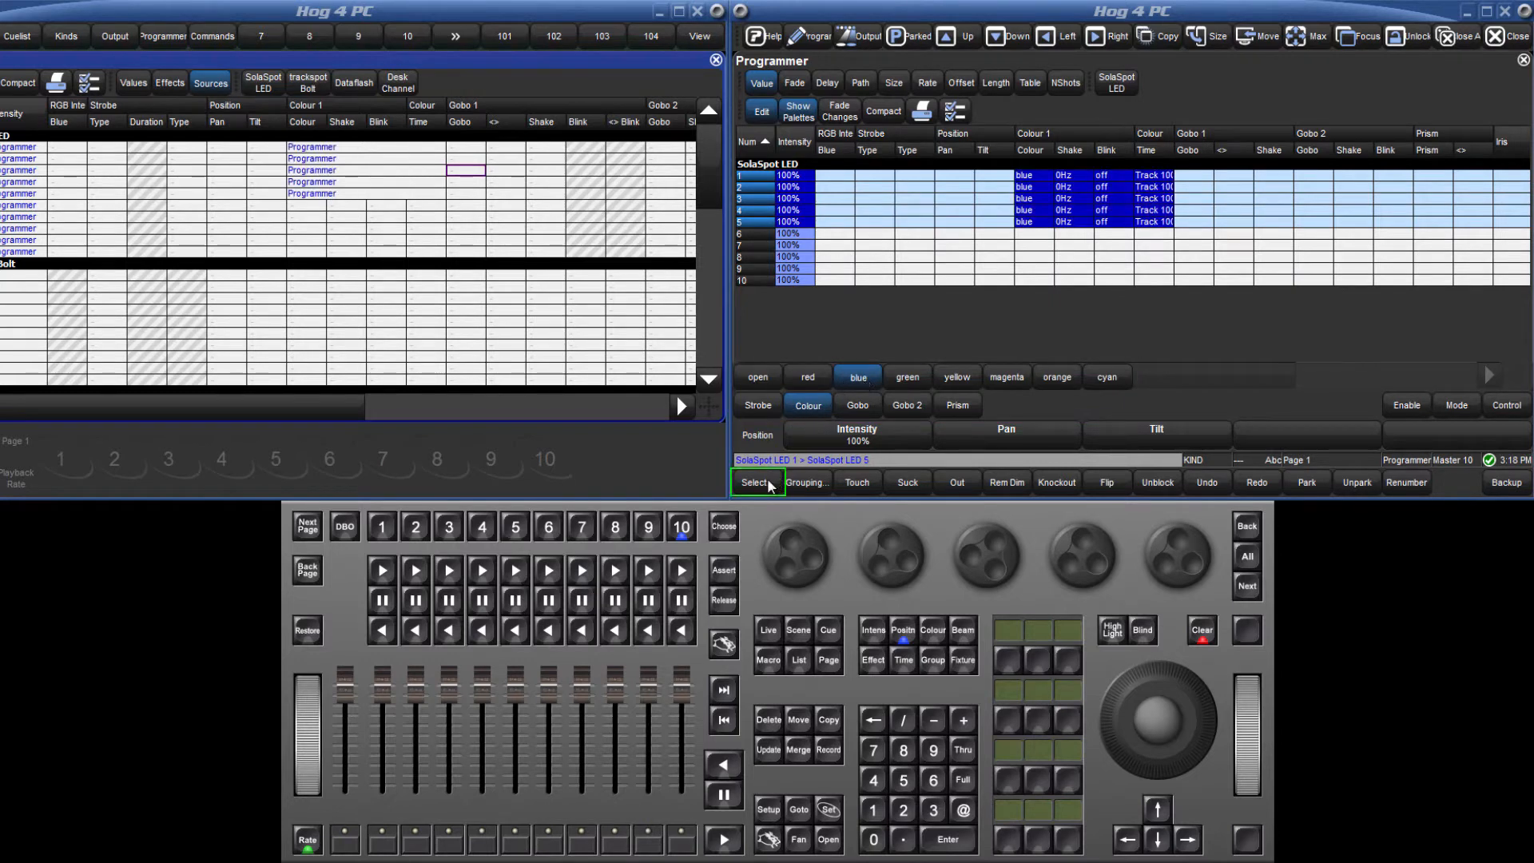
# Select fixtures 6 Thru 10 and colour them red.
pyautogui.click(755, 481)
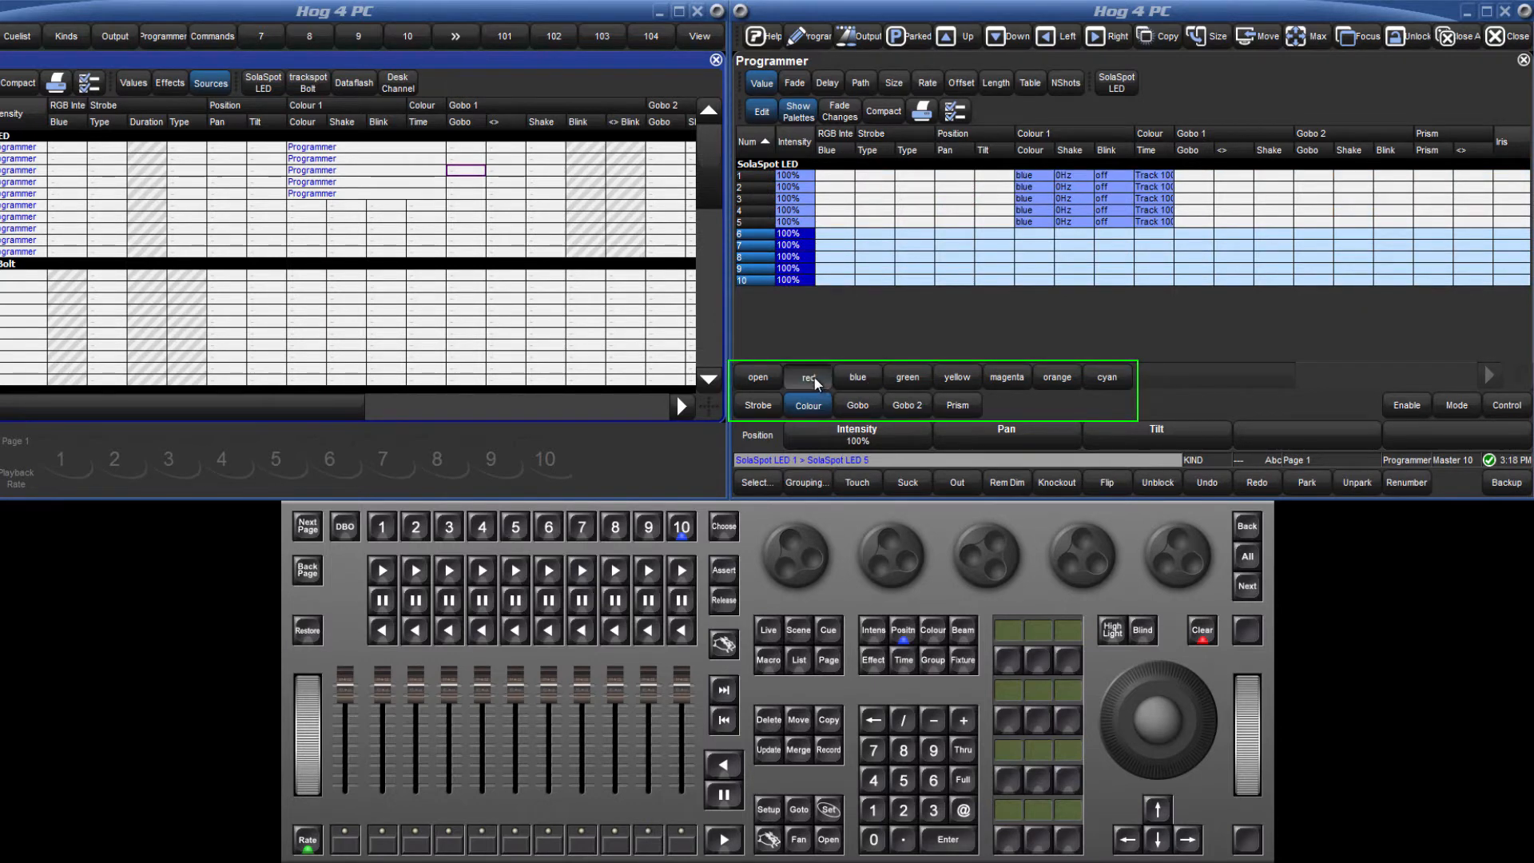
pyautogui.click(808, 377)
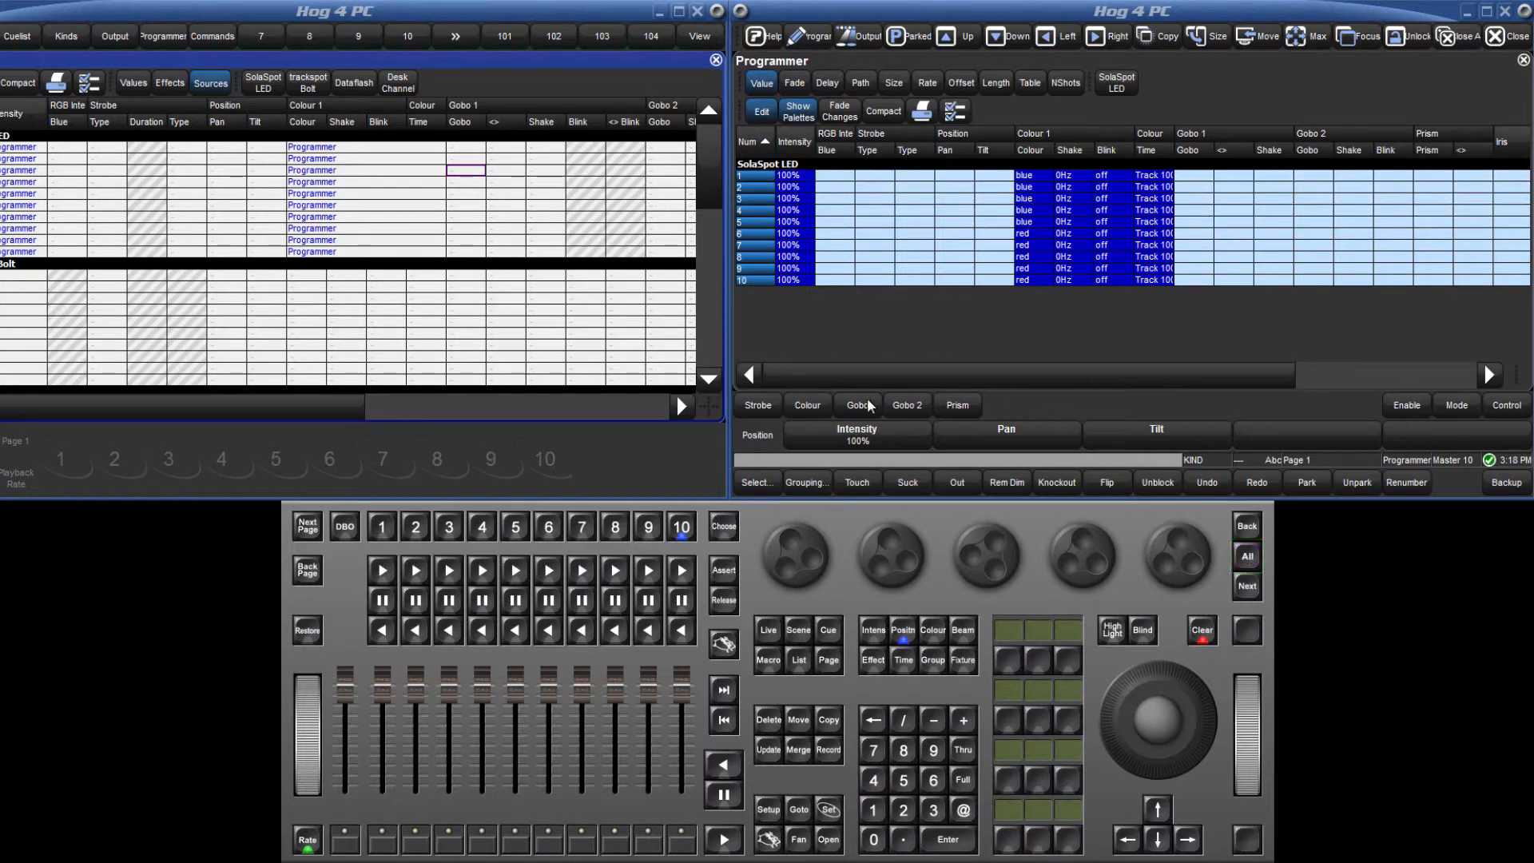
# Give all ten SolaSpot LEDs prism slot 1 from the gobo choices and bring up prism rotation.
pyautogui.click(856, 404)
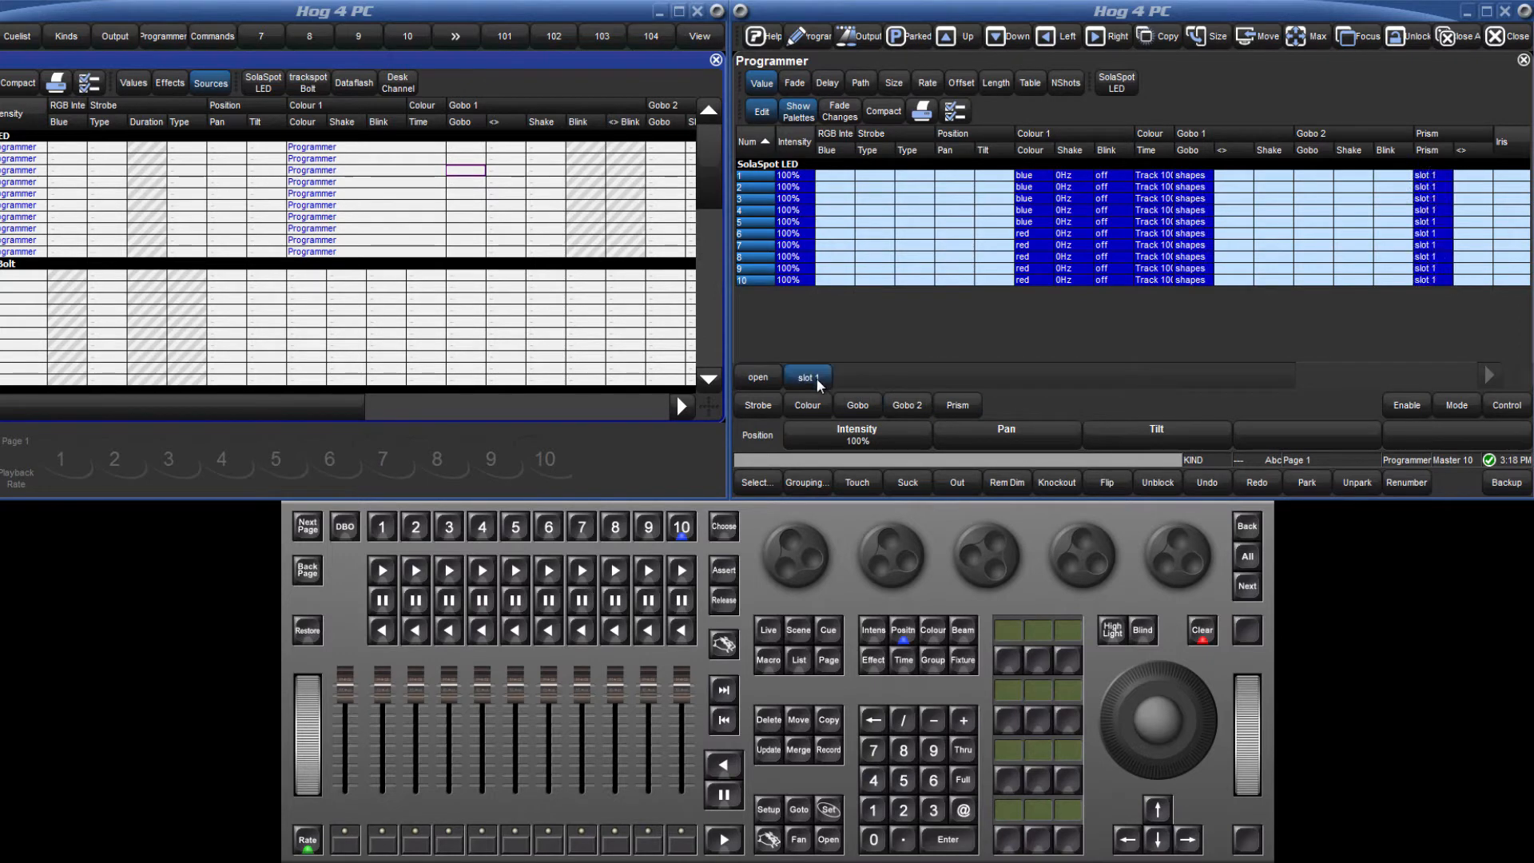
pyautogui.click(960, 630)
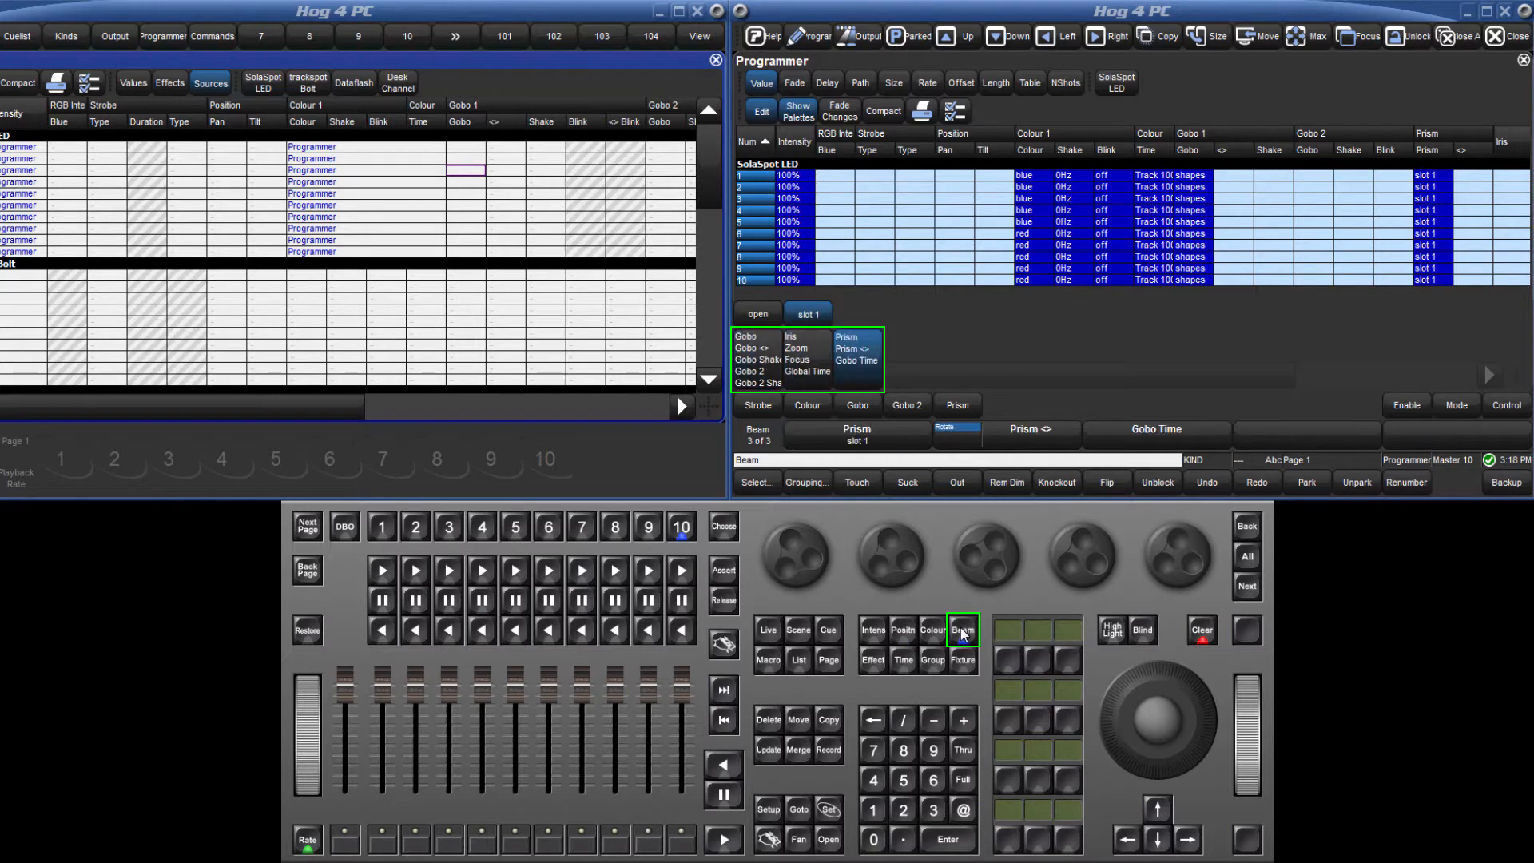
pyautogui.click(961, 629)
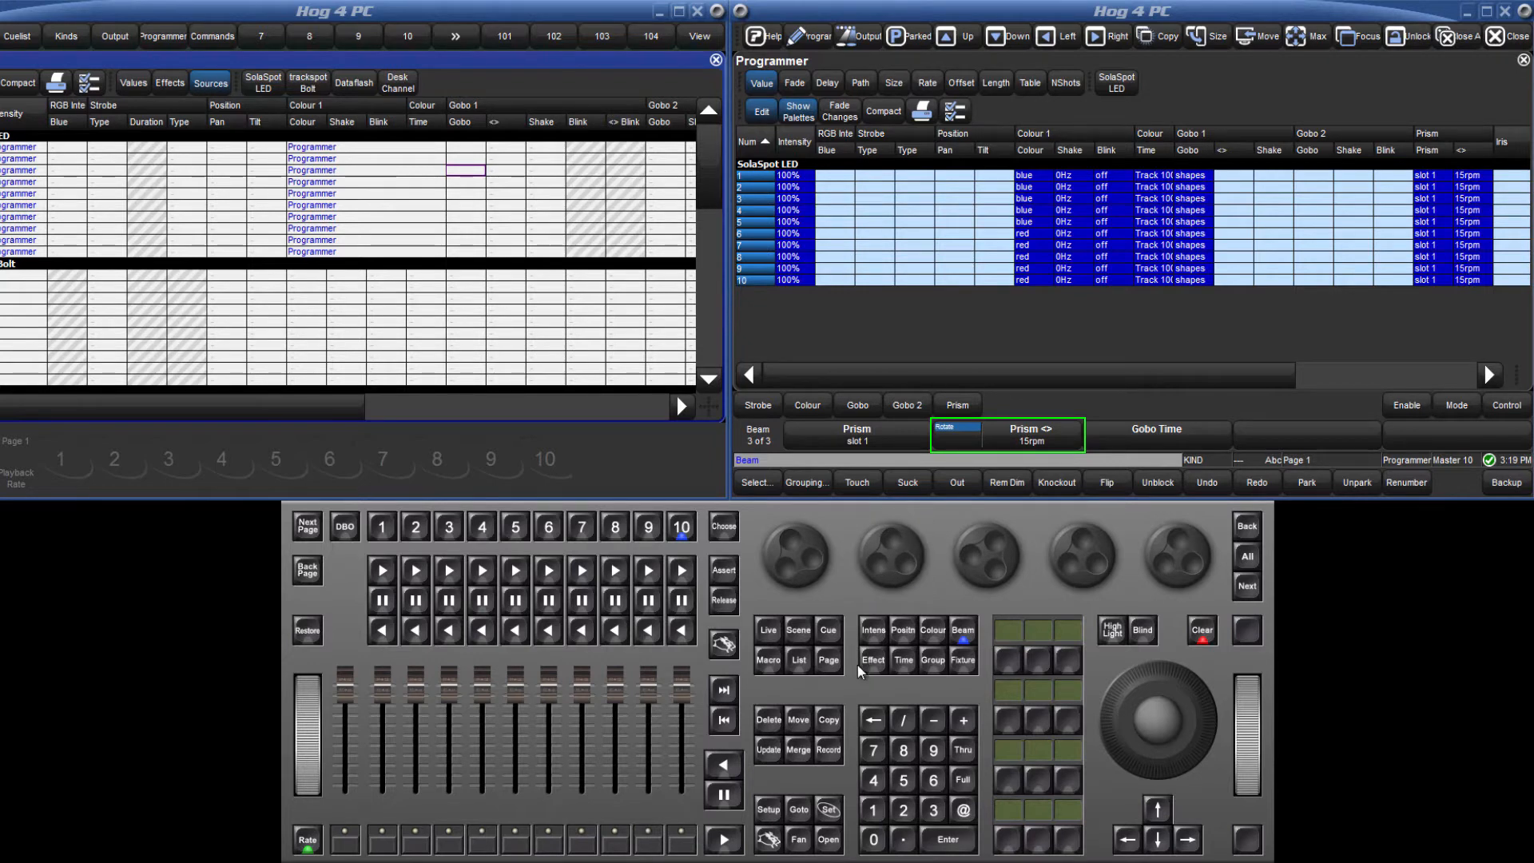
# Set the prism rotation value to 30 for the selected fixtures.
pyautogui.click(826, 810)
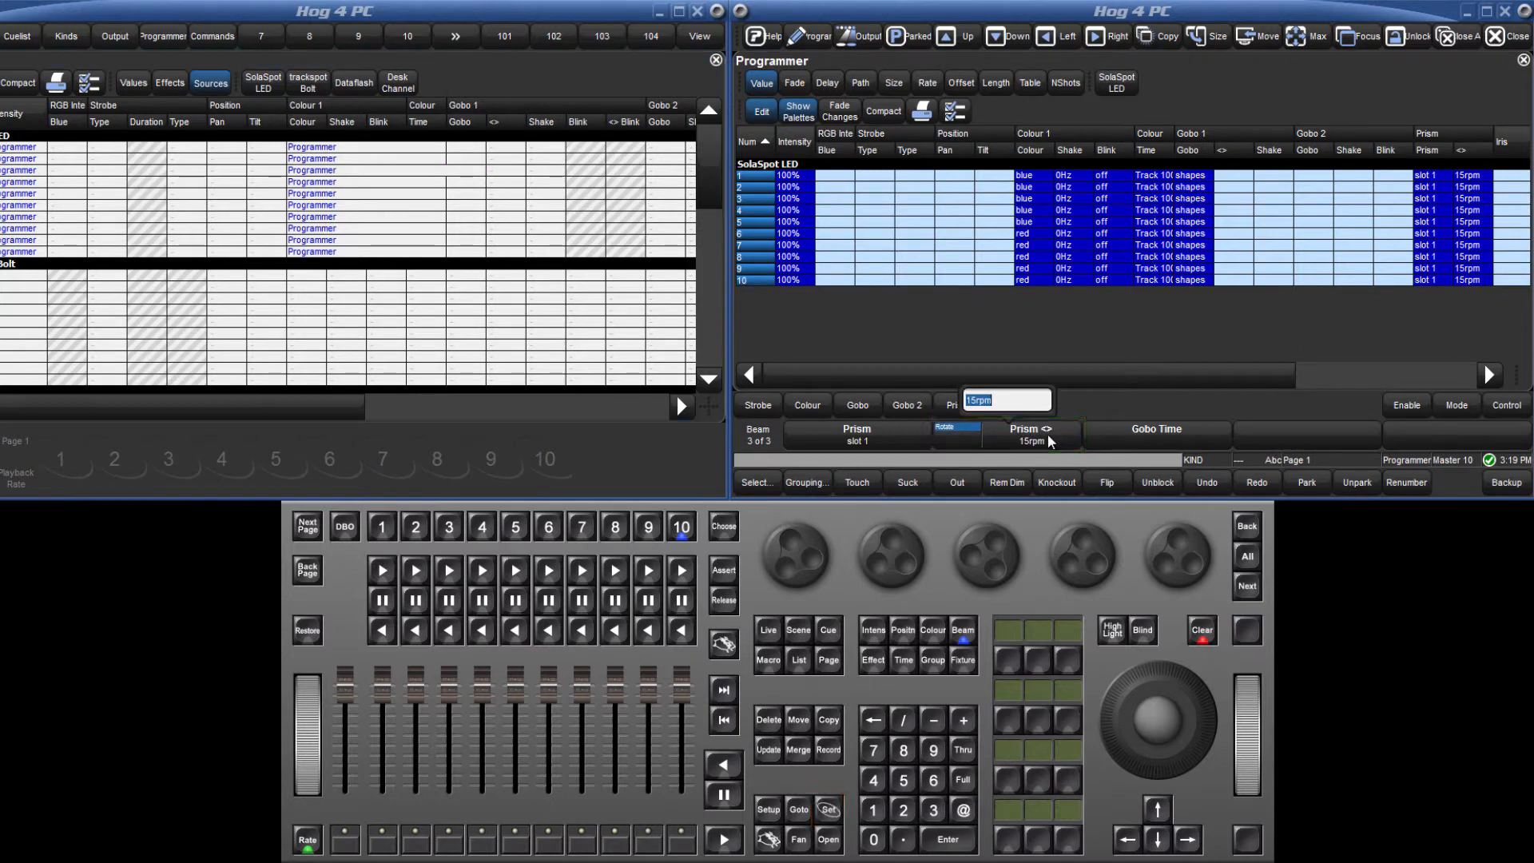
pyautogui.write('30')
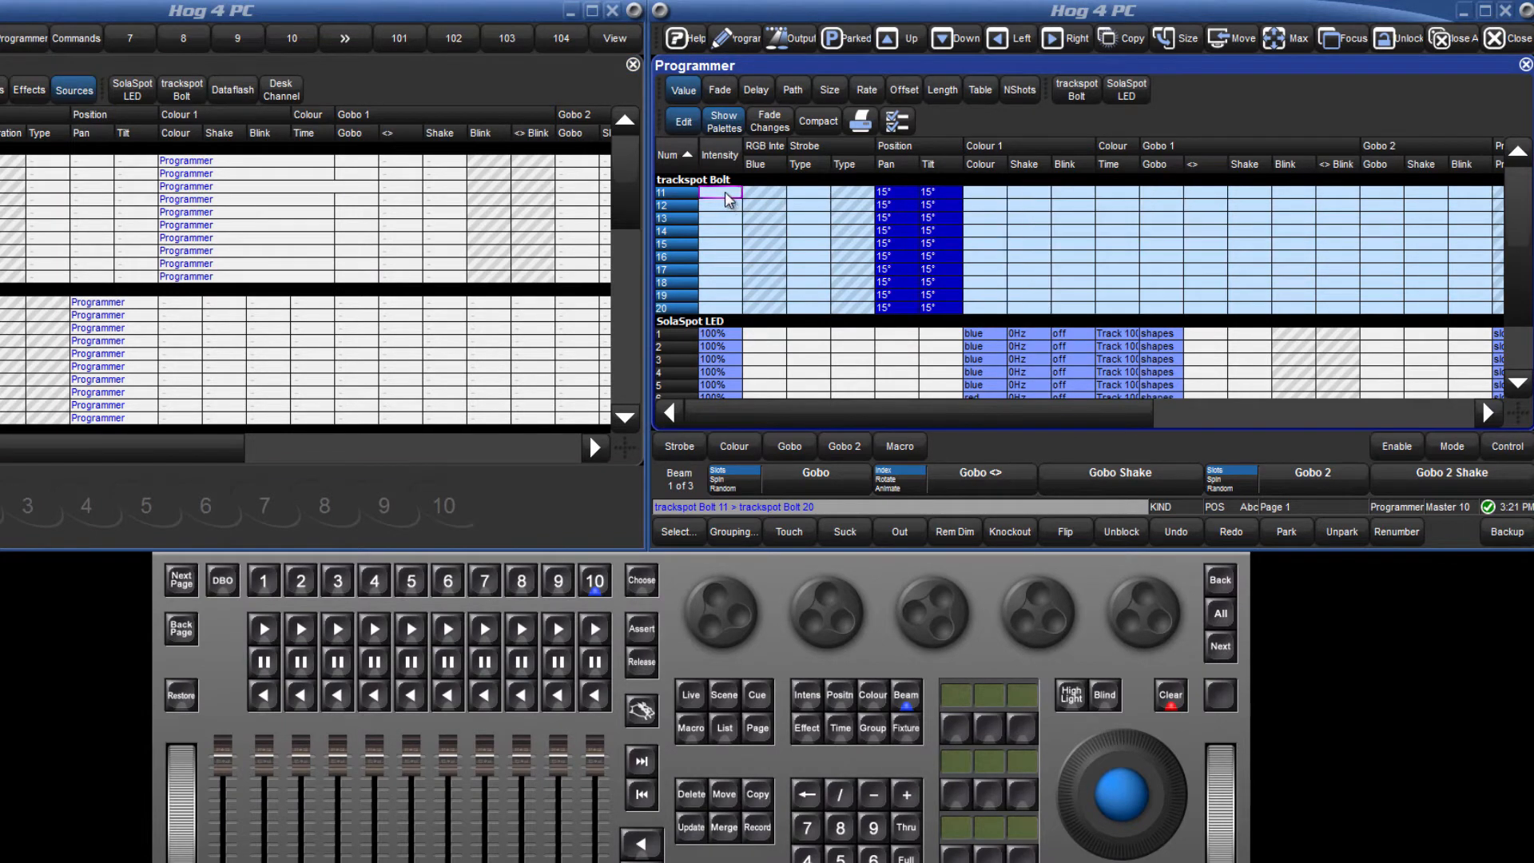
pyautogui.click(904, 826)
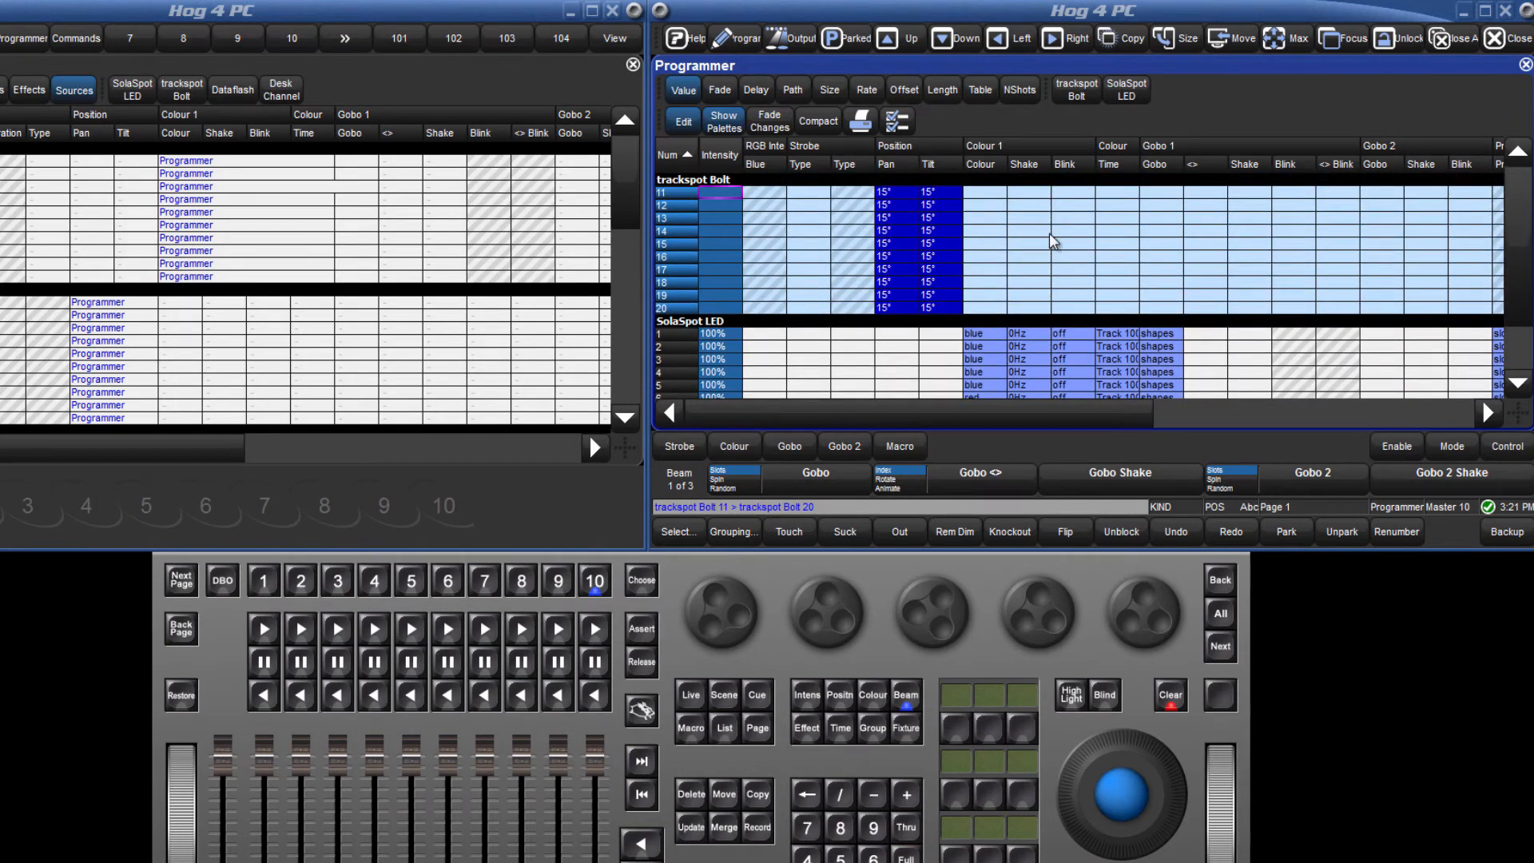
pyautogui.click(1071, 230)
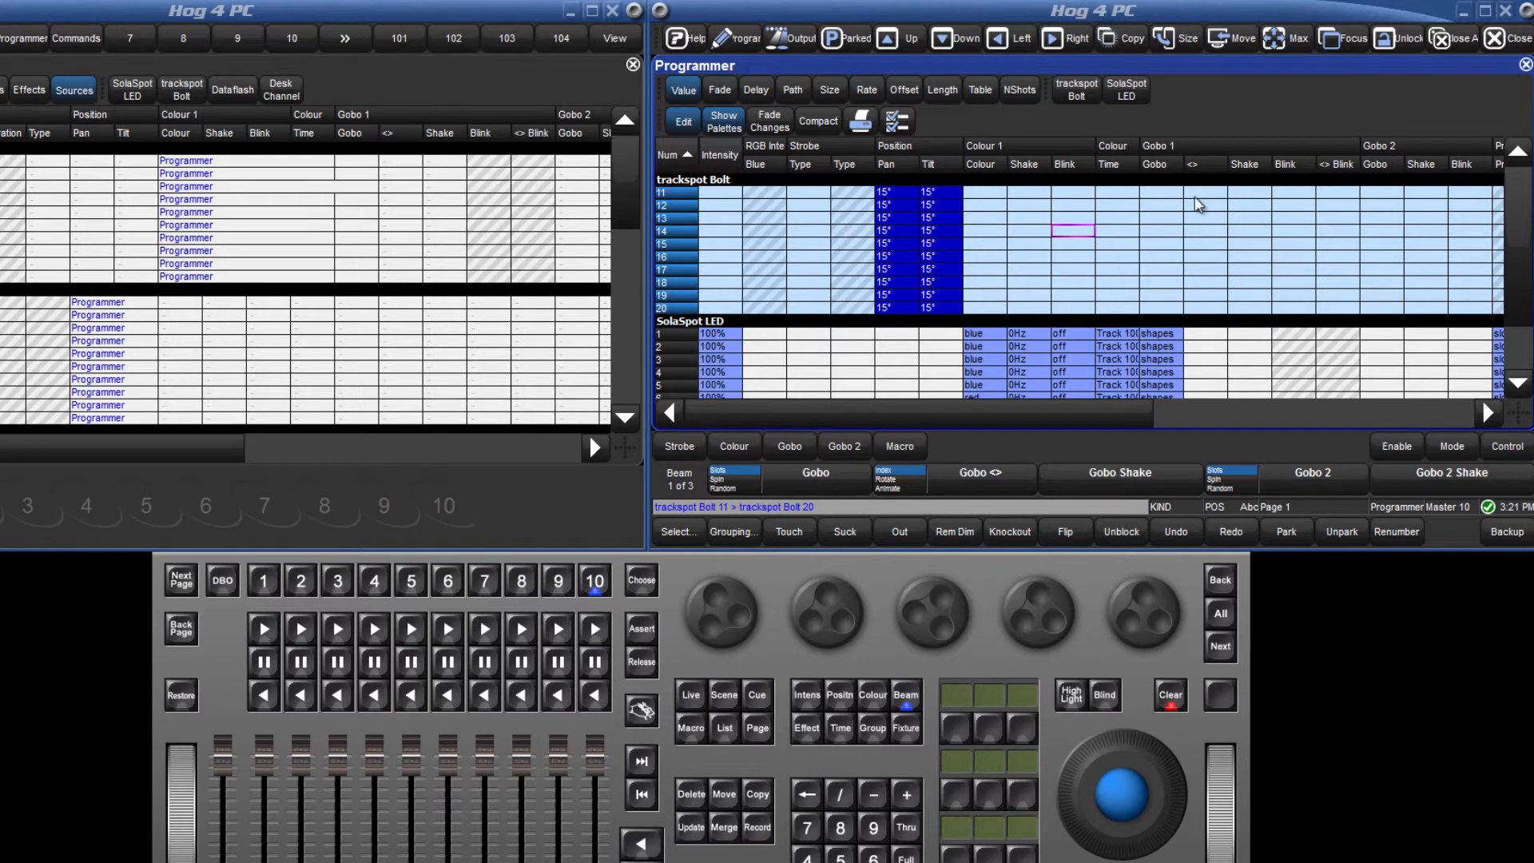
pyautogui.click(1202, 181)
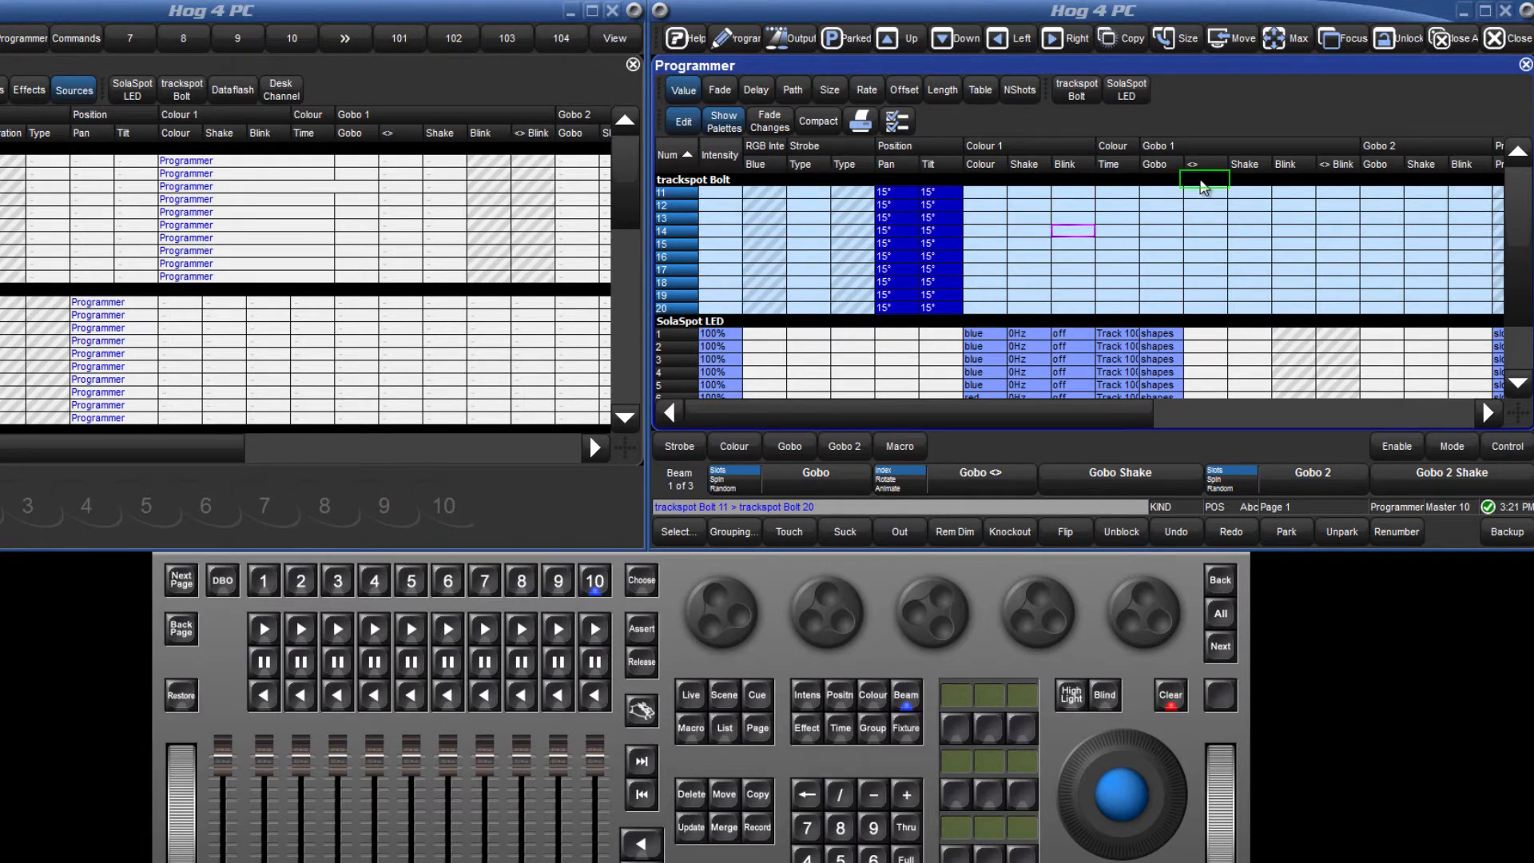
pyautogui.click(1202, 191)
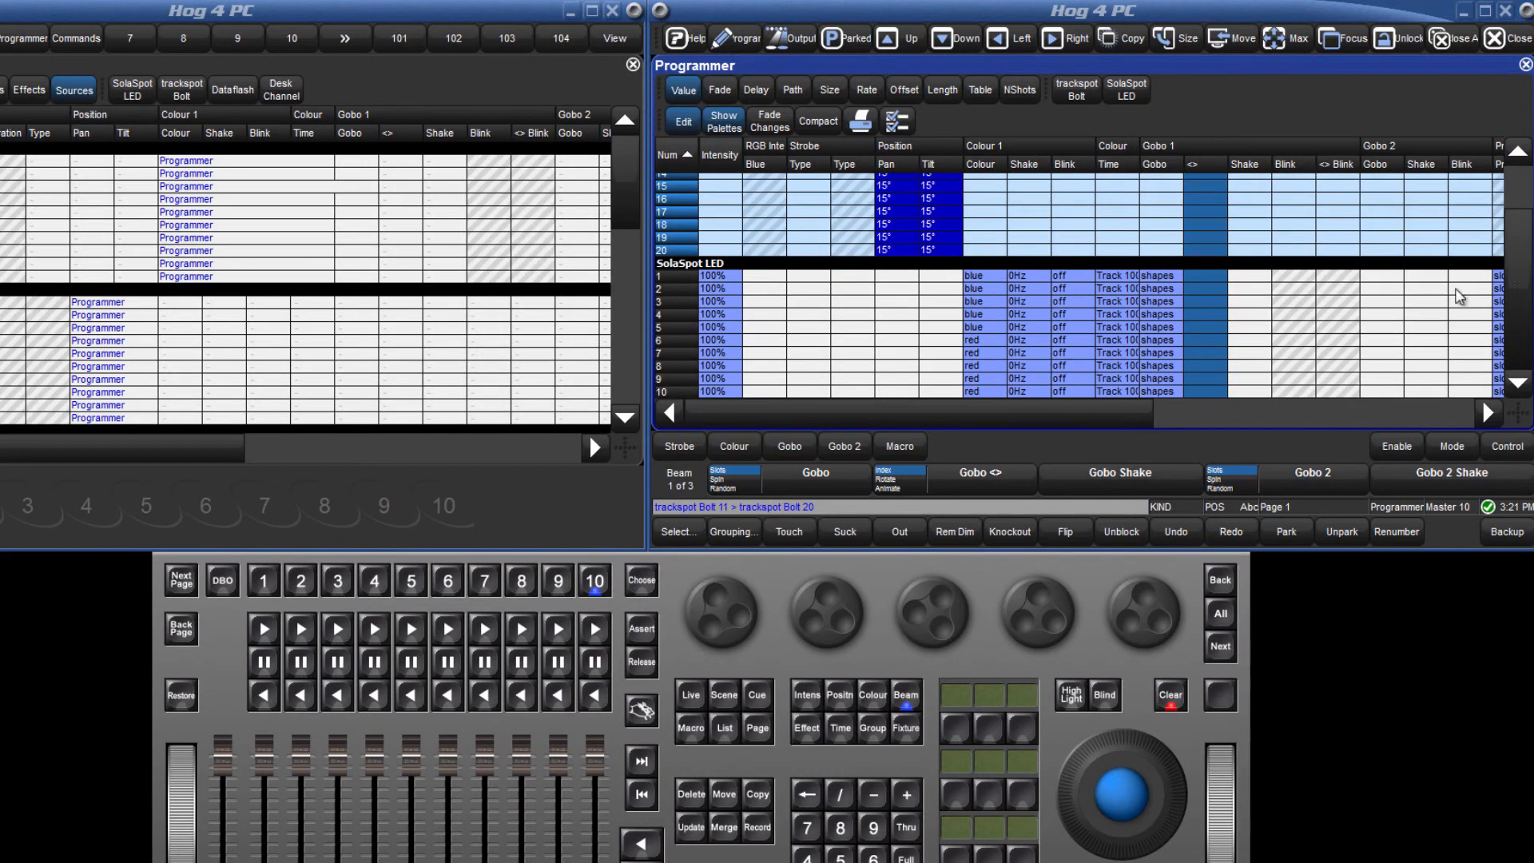
pyautogui.moveTo(1515, 264)
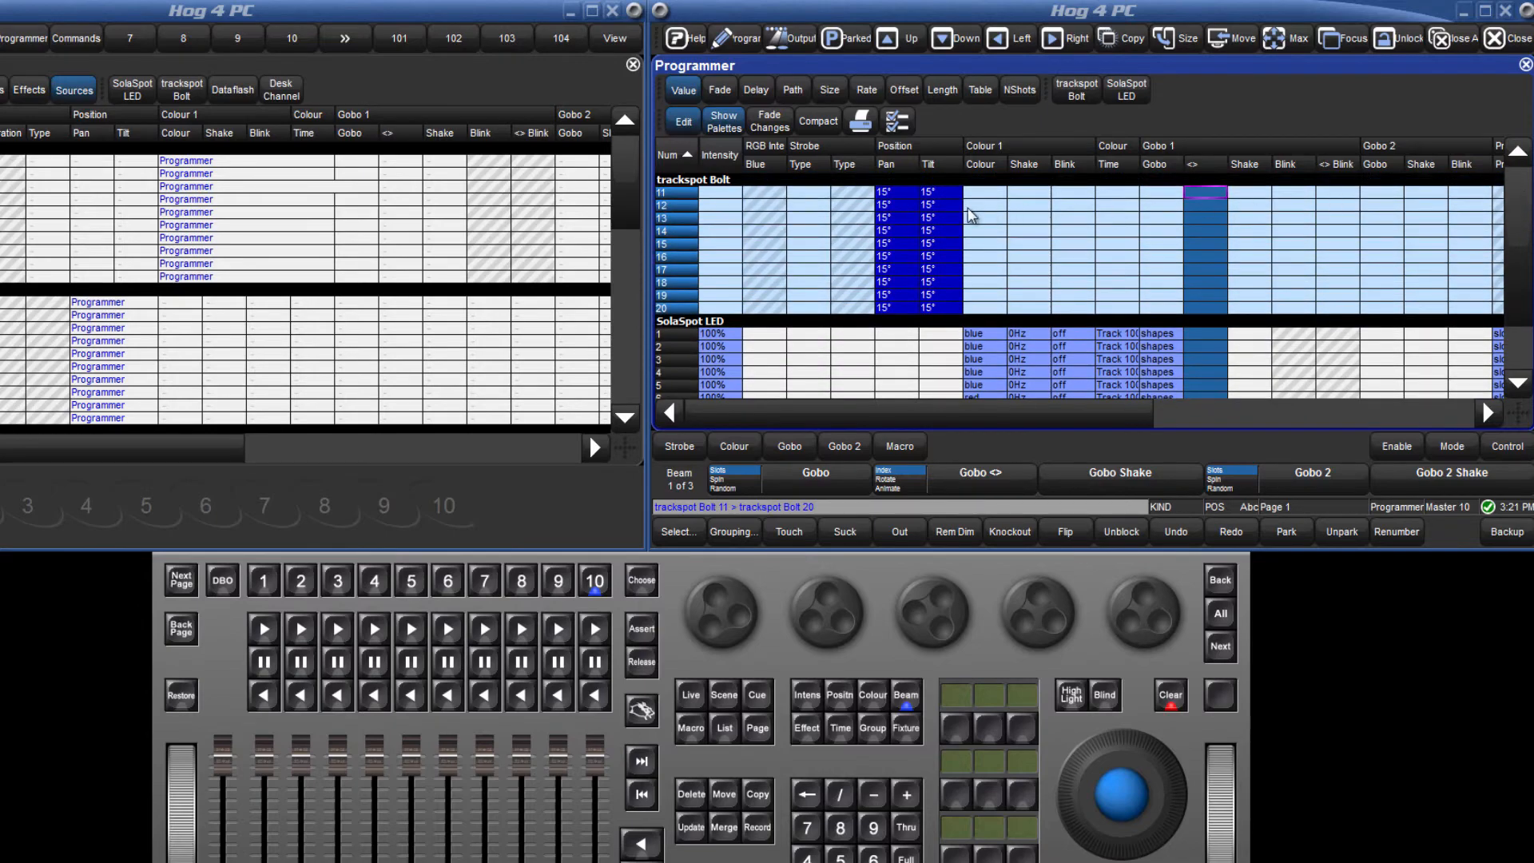
pyautogui.moveTo(724, 198)
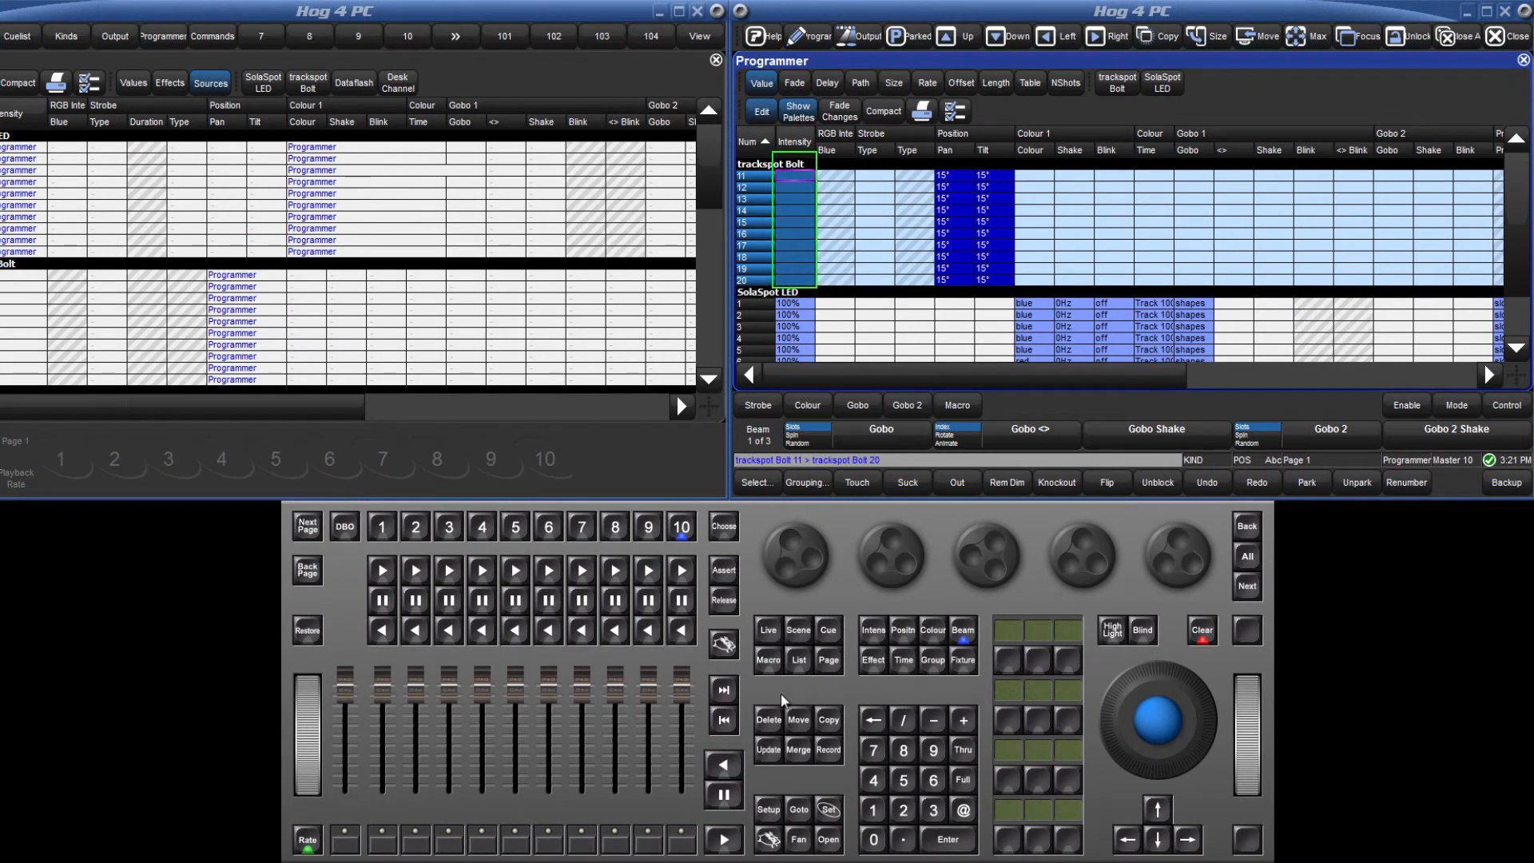
# Set the trackspot Bolts to 50% intensity and change SolaSpot LEDs 1–5 colour cells to green.
pyautogui.click(826, 808)
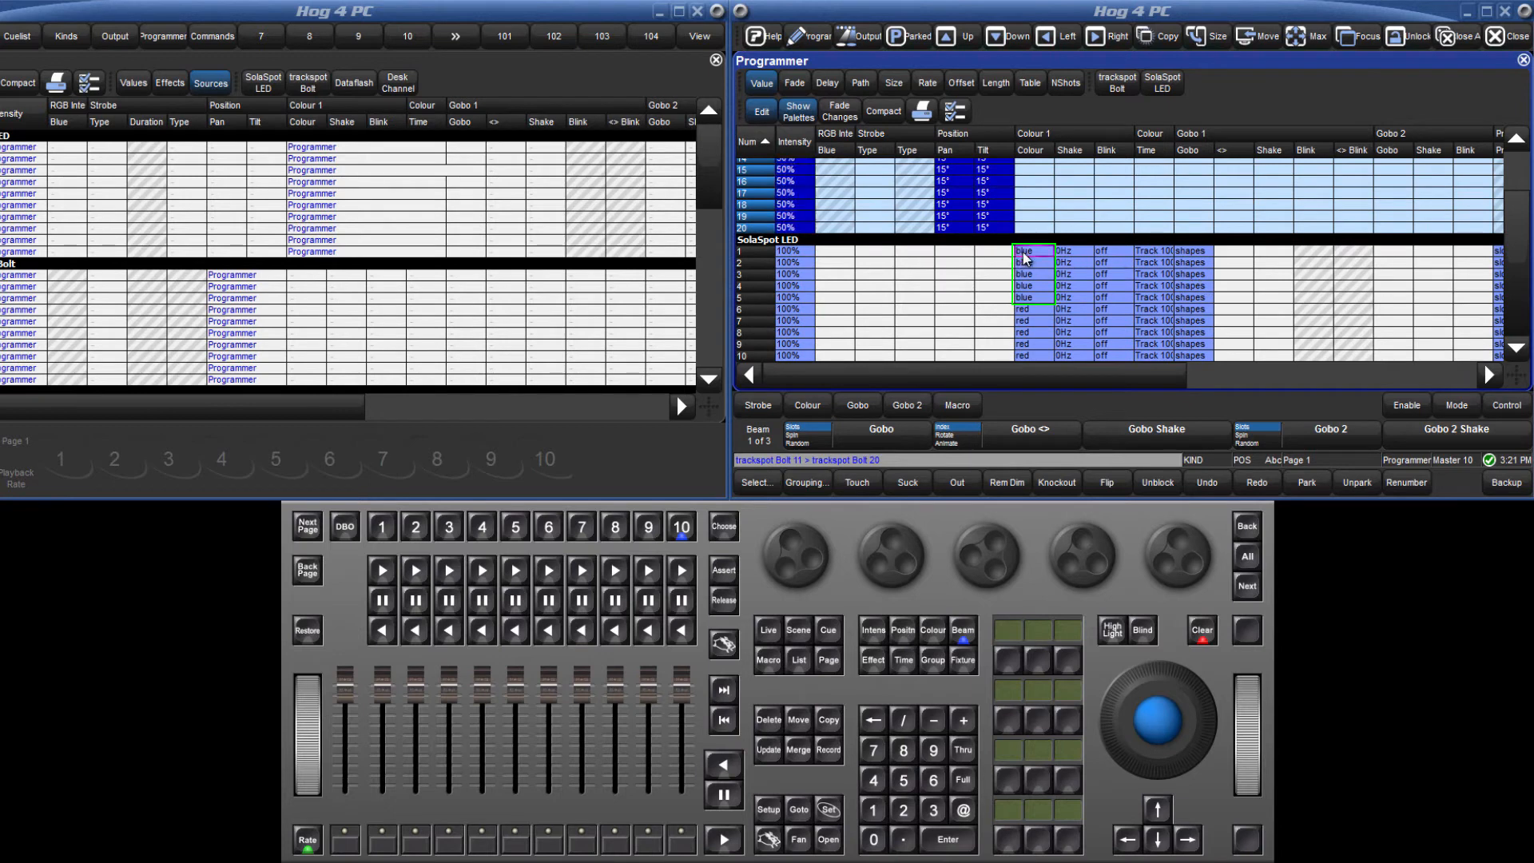
pyautogui.moveTo(1029, 251); pyautogui.dragTo(1029, 298)
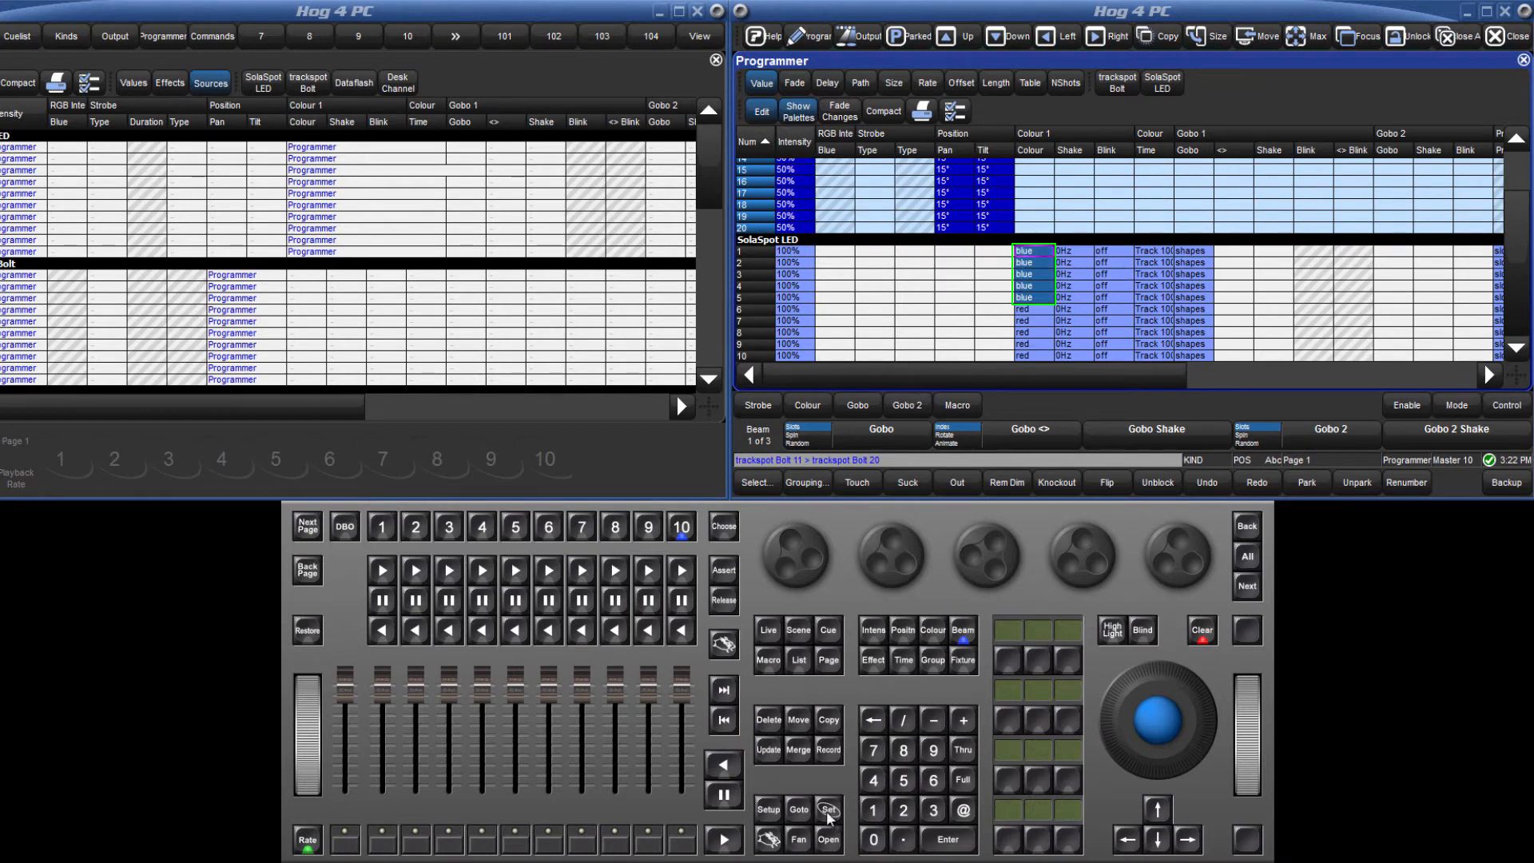
pyautogui.click(1031, 251)
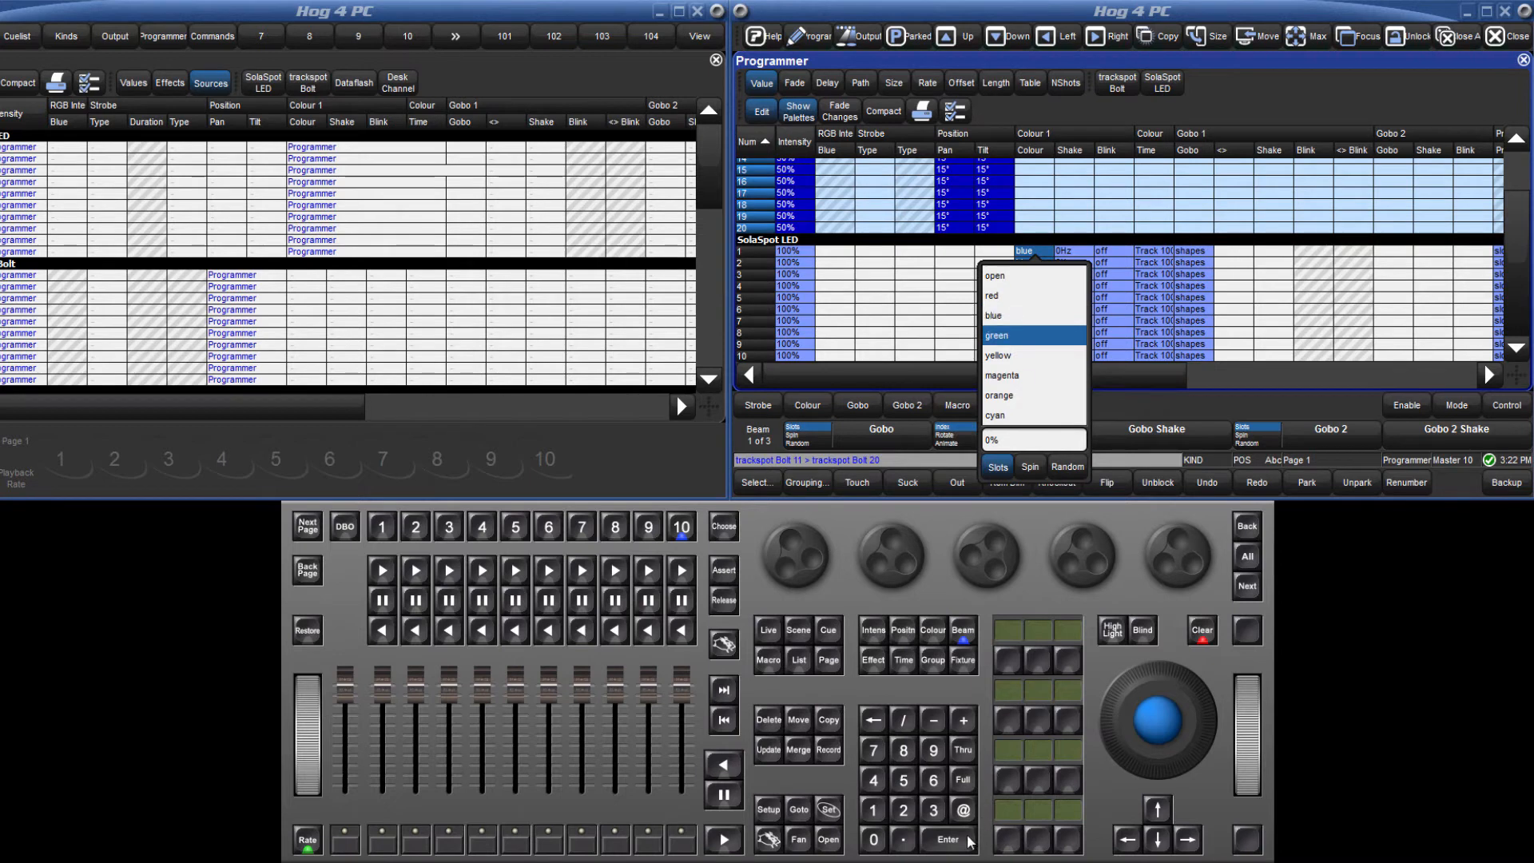
pyautogui.click(995, 337)
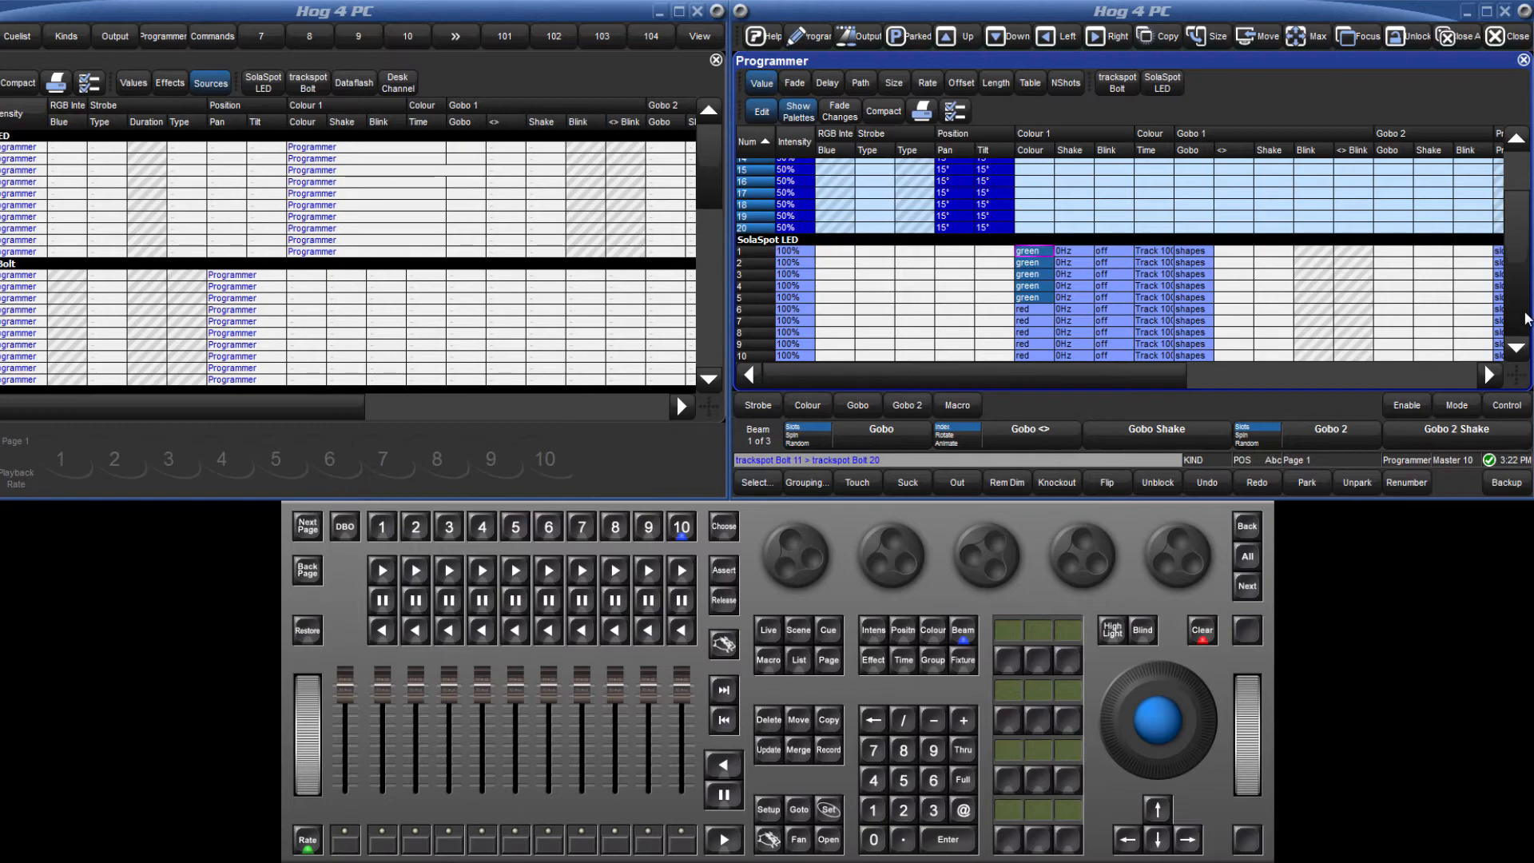
pyautogui.moveTo(1524, 295)
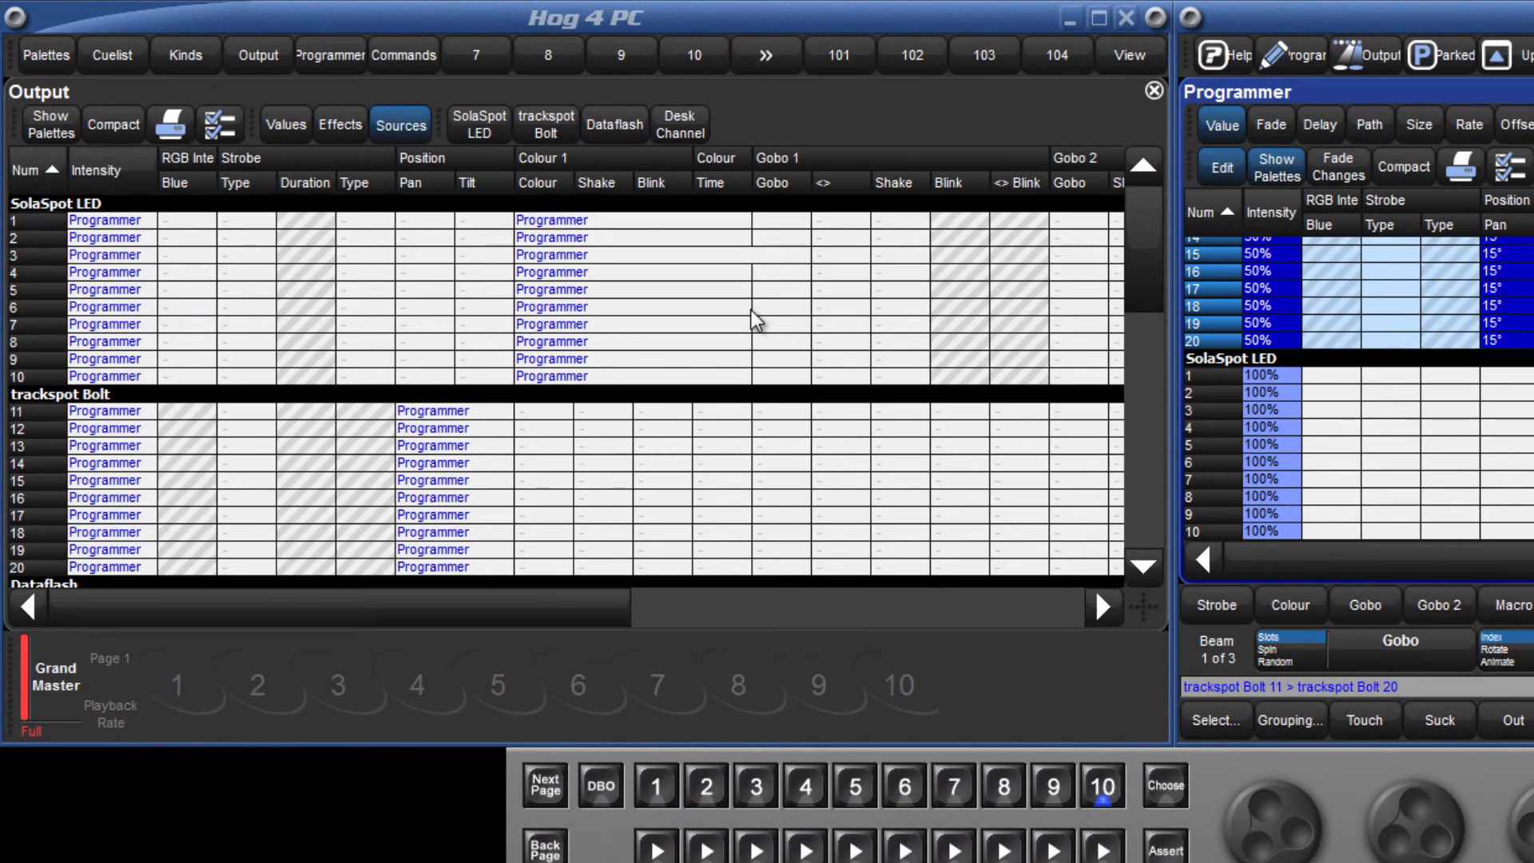
# Switch the enlarged Output window from Sources to live Values for all fixtures.
pyautogui.click(284, 125)
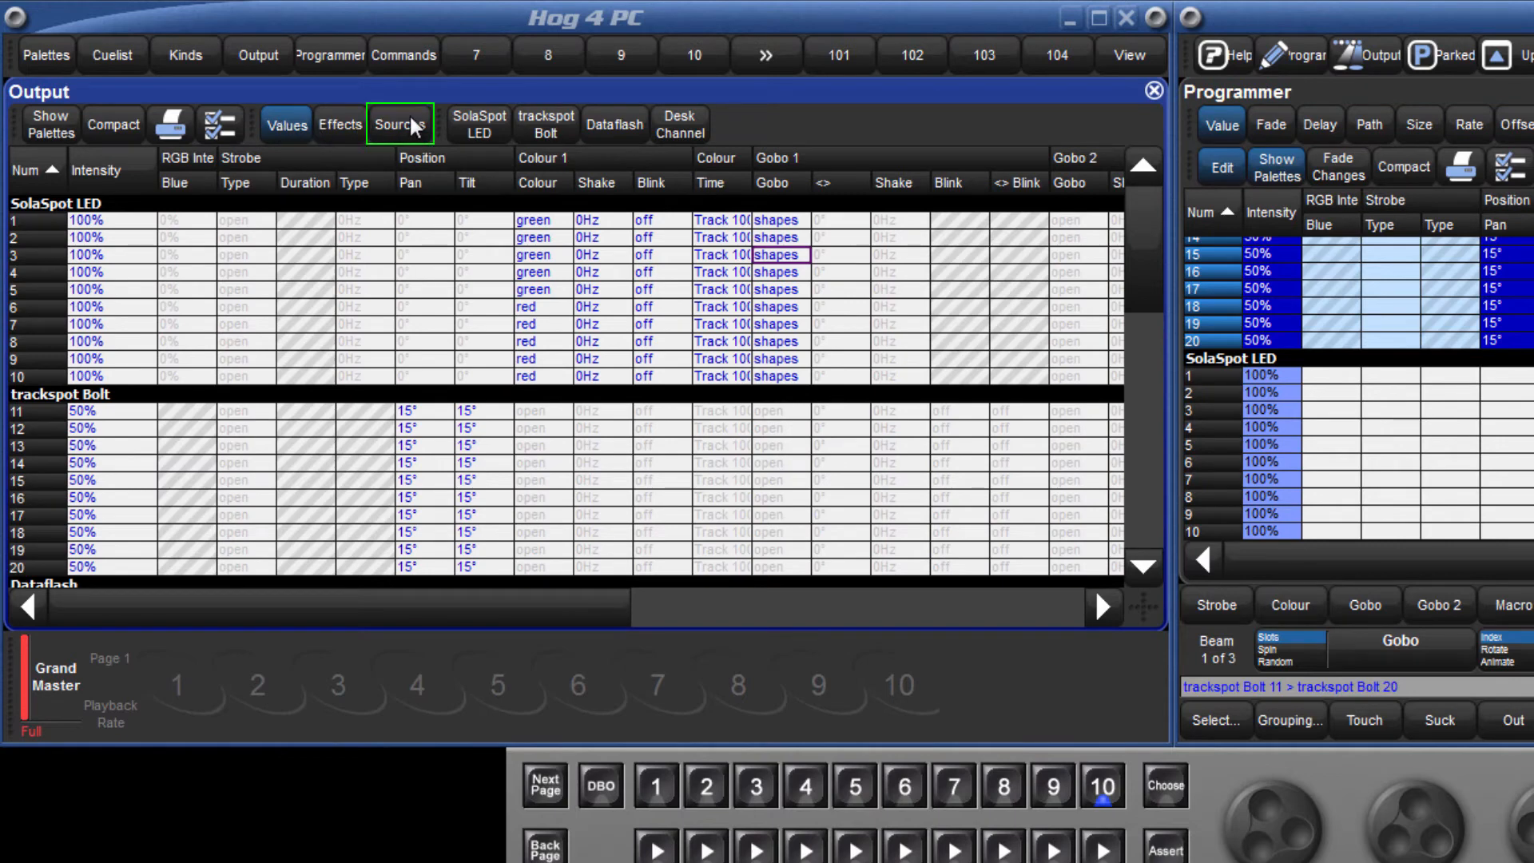
pyautogui.click(399, 124)
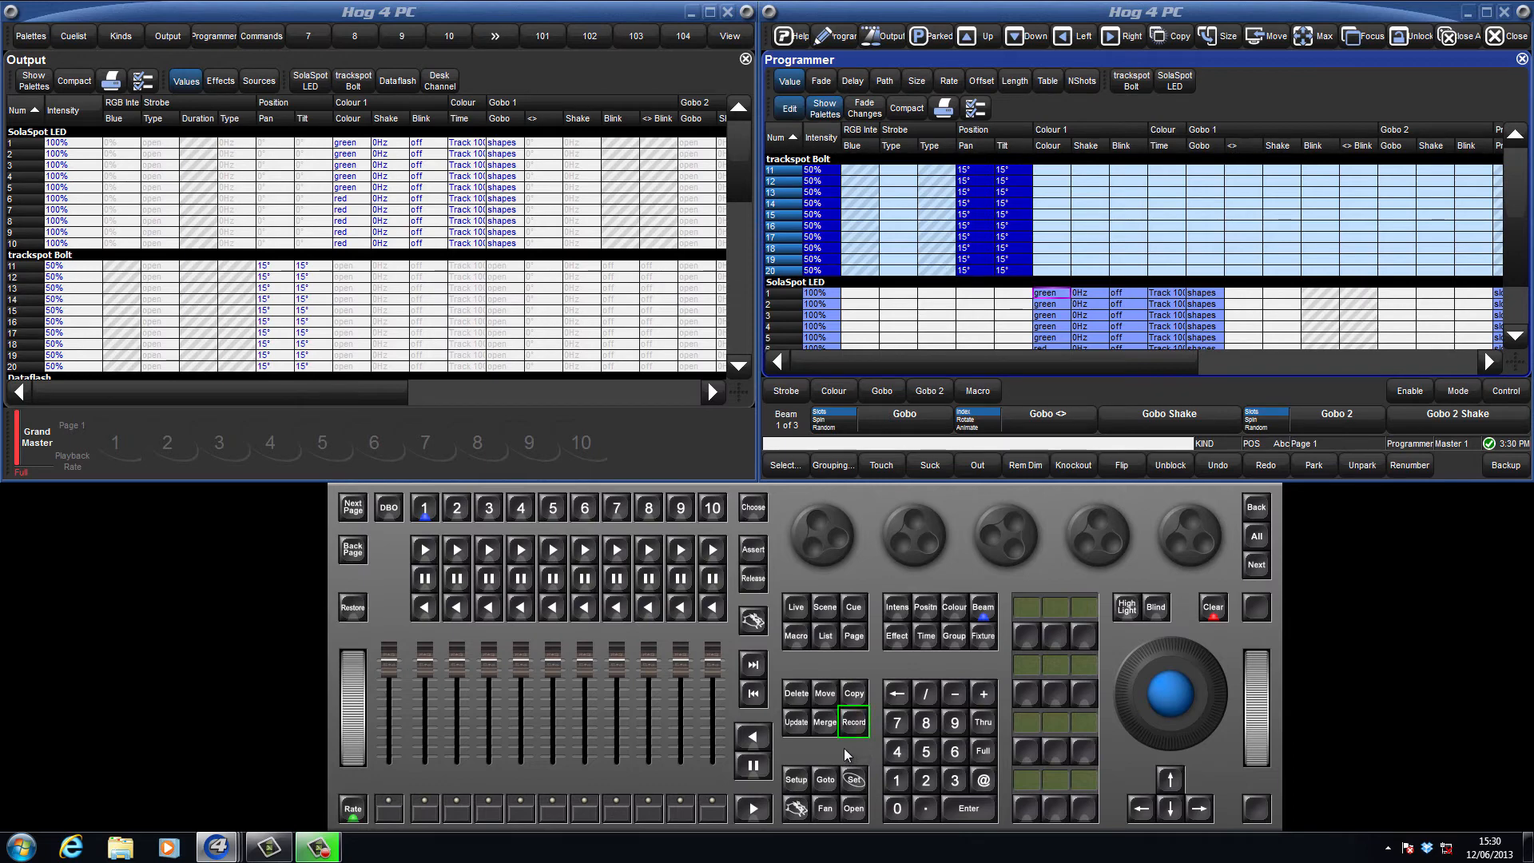
# Record the programmer look as Cue 1 onto master 1's new cue list.
pyautogui.click(851, 721)
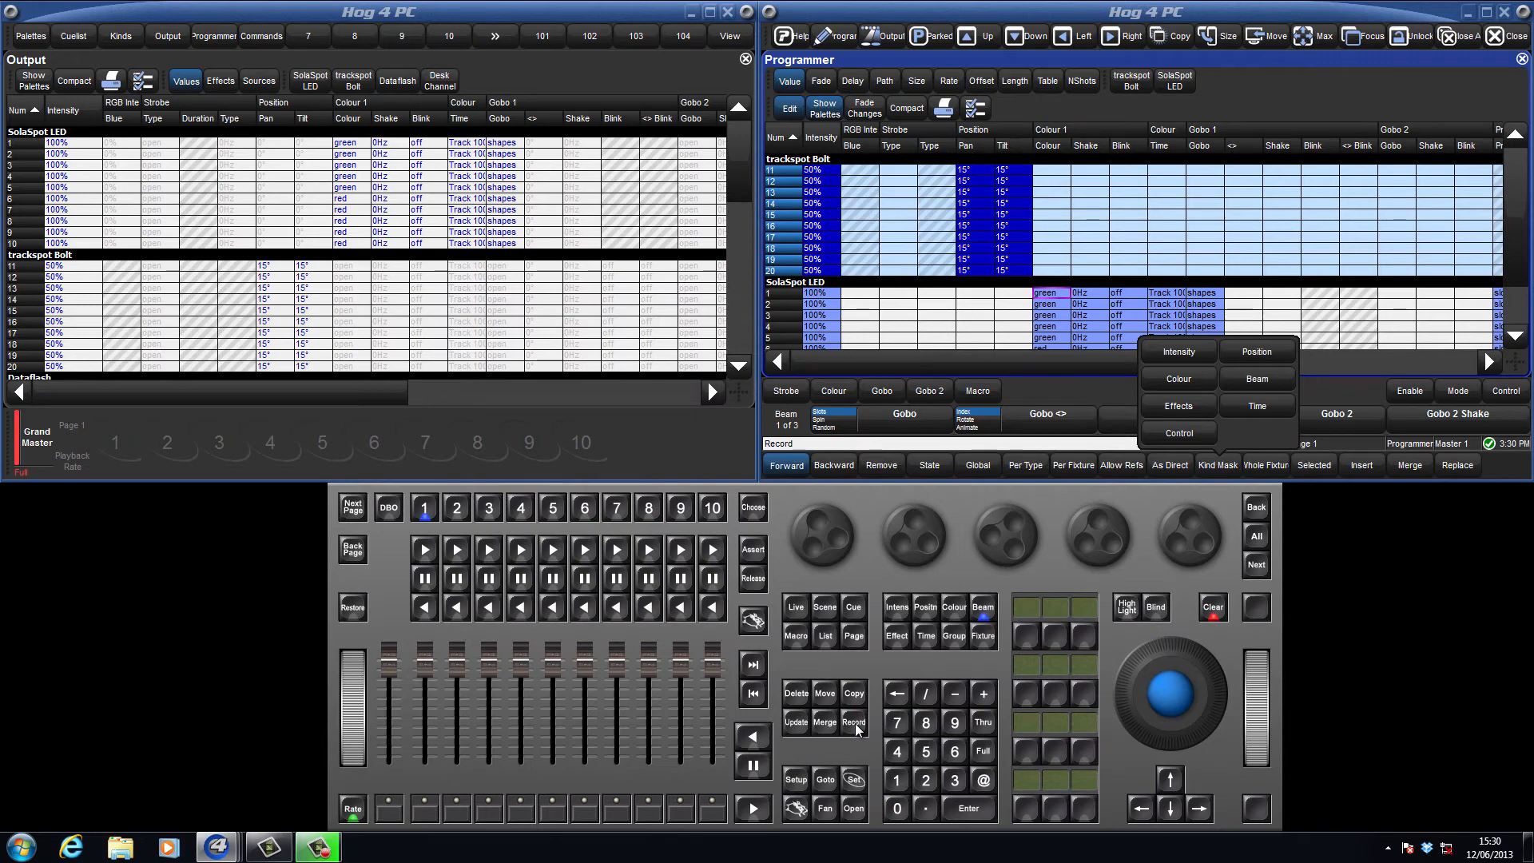
pyautogui.click(424, 509)
pyautogui.write('Pre')
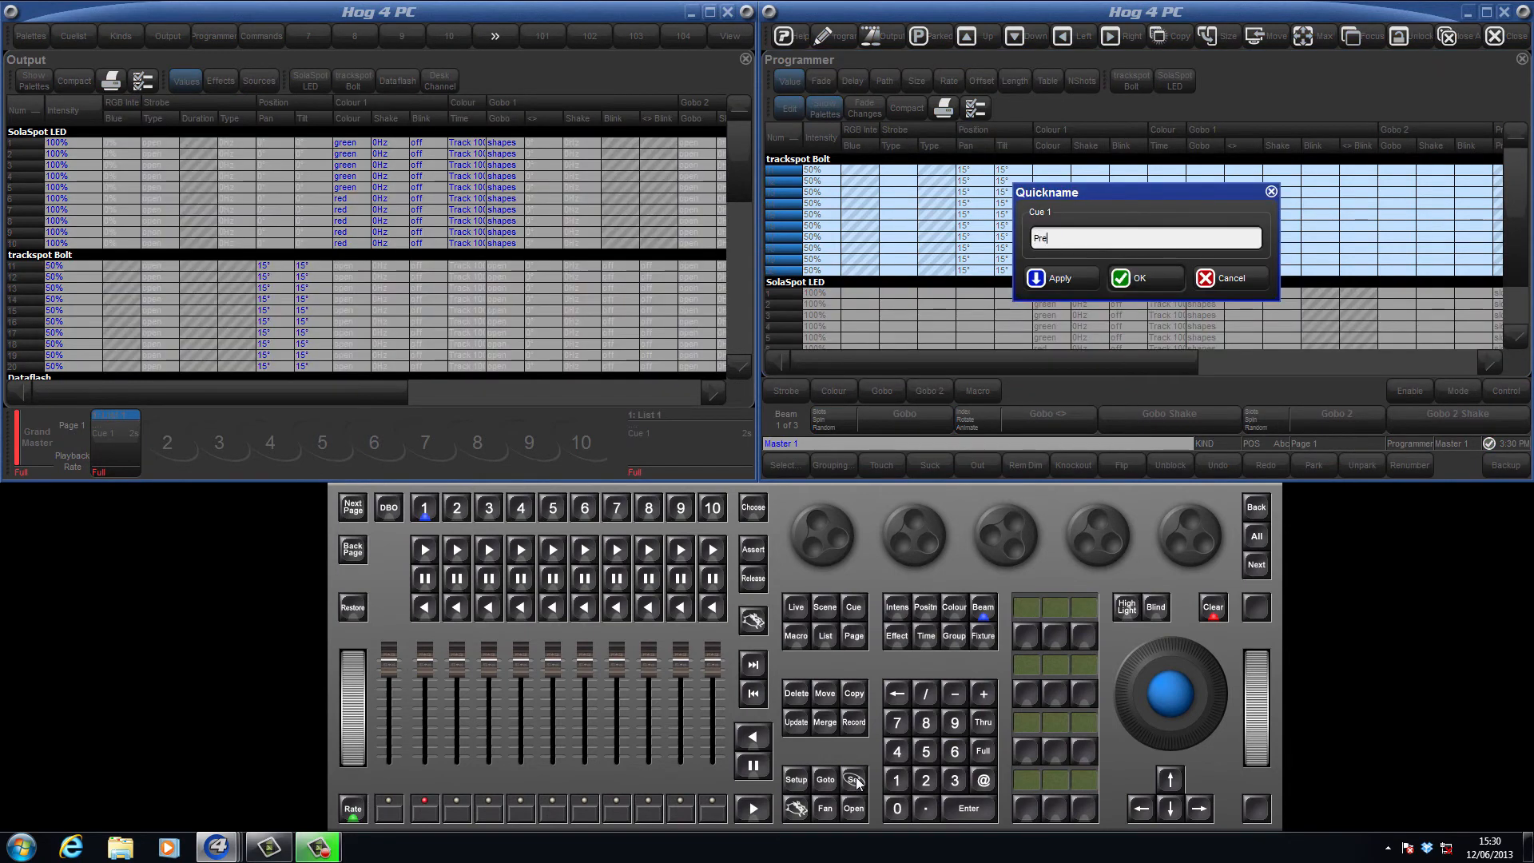
# Name Cue 1 'Preset' and clear the programmer.
pyautogui.click(1142, 278)
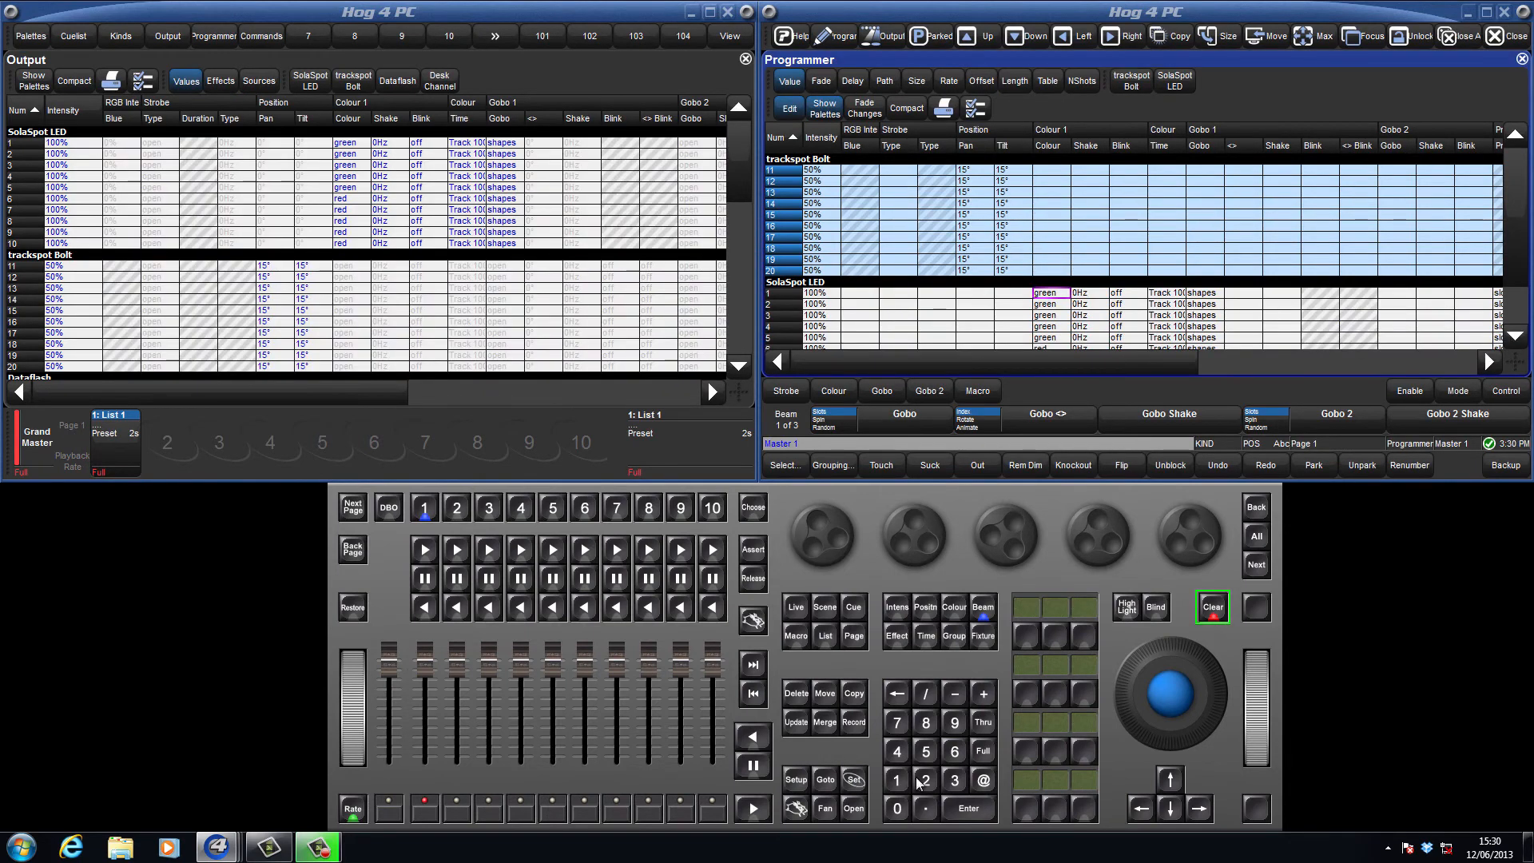
pyautogui.click(1211, 608)
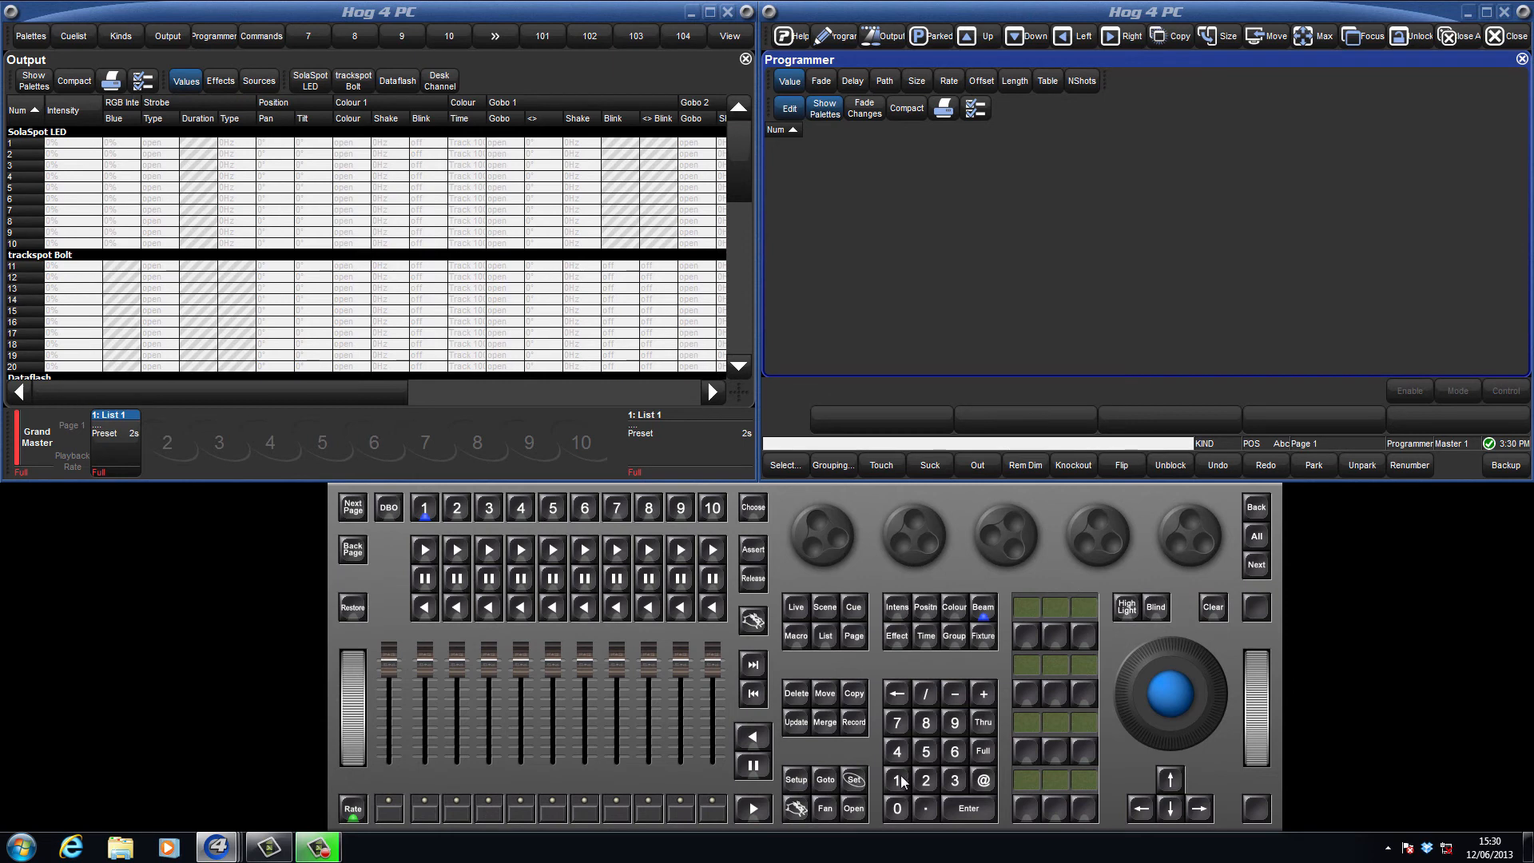
# Record SolaSpot LEDs 1 Thru 10 at 0% to master 1 as Cue 2 named 'Fade', then clear.
pyautogui.click(895, 809)
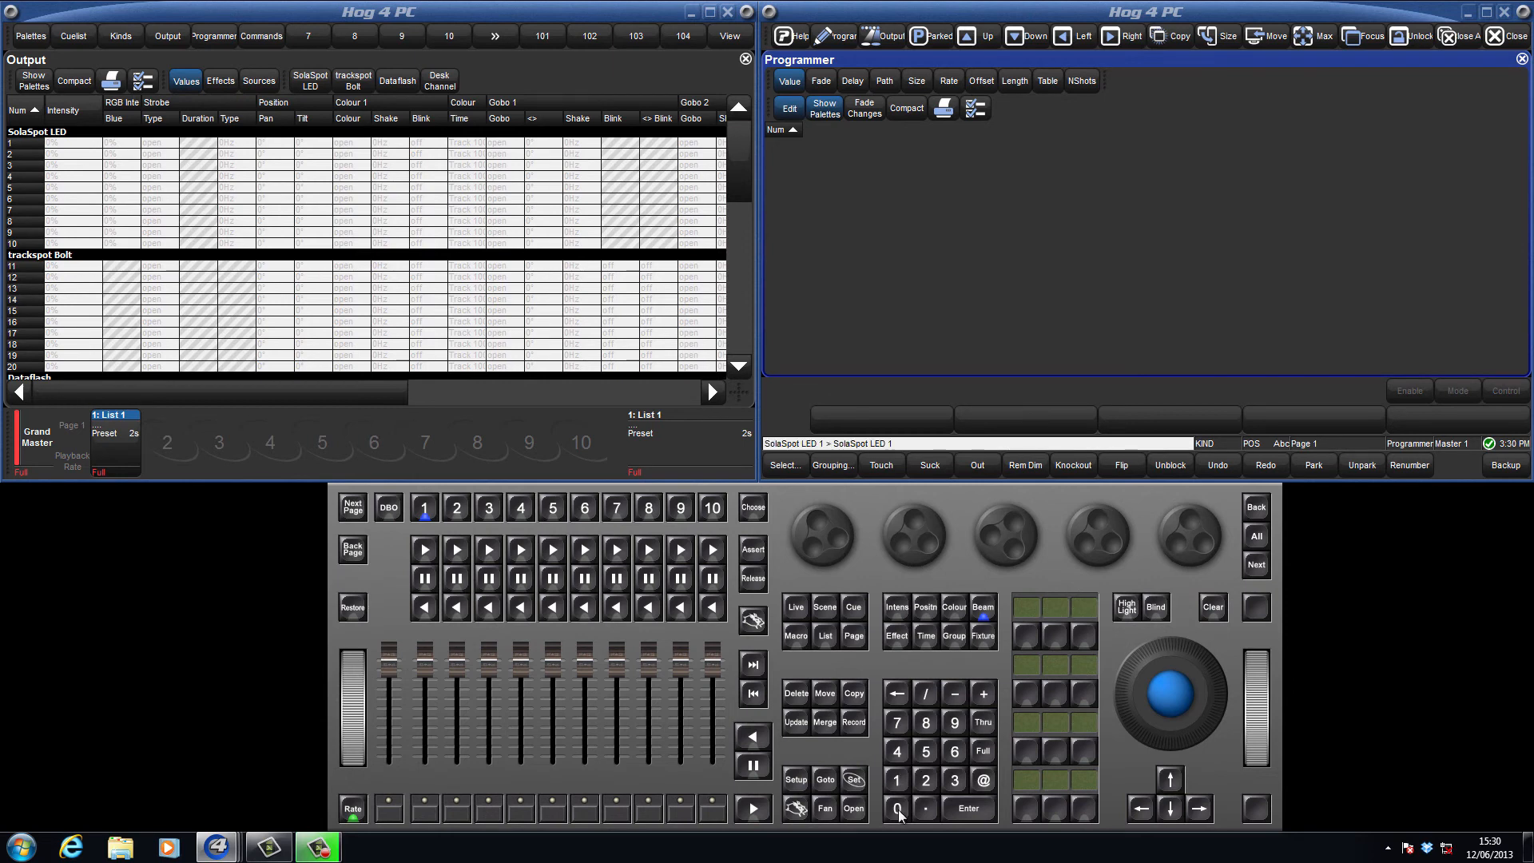
pyautogui.click(969, 807)
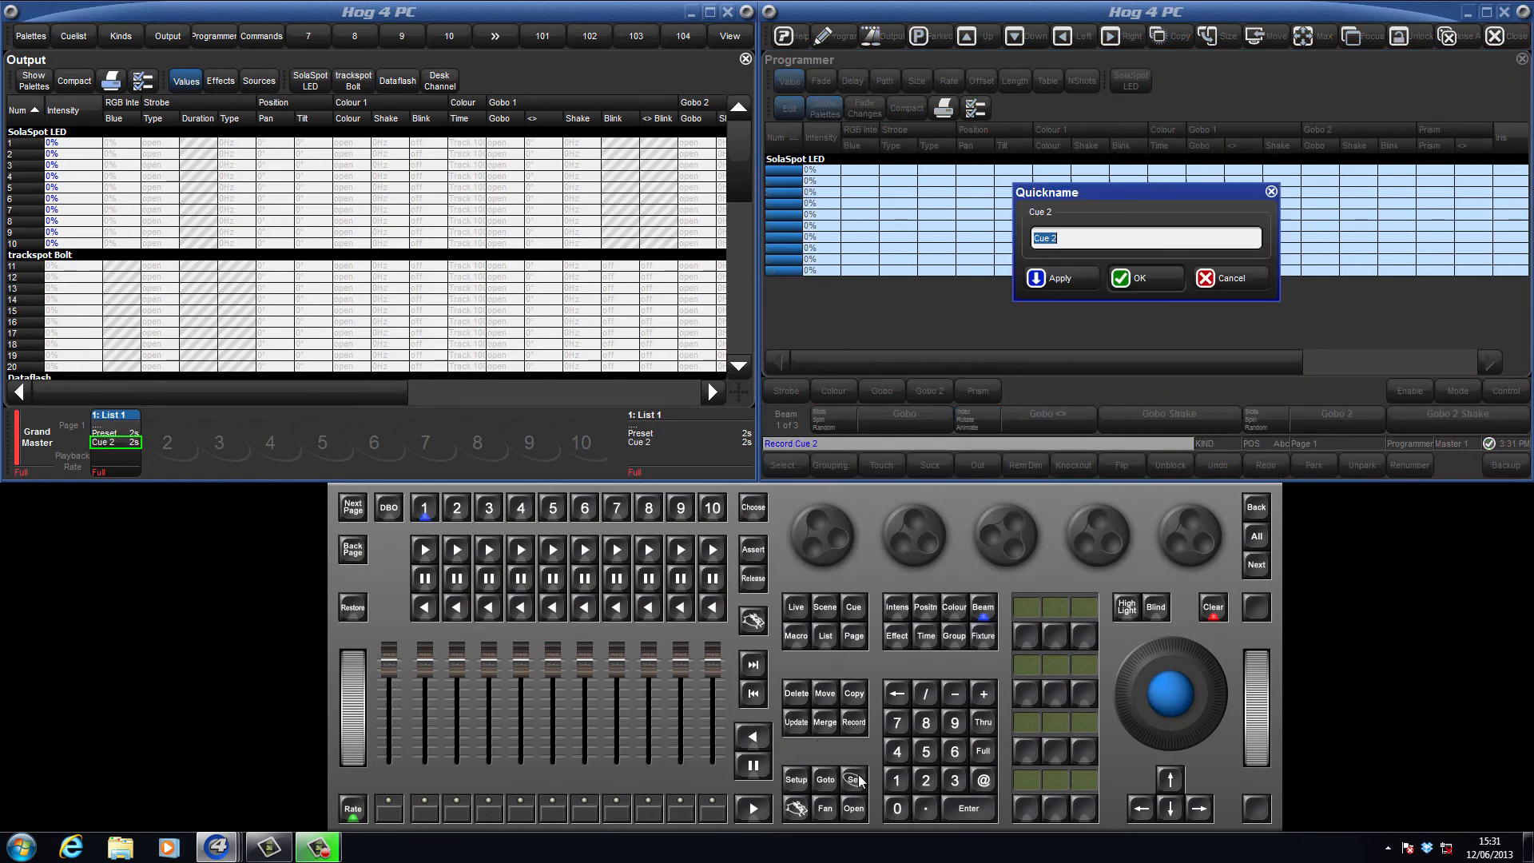
pyautogui.click(1143, 278)
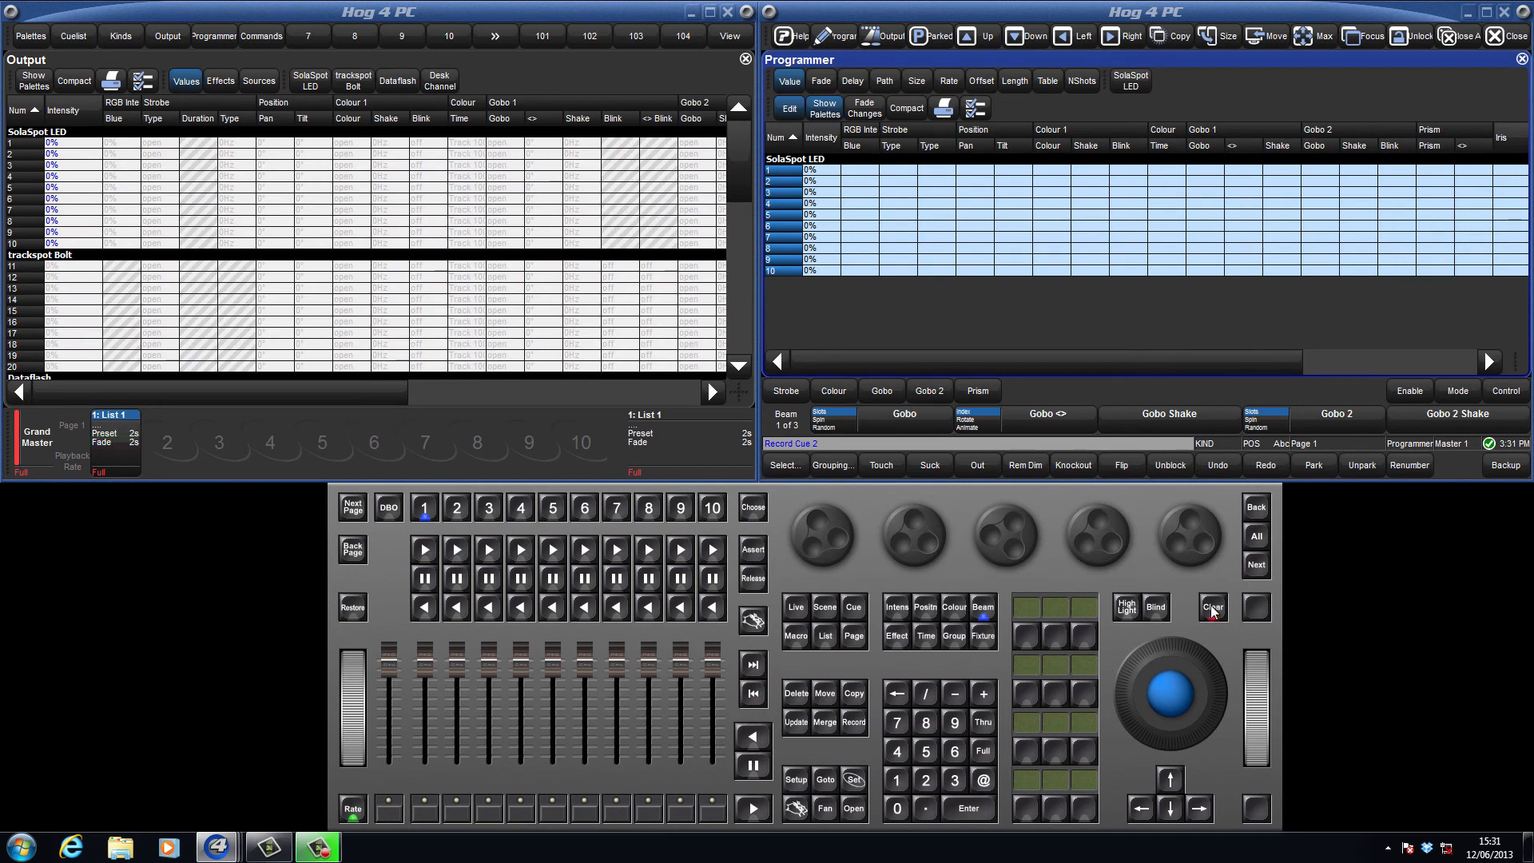
pyautogui.click(1212, 607)
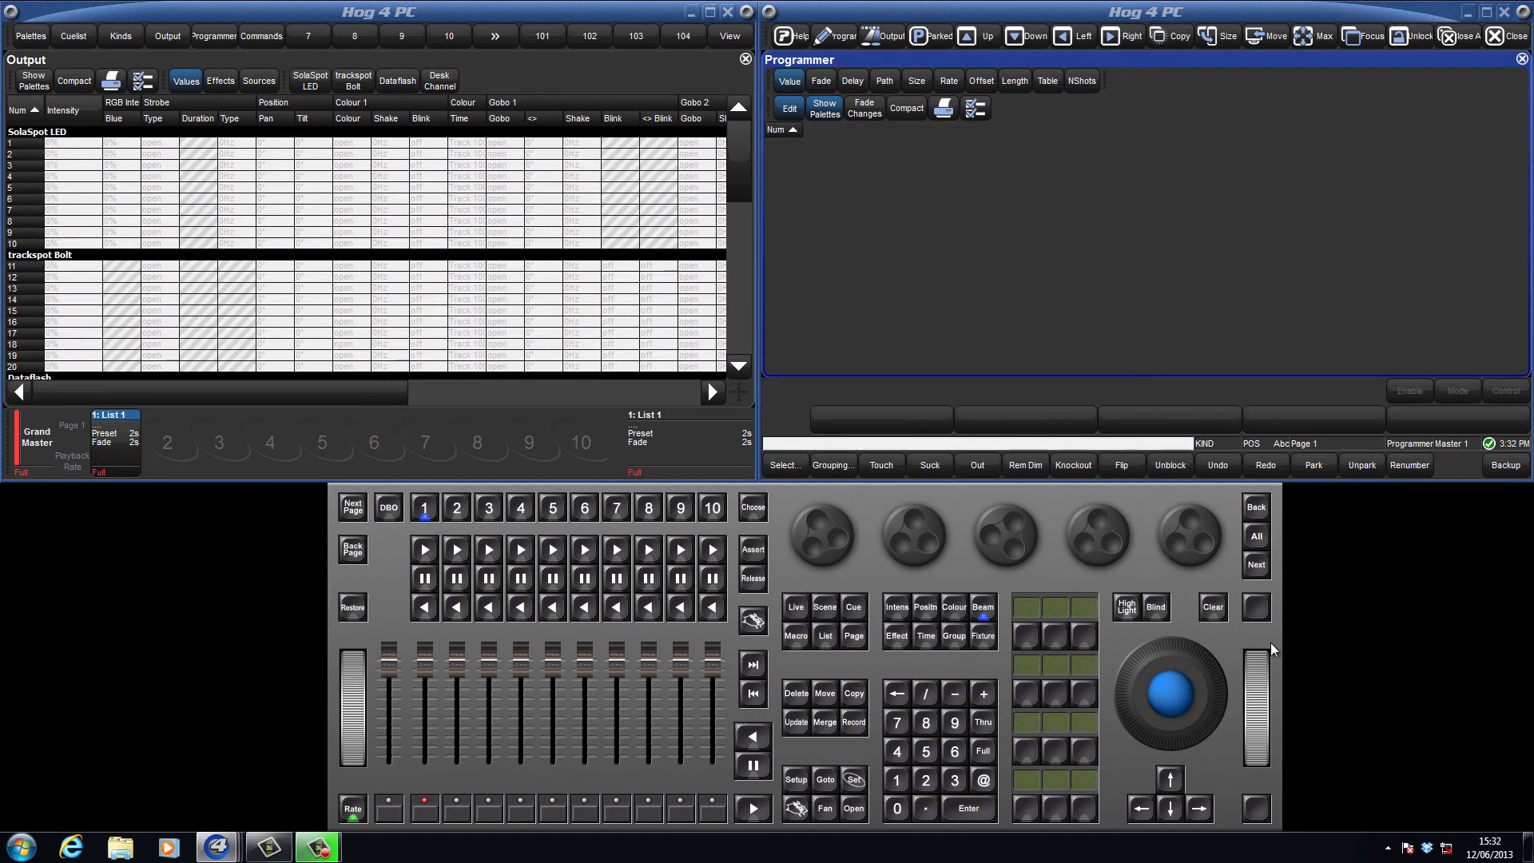
pyautogui.moveTo(874, 751)
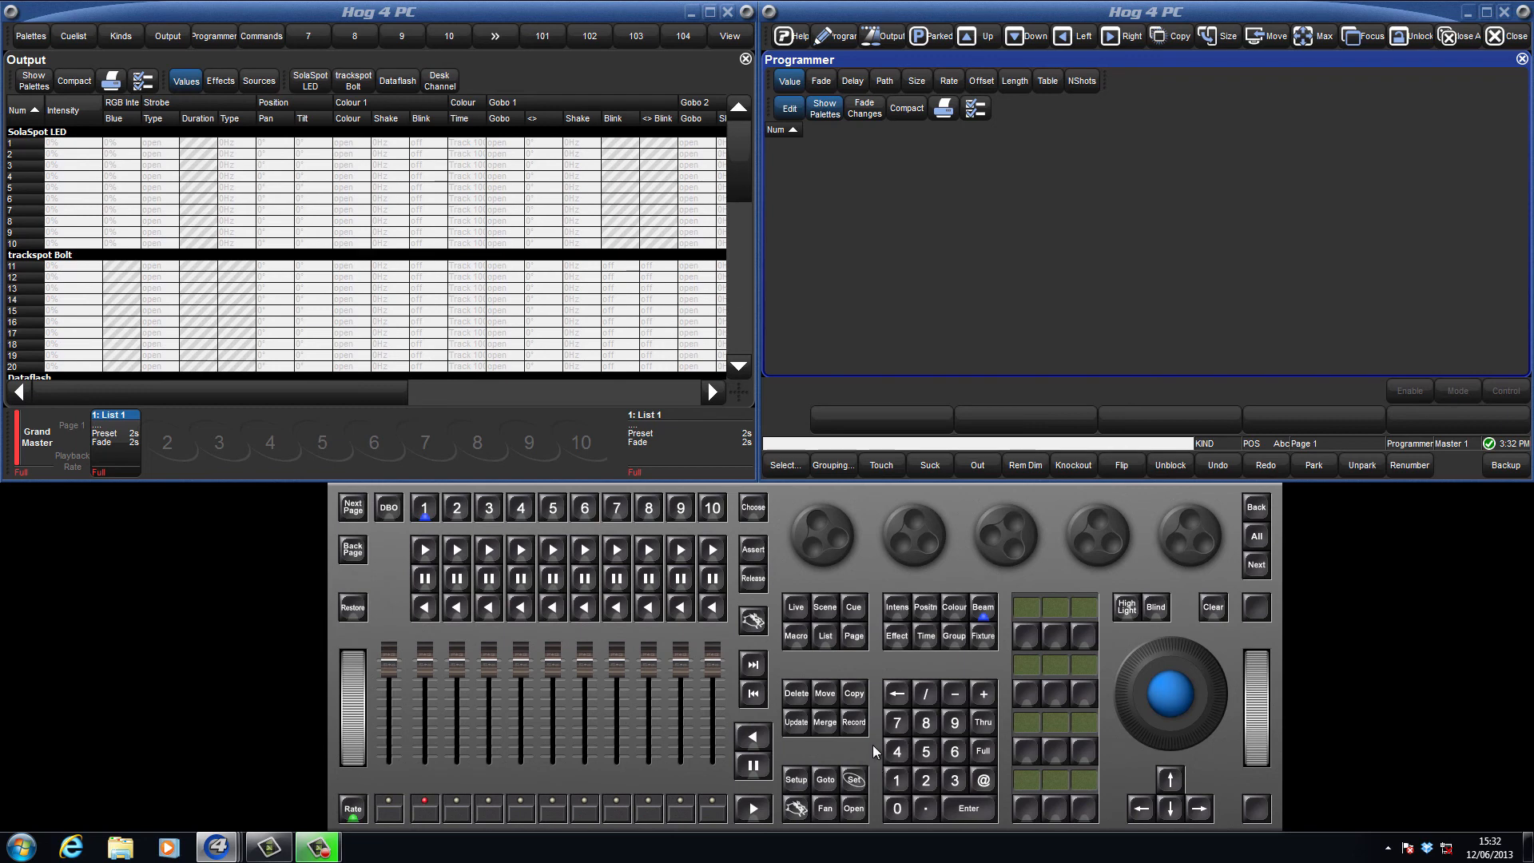
pyautogui.moveTo(889, 771)
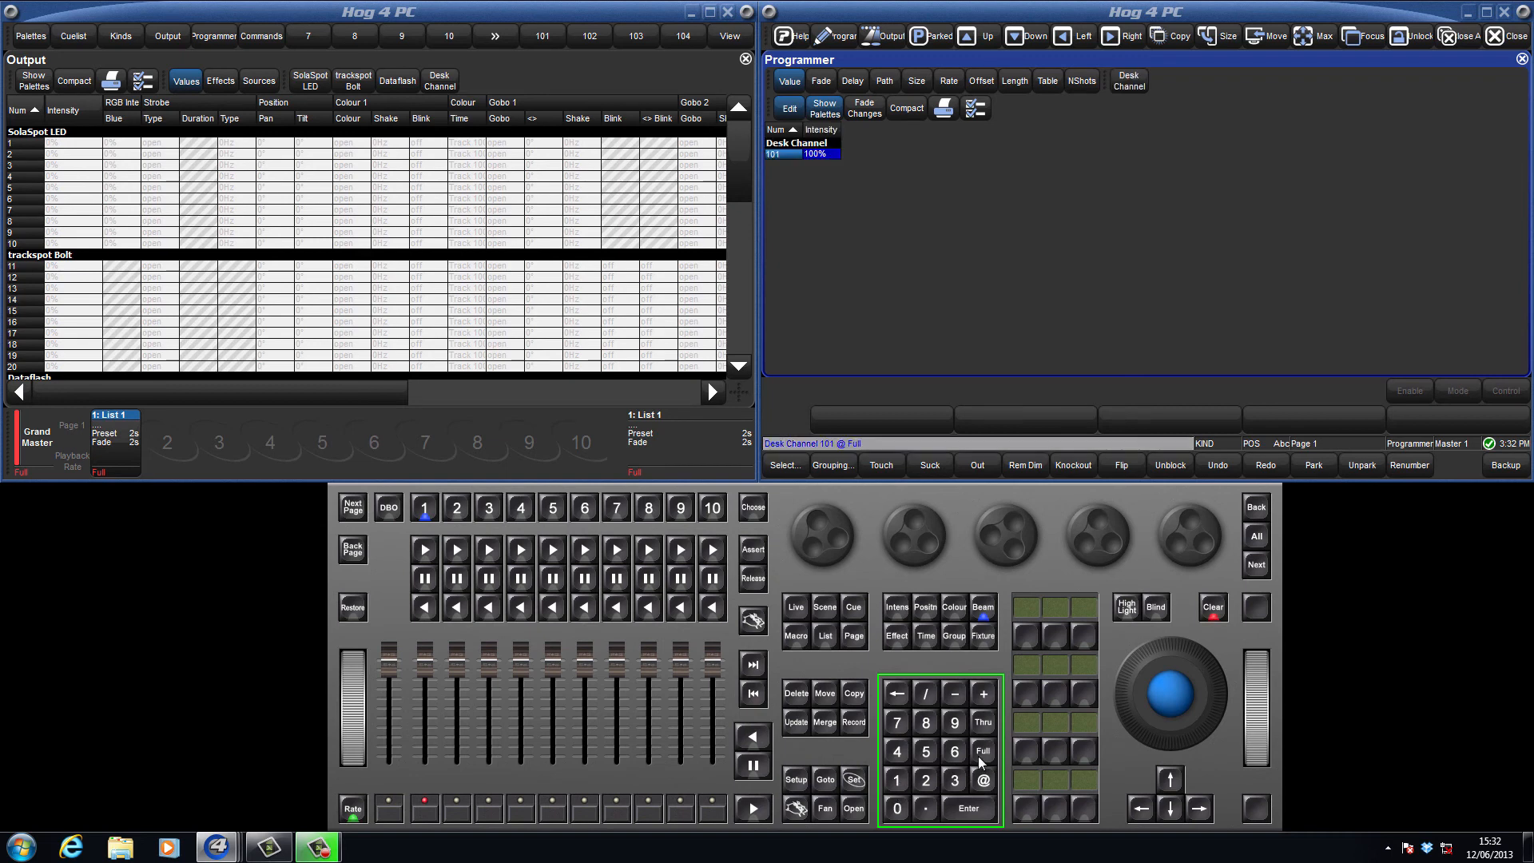
# Set Desk Channel 101 to full for recording as Cue 10 on master 4.
pyautogui.click(852, 720)
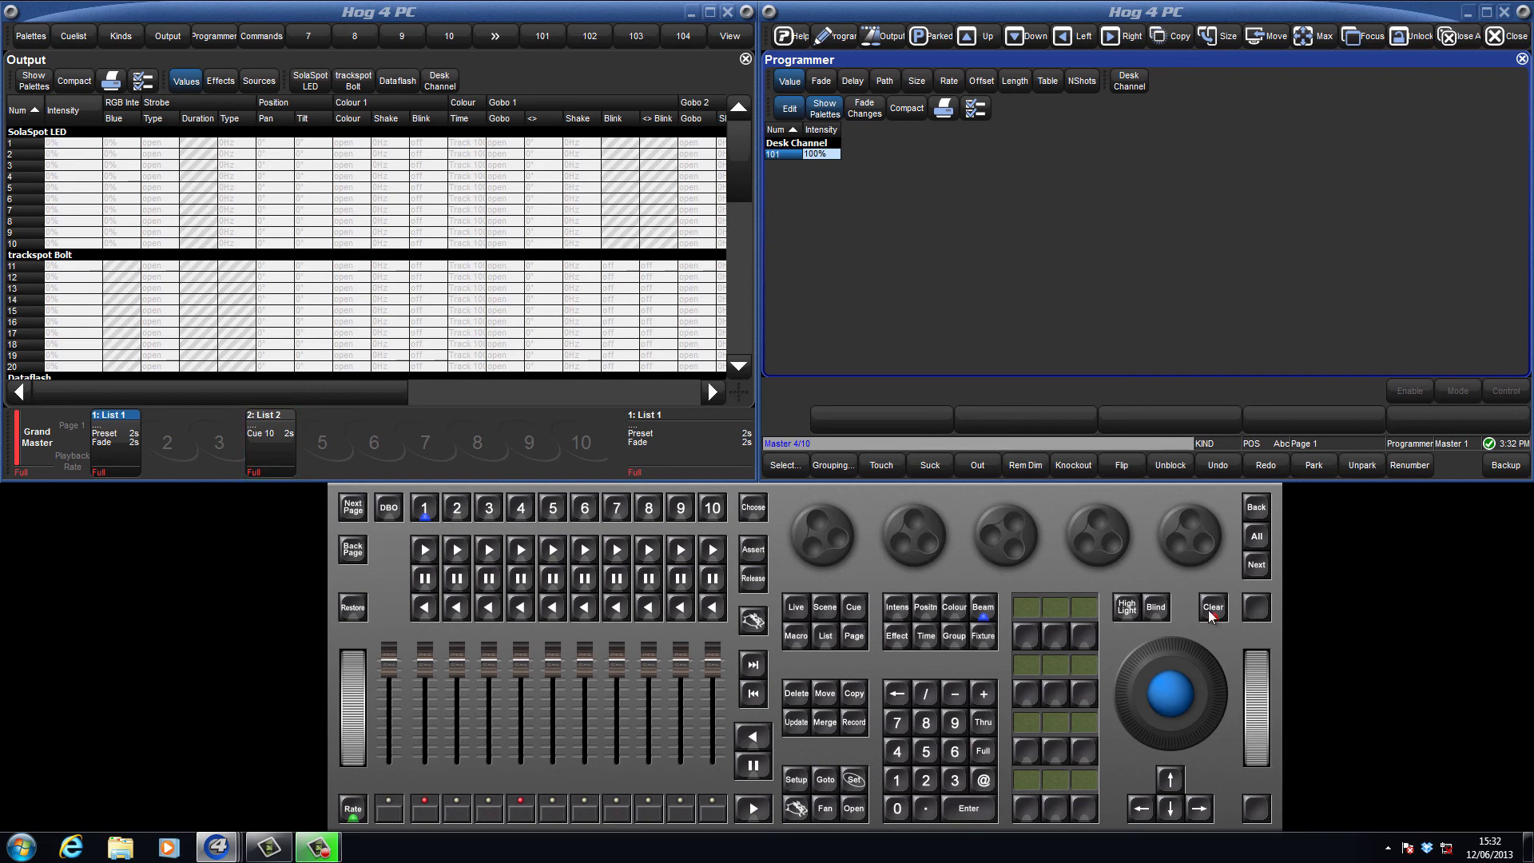
# Clear the programmer and press Go on masters 1 and 4 to play their cues.
pyautogui.click(1211, 607)
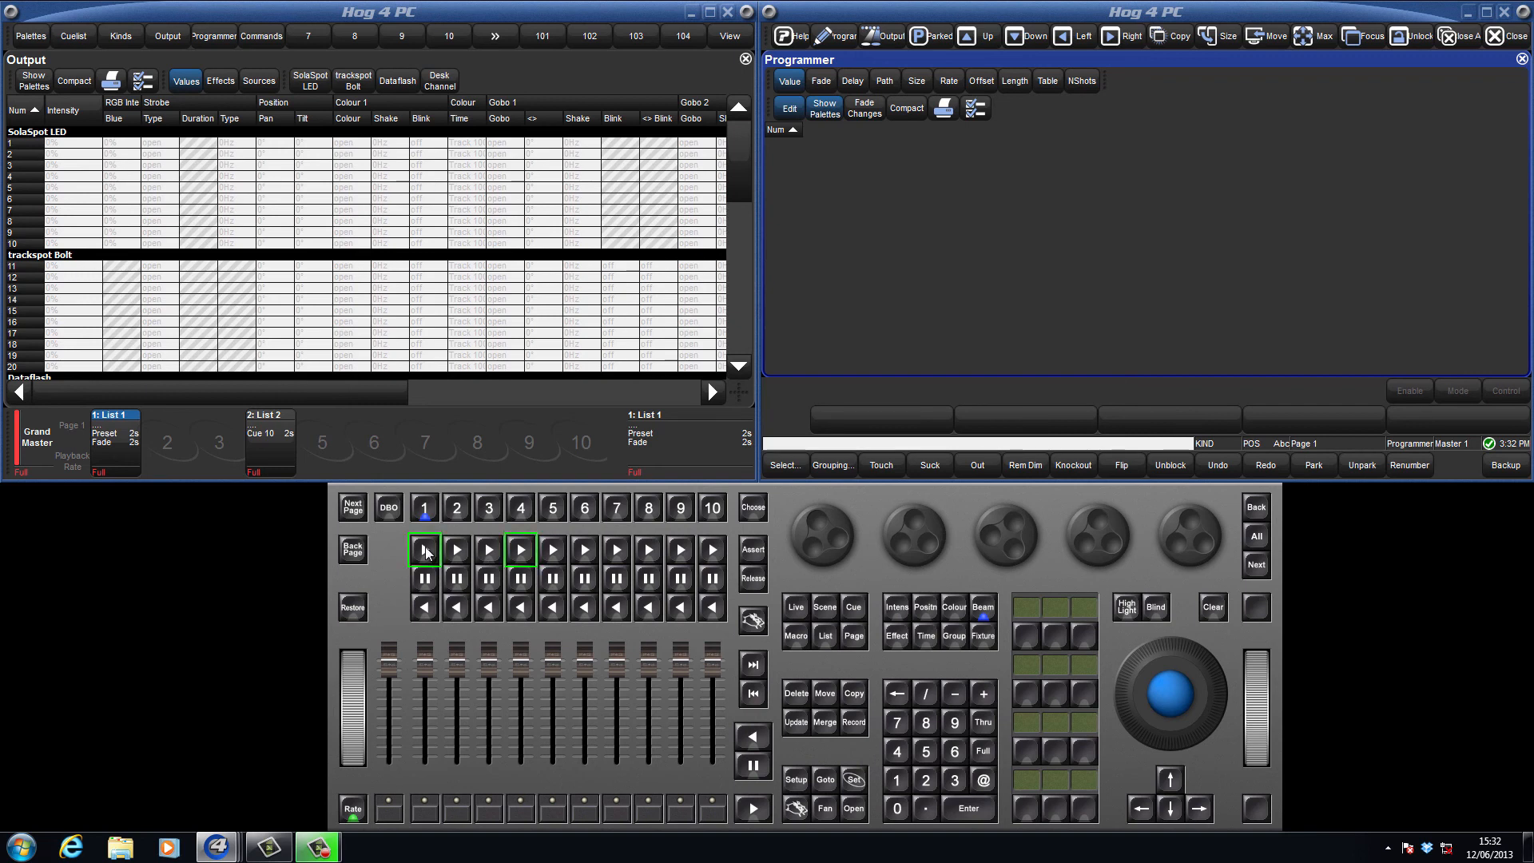
pyautogui.click(519, 548)
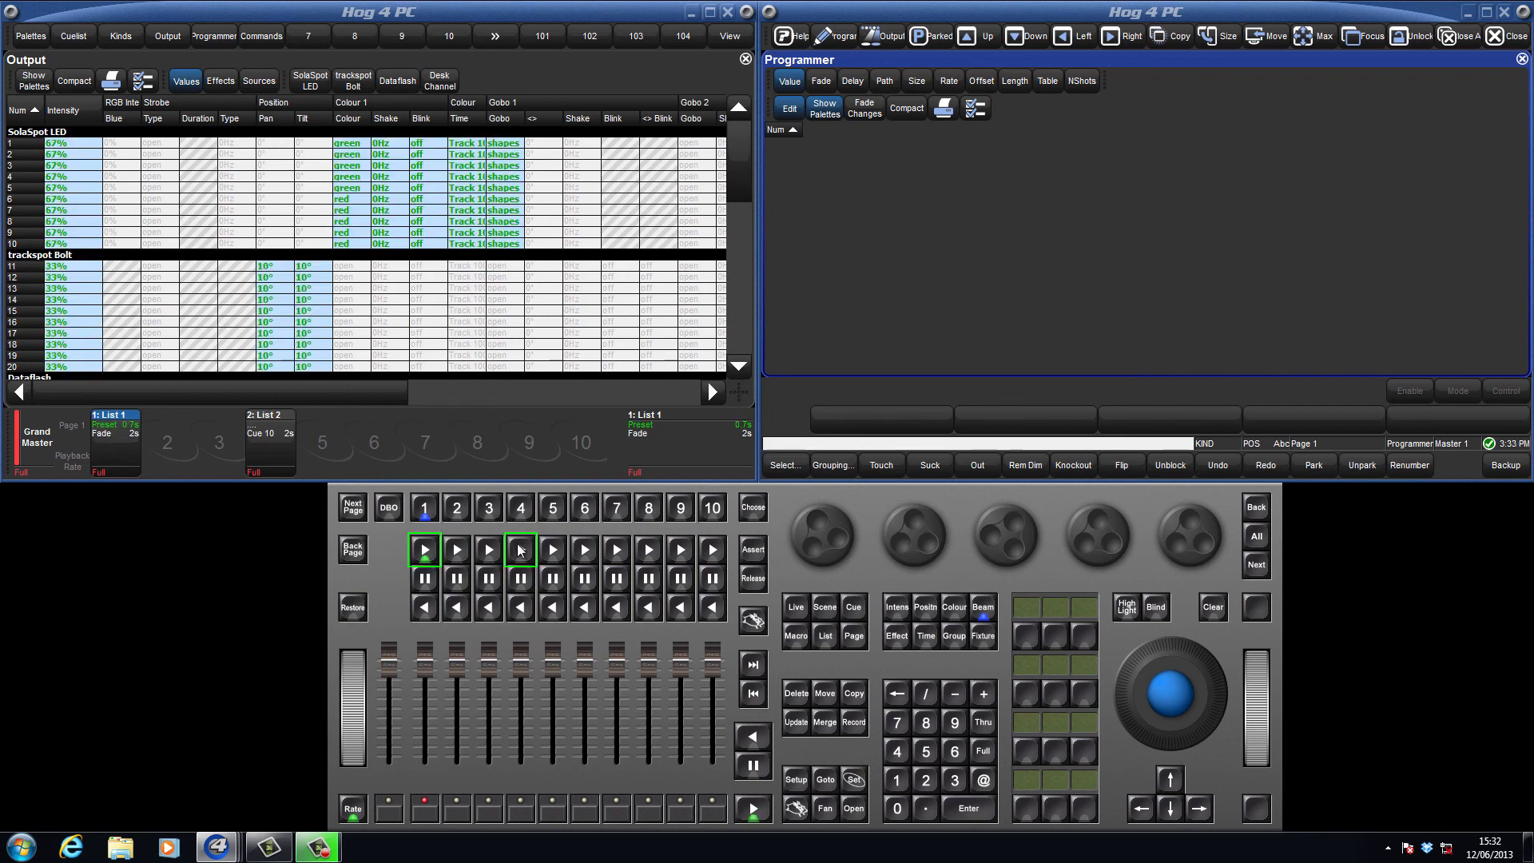
pyautogui.click(456, 548)
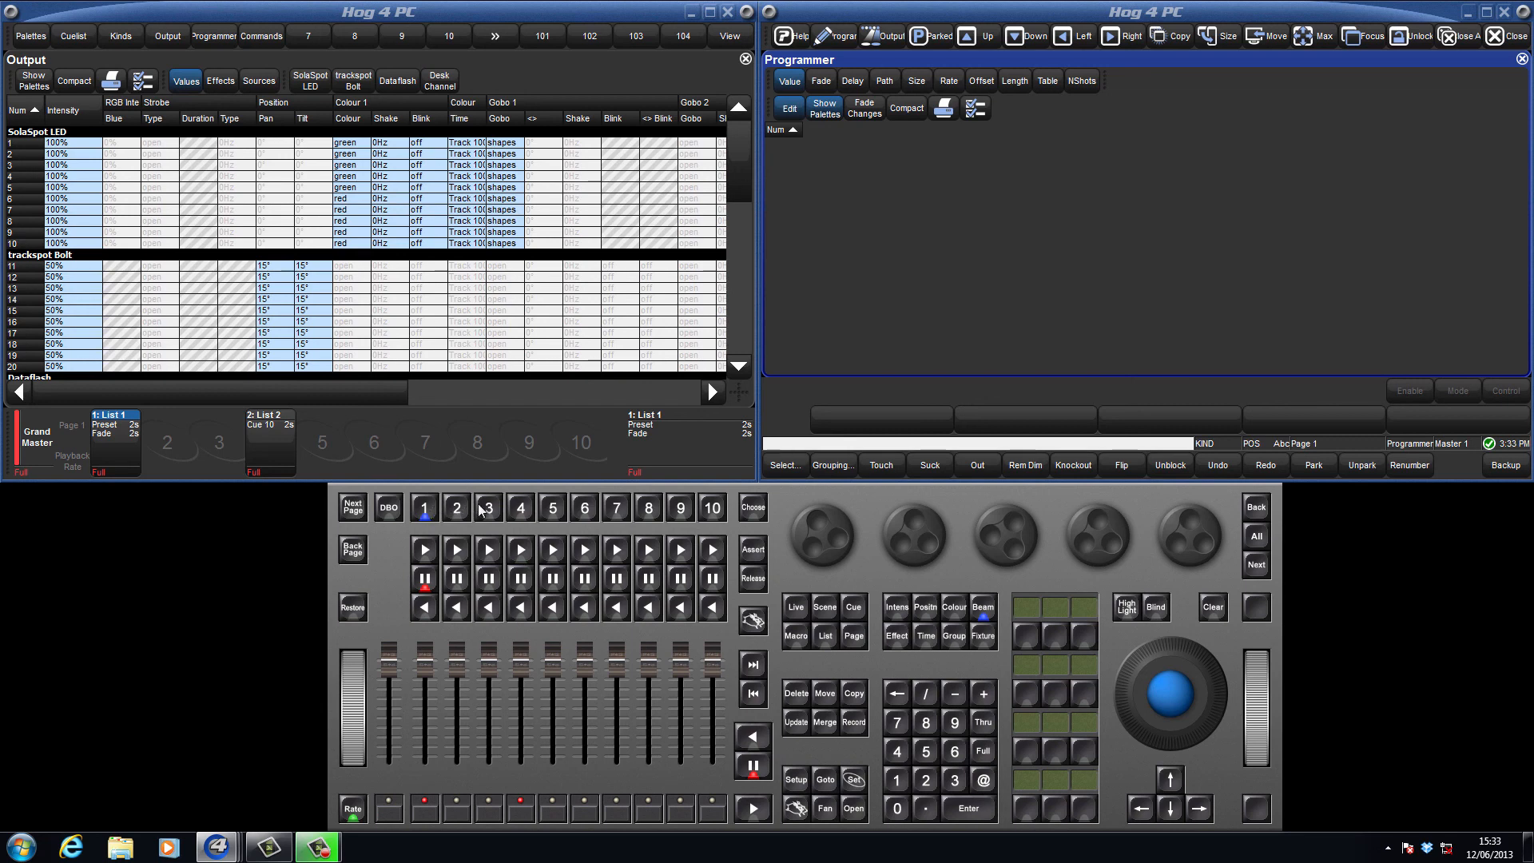
# Choose master 4 and show Desk Channel 101 at 100% in the Output window.
pyautogui.click(519, 507)
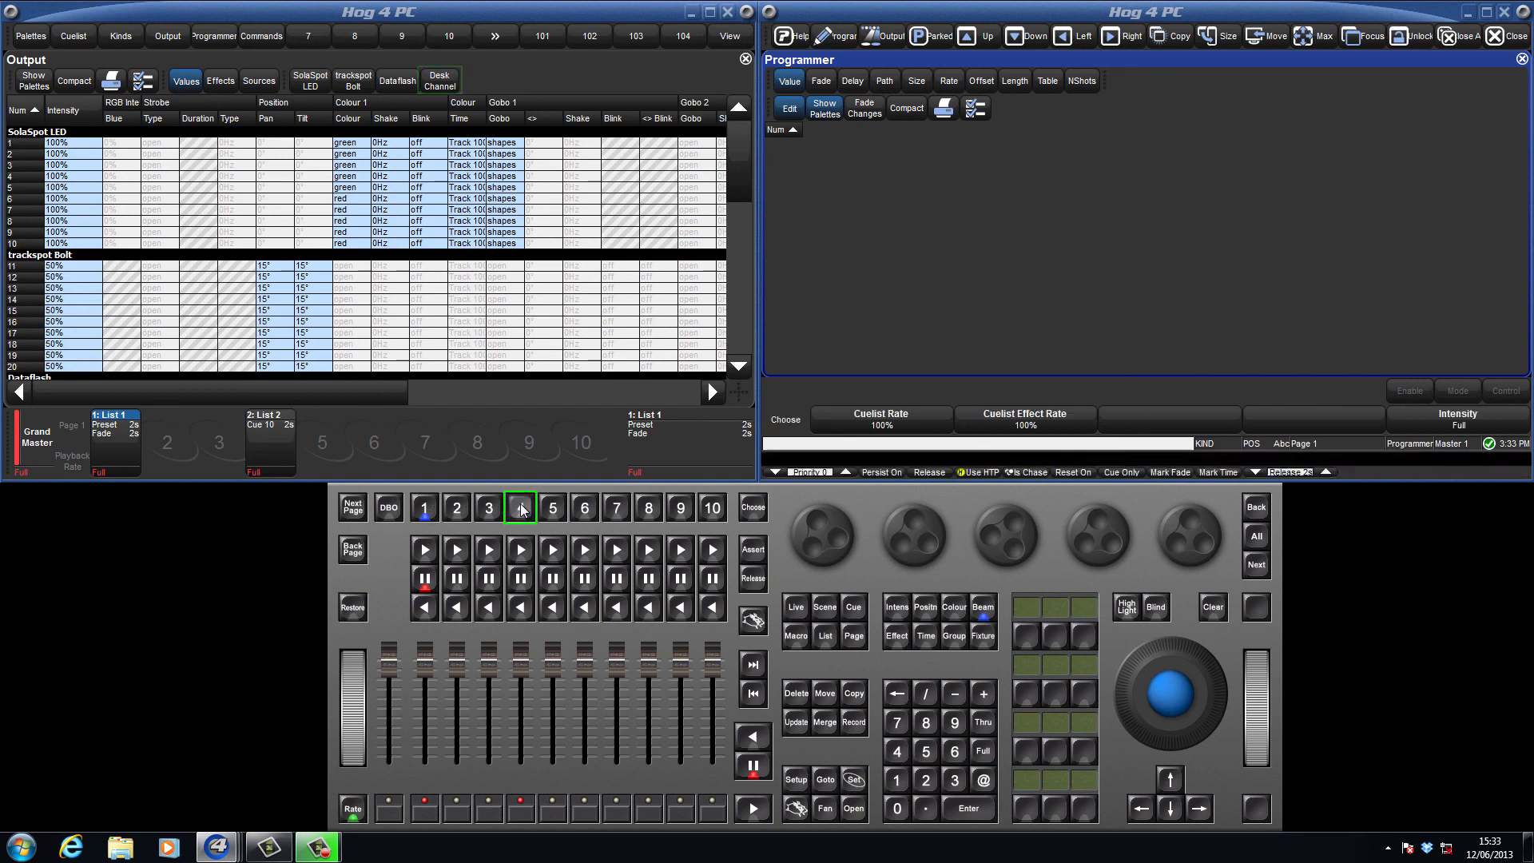
pyautogui.click(438, 80)
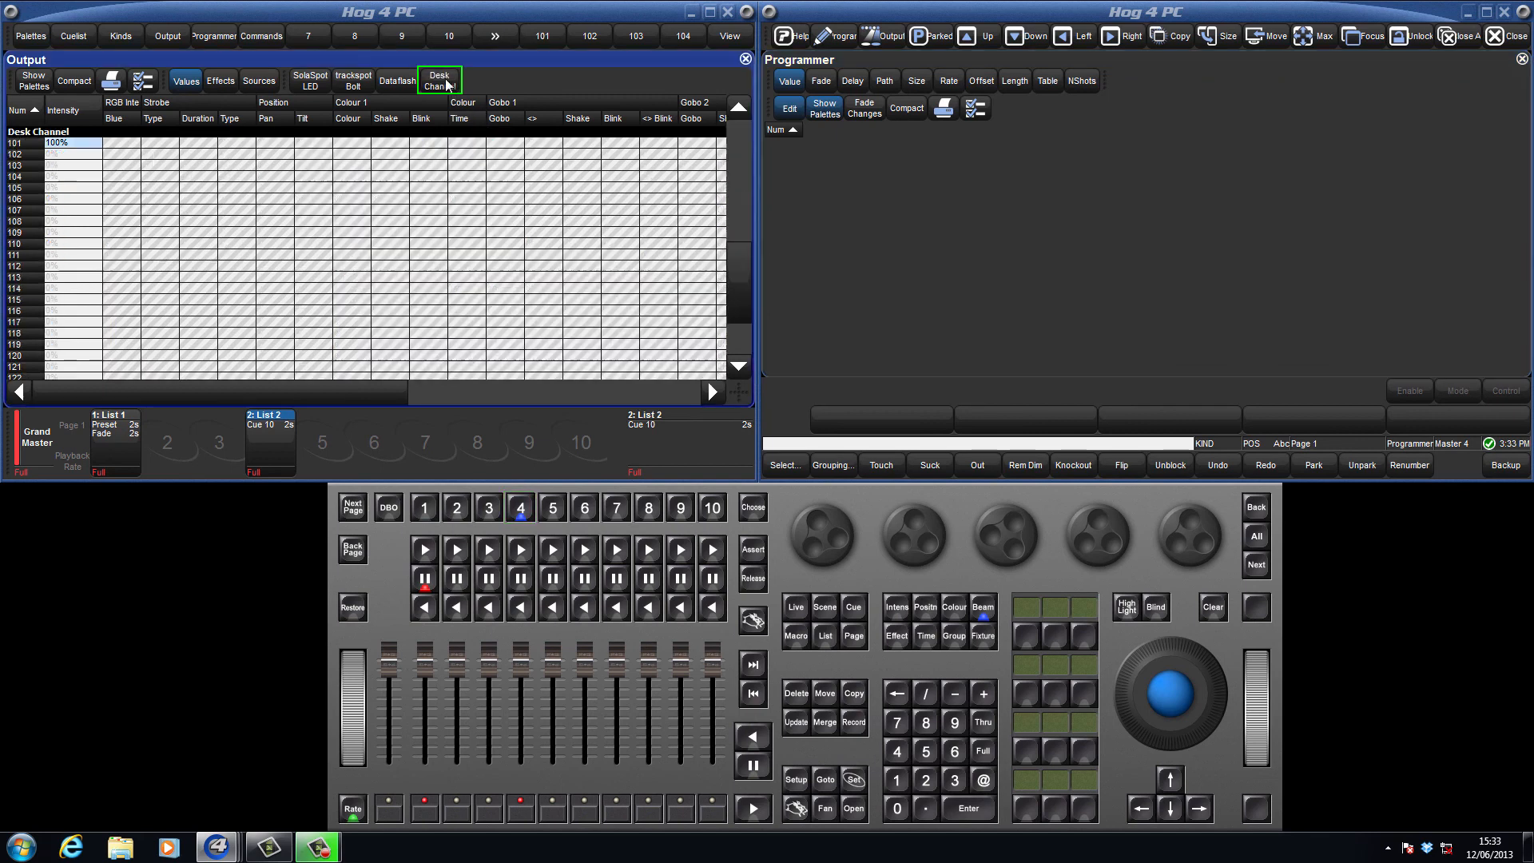